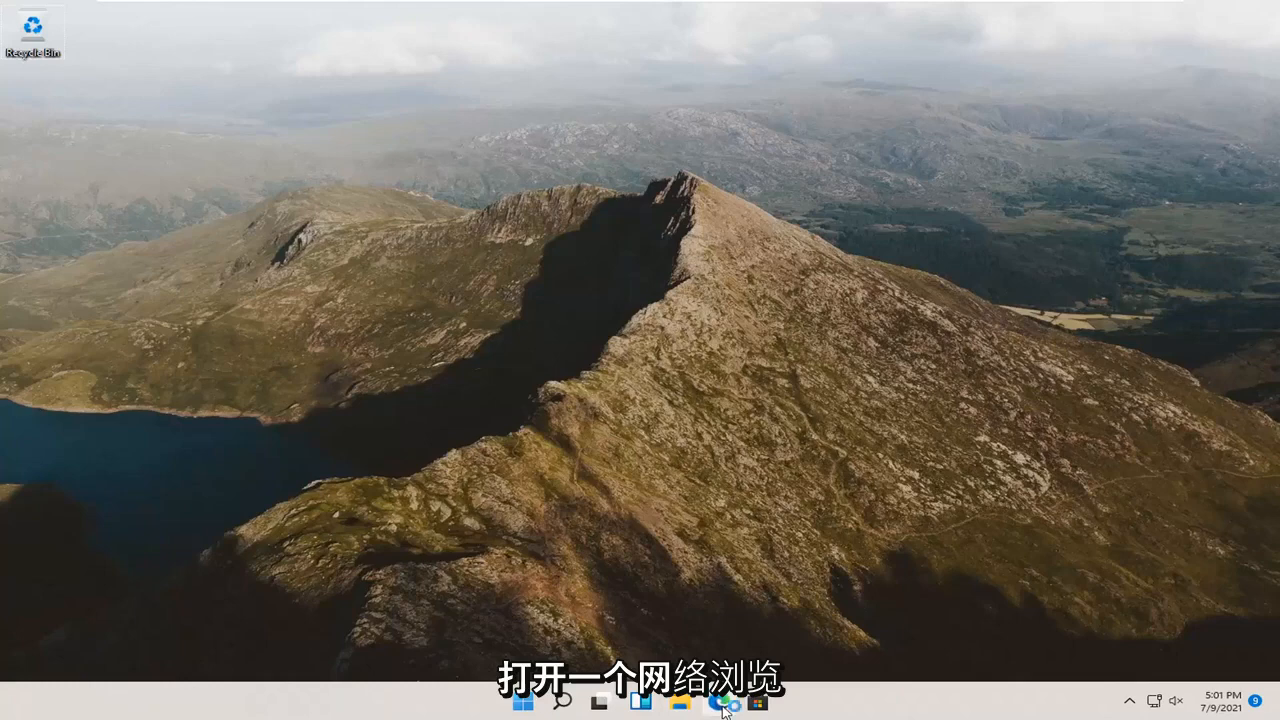
# - Launch Edge and search Google for 'recuva' from the address bar
pyautogui.click(720, 704)
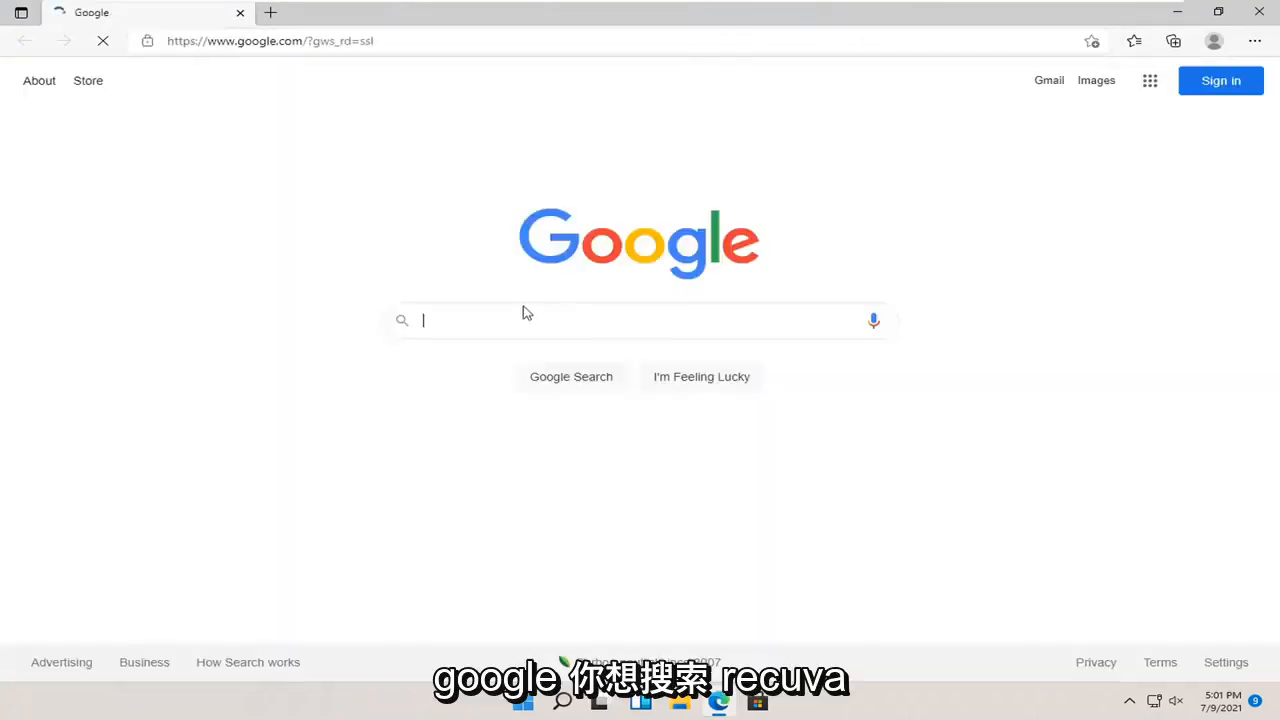
pyautogui.click(270, 40)
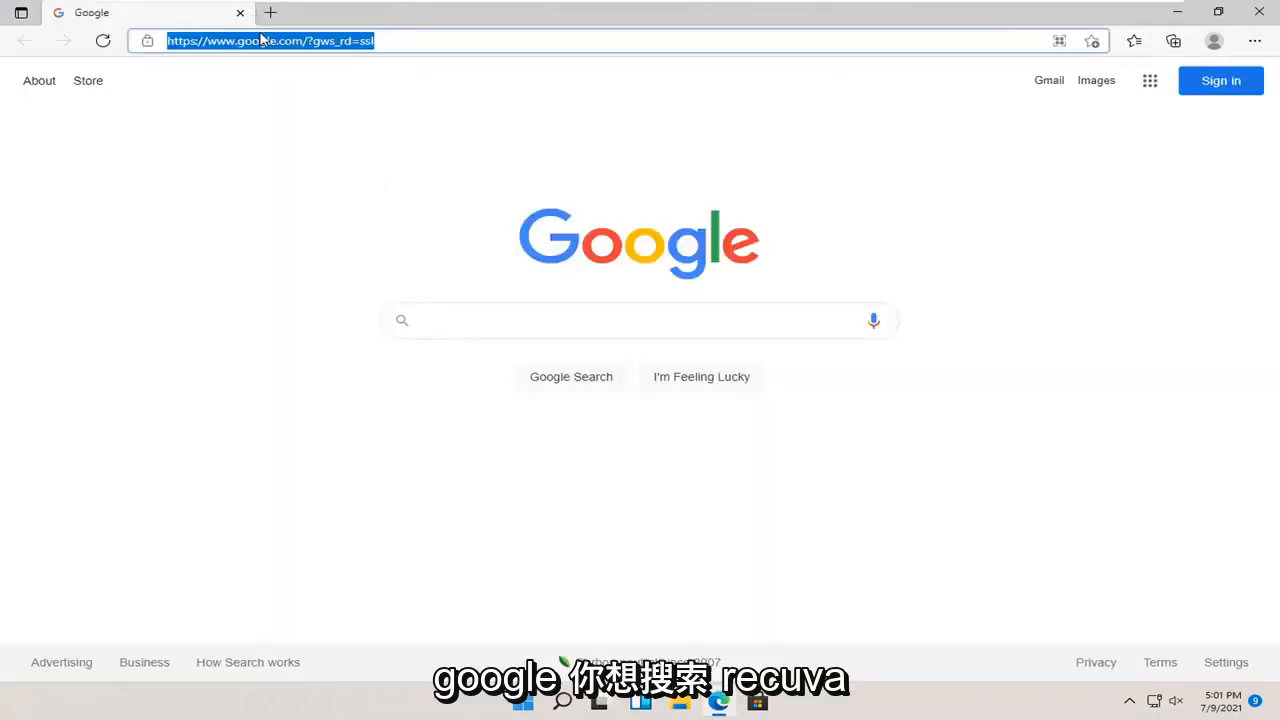
pyautogui.write('recuva&oq=recuva&aqs=edge..69i57j0l6.3096j0j4&sourcei')
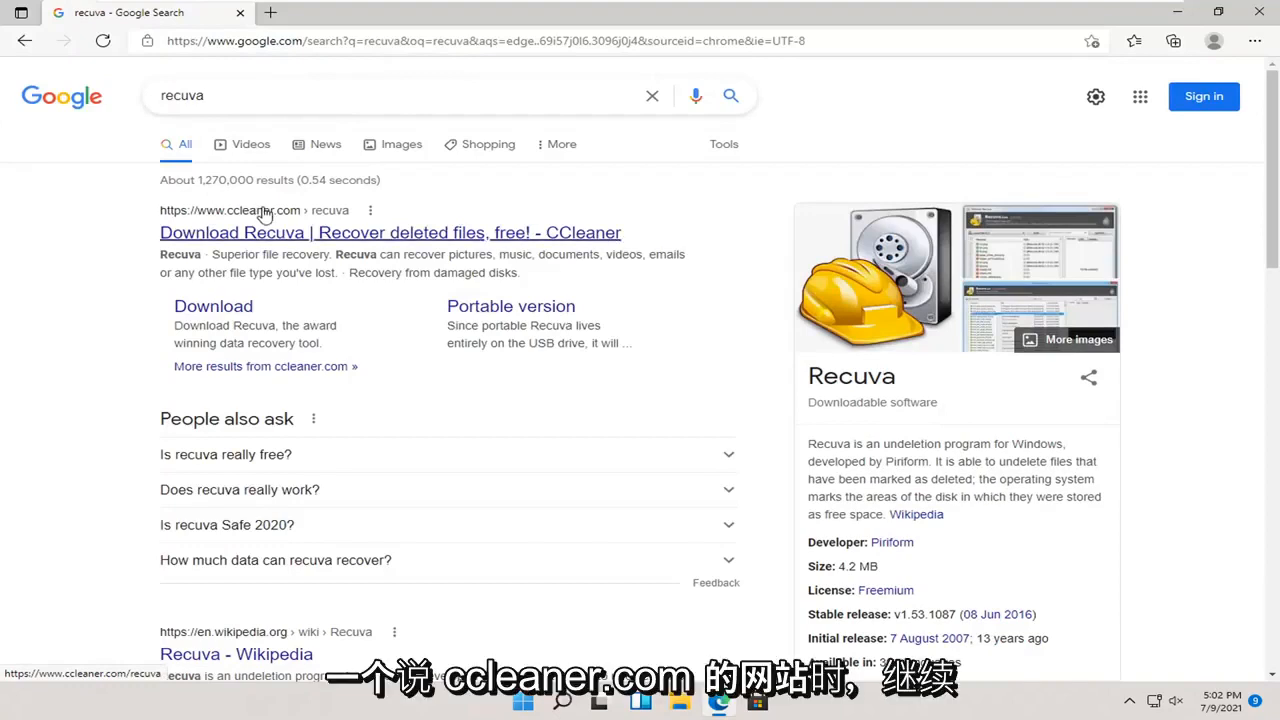
pyautogui.moveTo(264, 240)
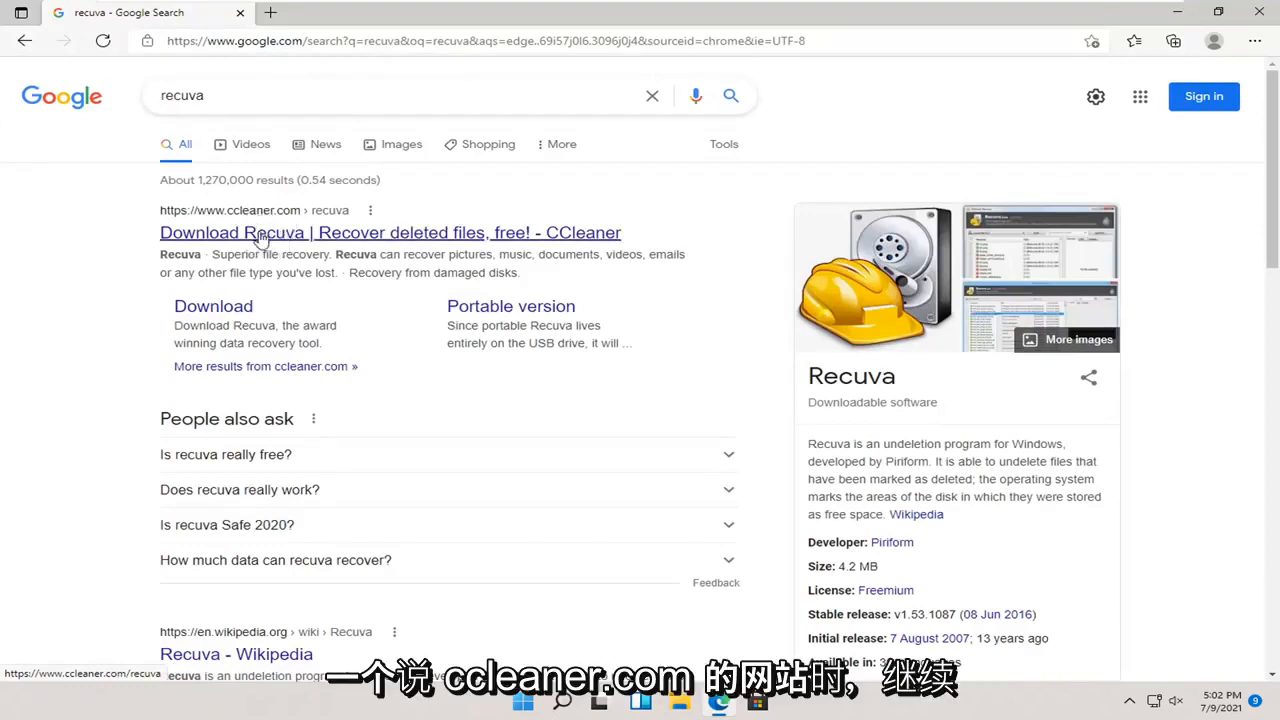
# - Follow the 'Download Recuva' result to the ccleaner.com product page and look it over
pyautogui.click(390, 232)
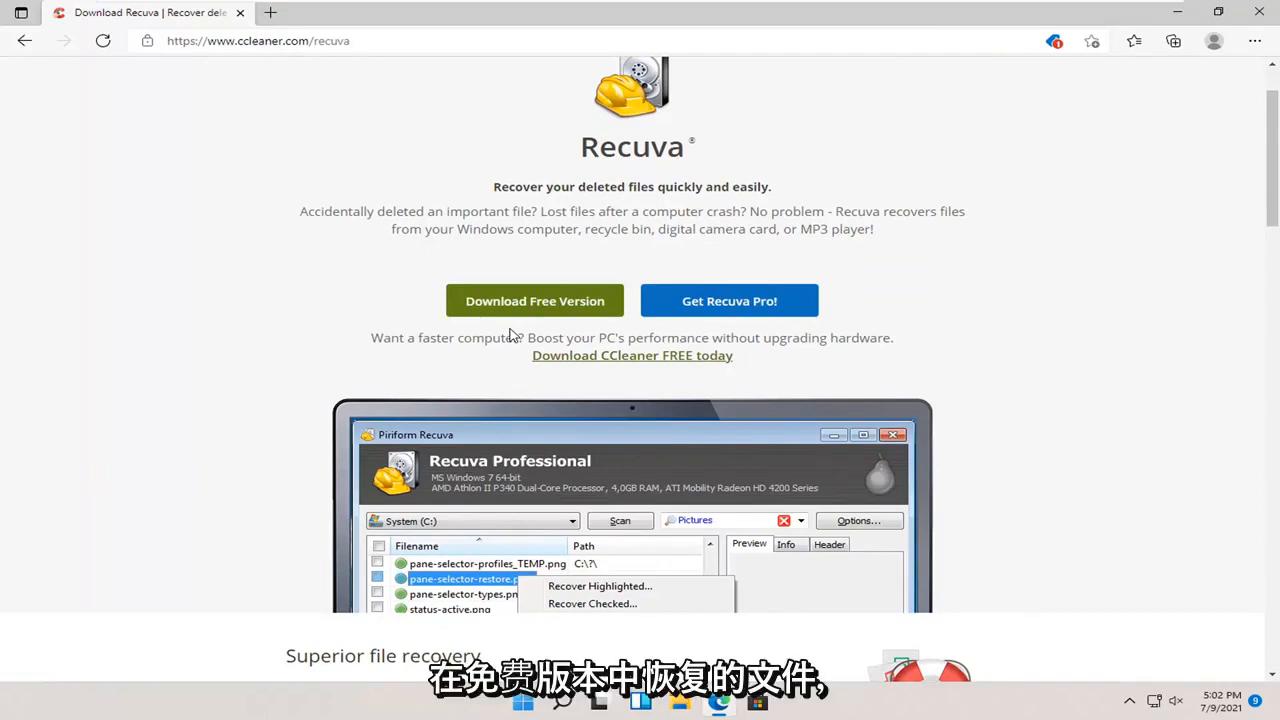
pyautogui.scroll(-3)
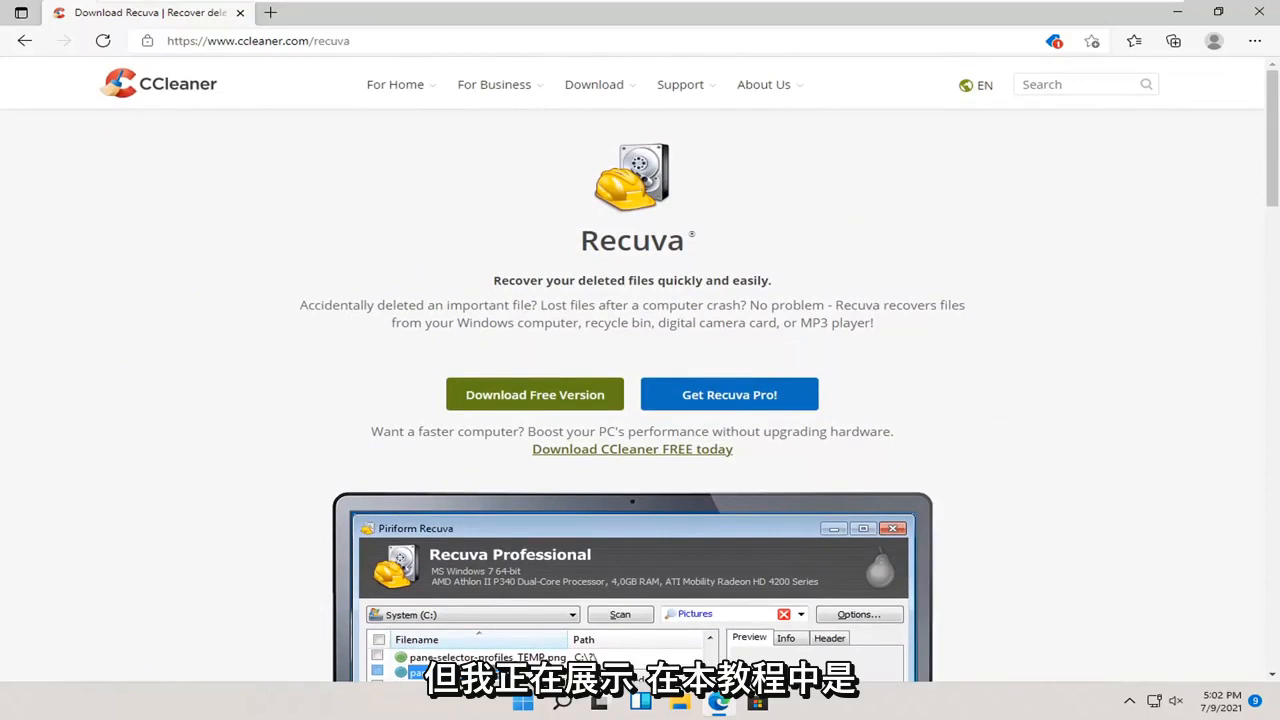
pyautogui.moveTo(520, 336)
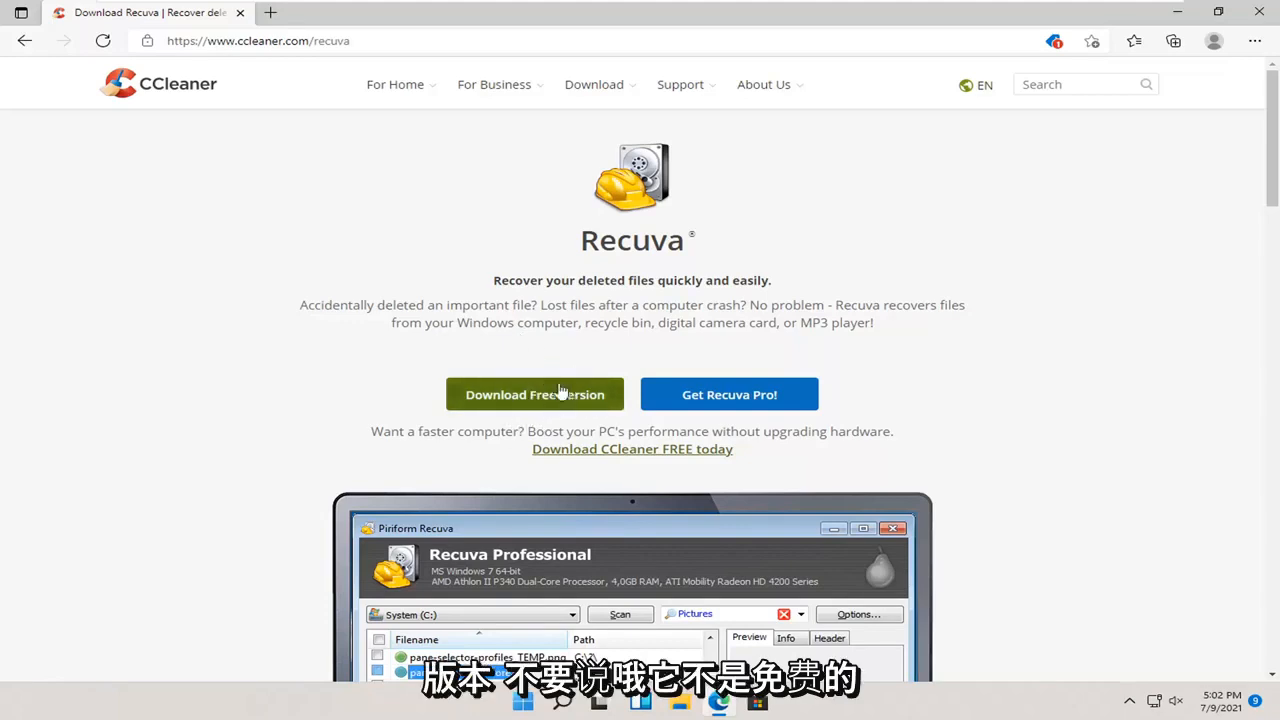
pyautogui.moveTo(516, 398)
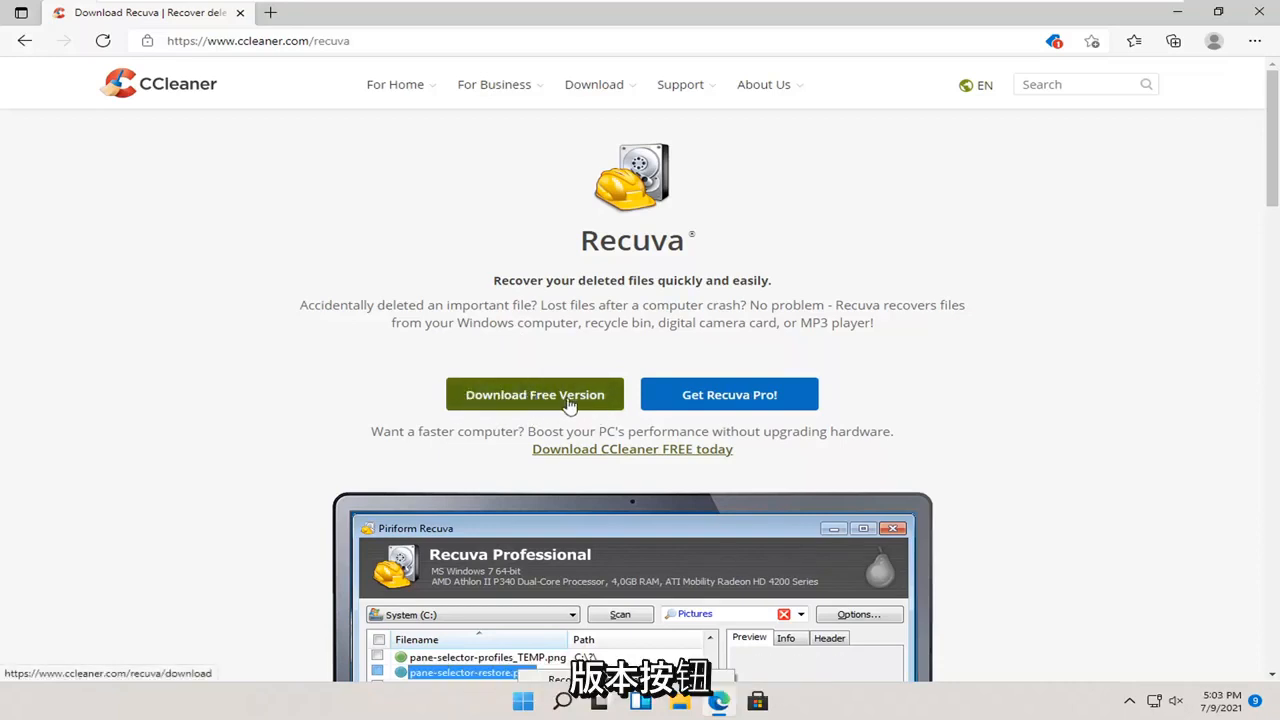
# - Go to the free version download page and reach the Free vs Professional table
pyautogui.click(534, 394)
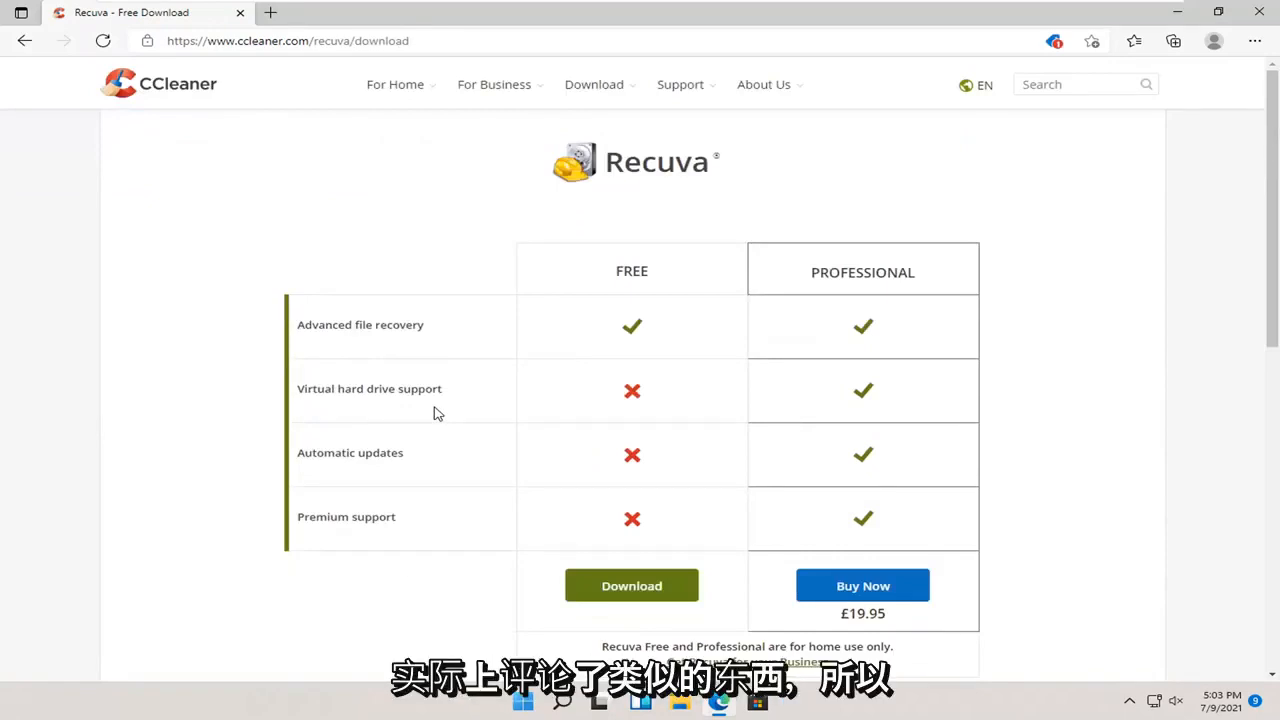
pyautogui.scroll(-3)
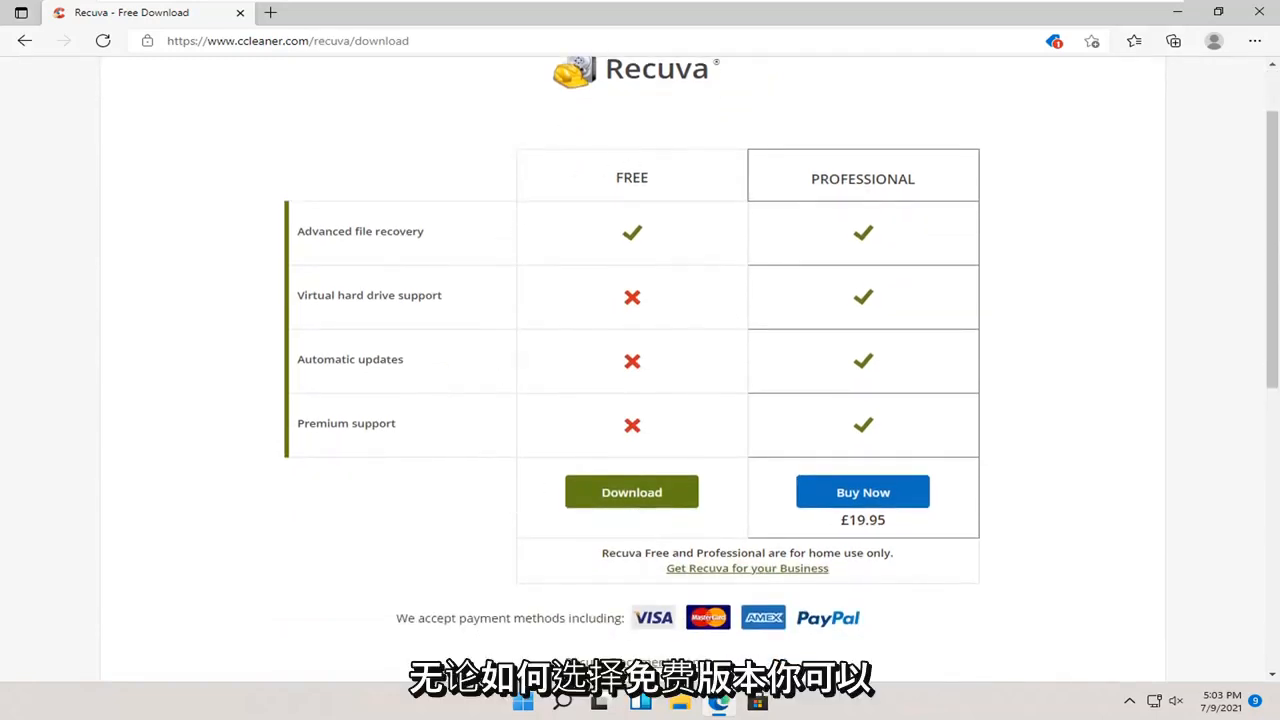
pyautogui.moveTo(400, 284)
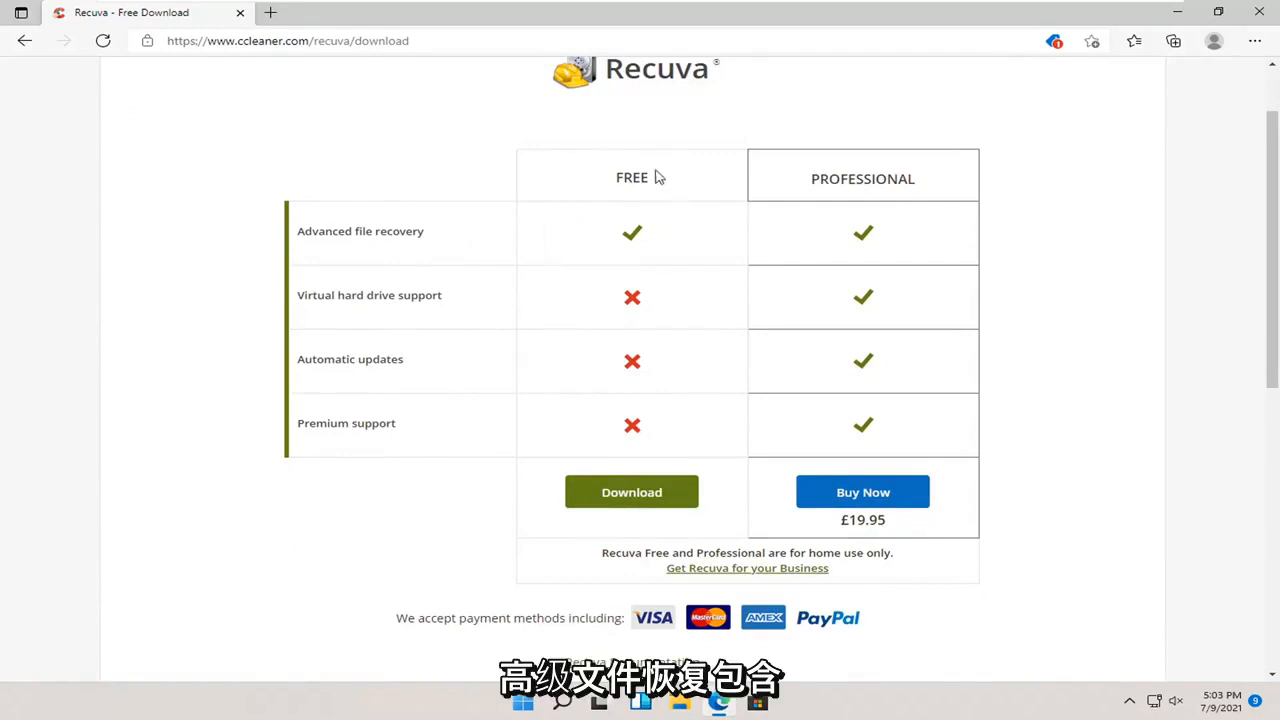
pyautogui.moveTo(736, 190)
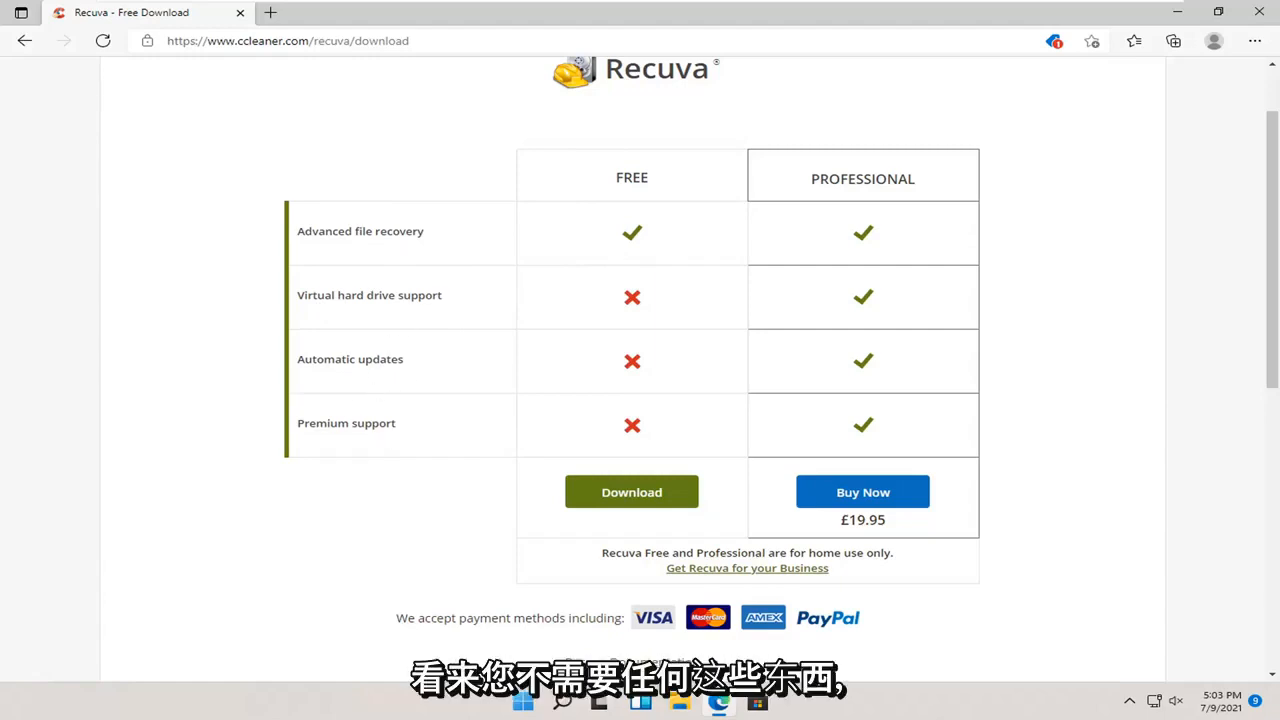
pyautogui.moveTo(416, 348)
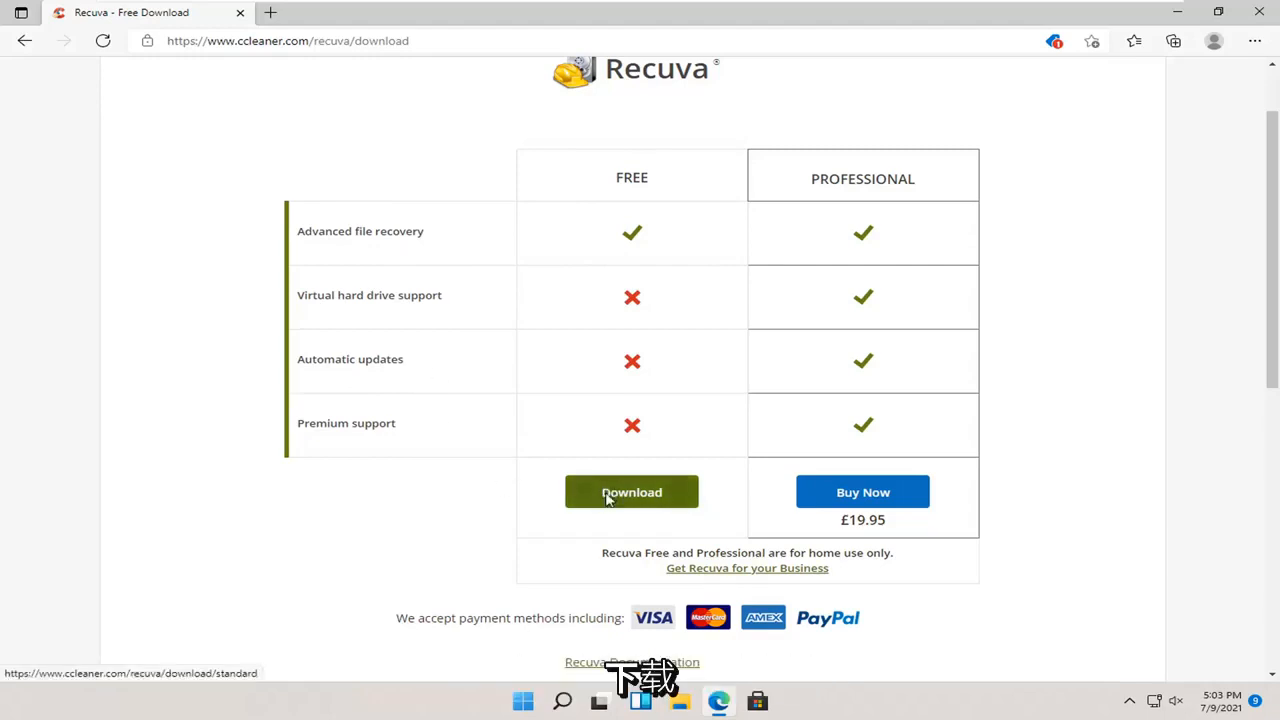
# - Download the free Recuva installer rcsetup153.exe from the FREE column
pyautogui.click(632, 492)
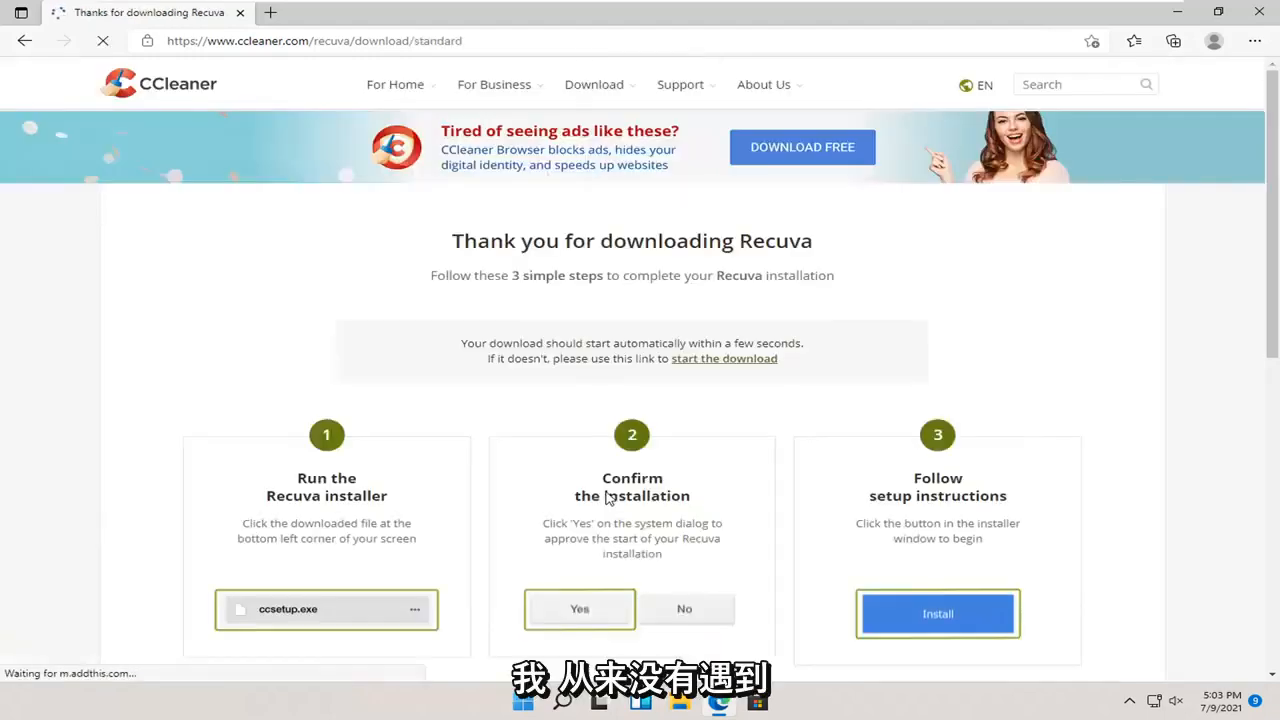
pyautogui.scroll(-3)
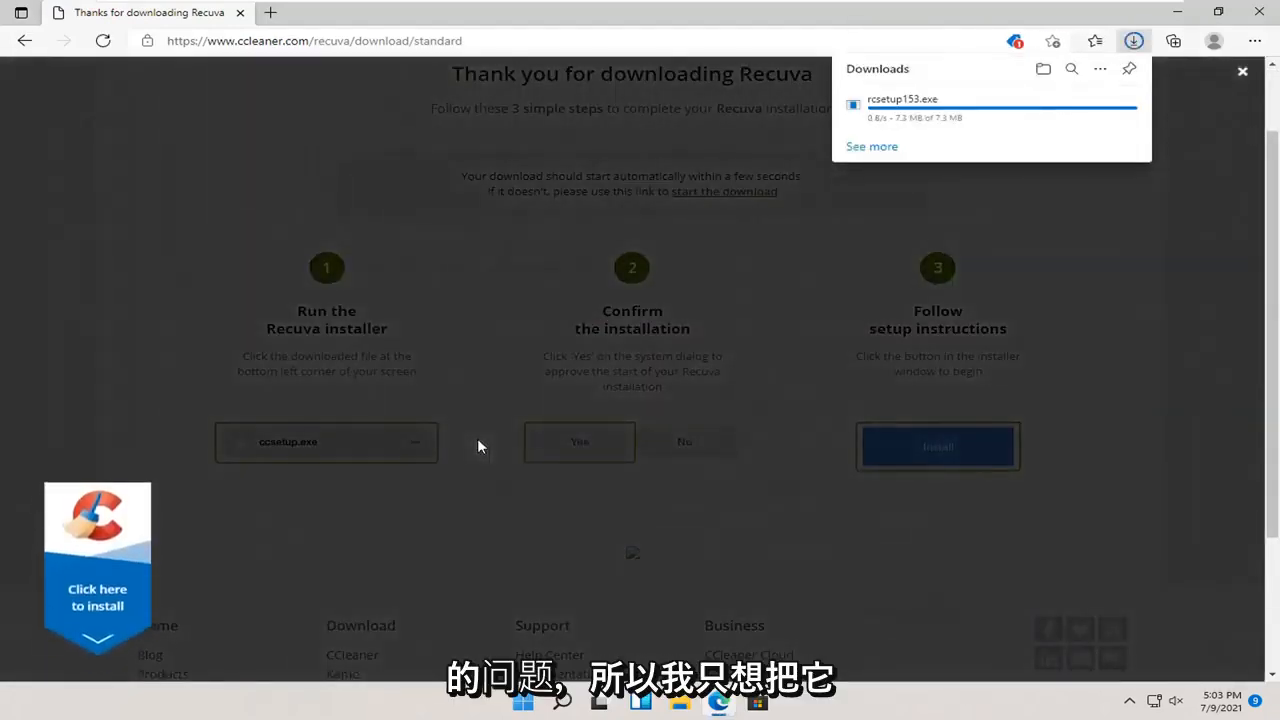
pyautogui.moveTo(480, 408)
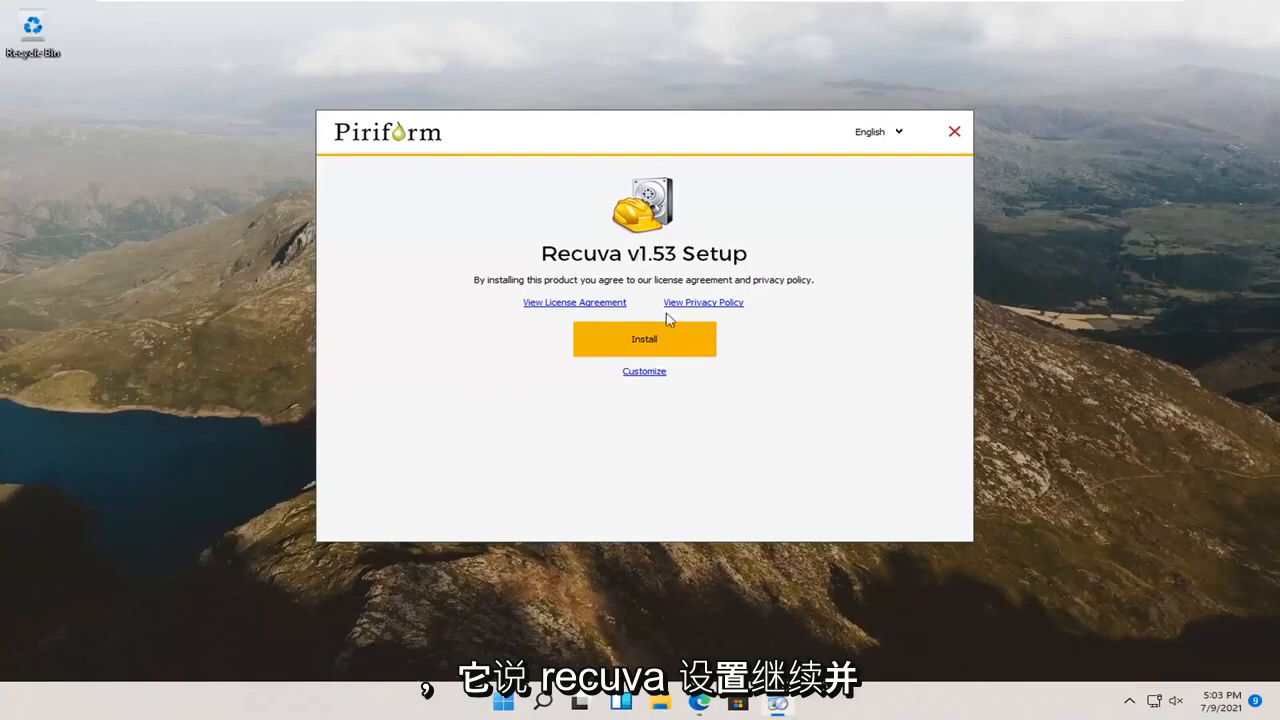
# - Customize the install so only Add Desktop Shortcut remains selected
pyautogui.click(644, 370)
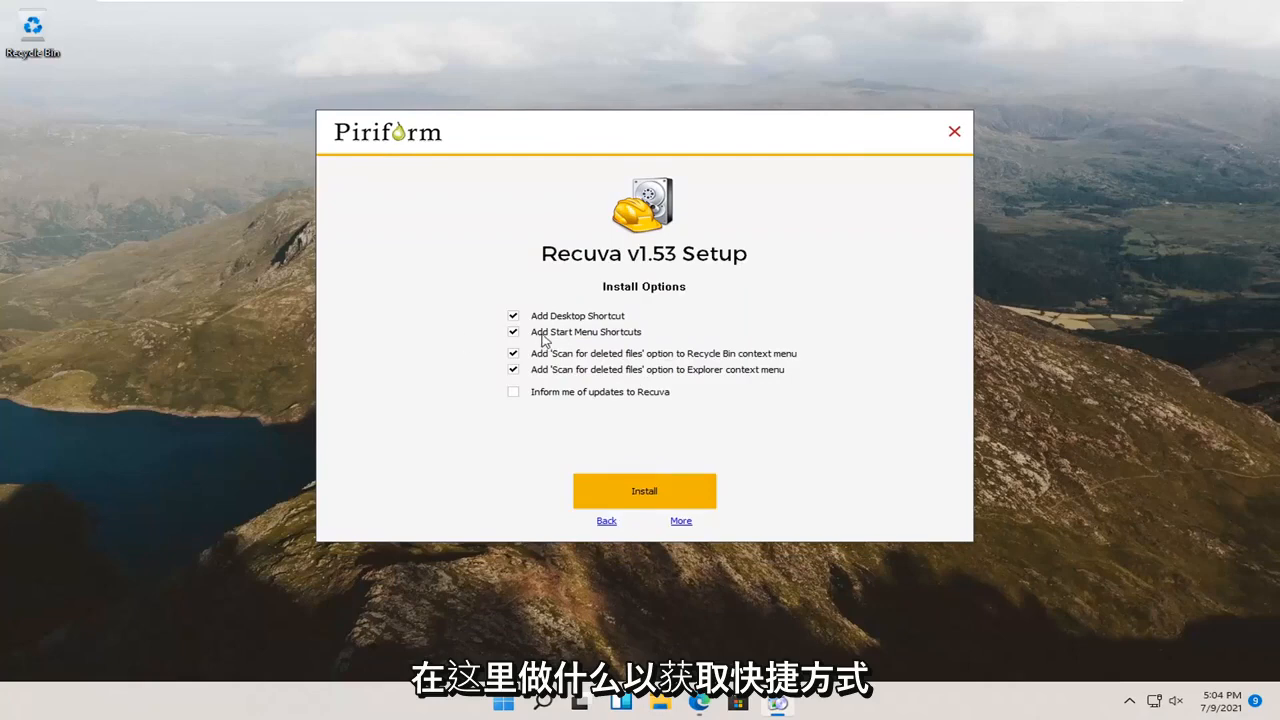
pyautogui.click(512, 332)
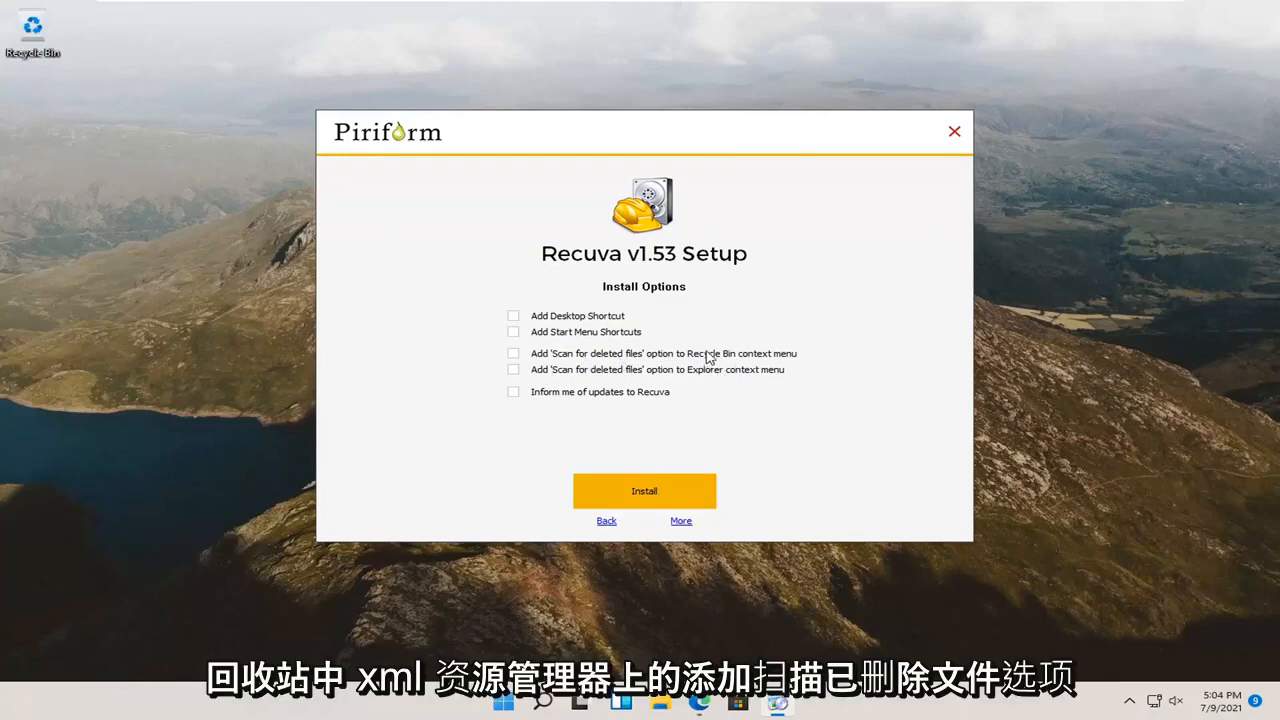
pyautogui.moveTo(700, 364)
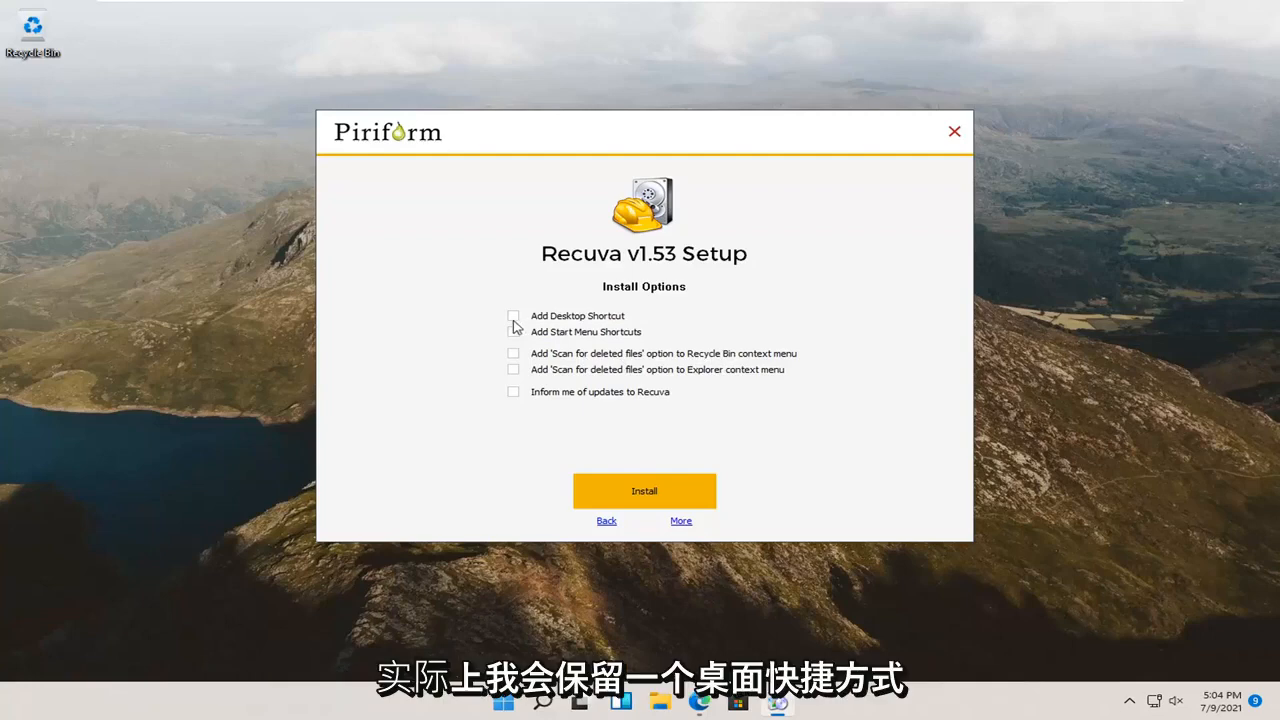
pyautogui.click(512, 316)
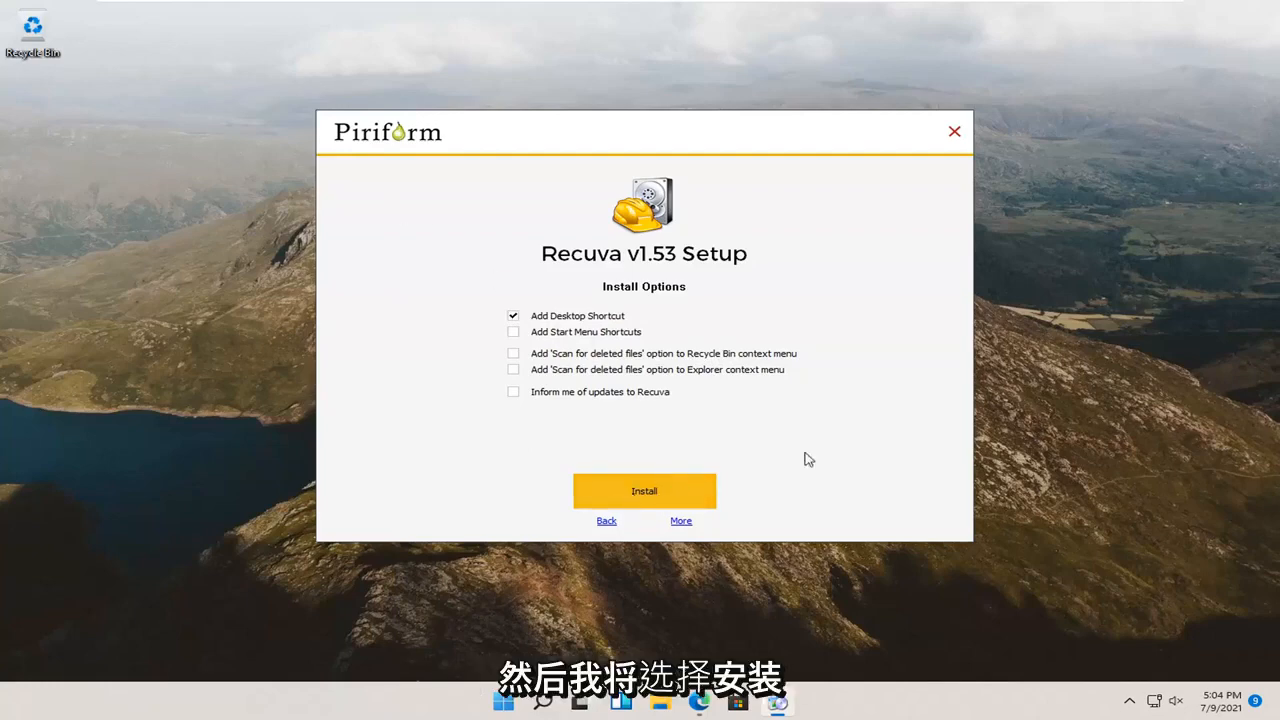
# - Install Recuva, skip the release notes and run the newly installed program
pyautogui.click(644, 492)
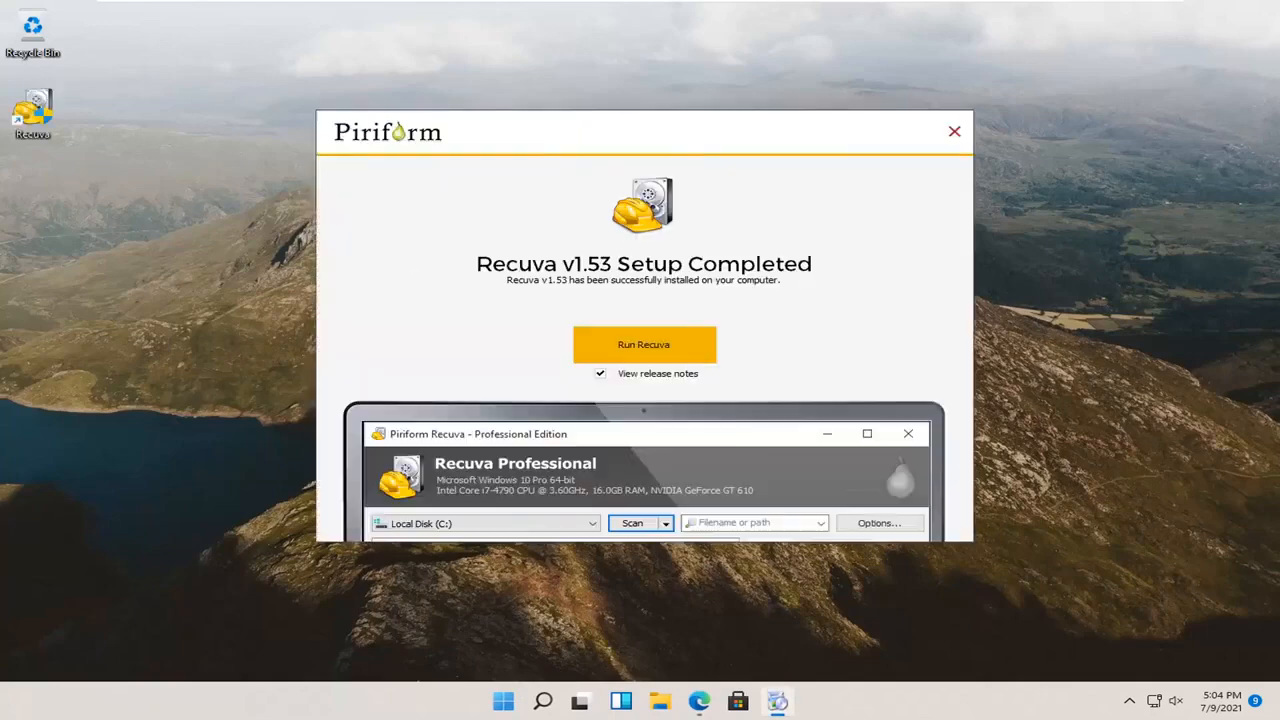
pyautogui.click(600, 374)
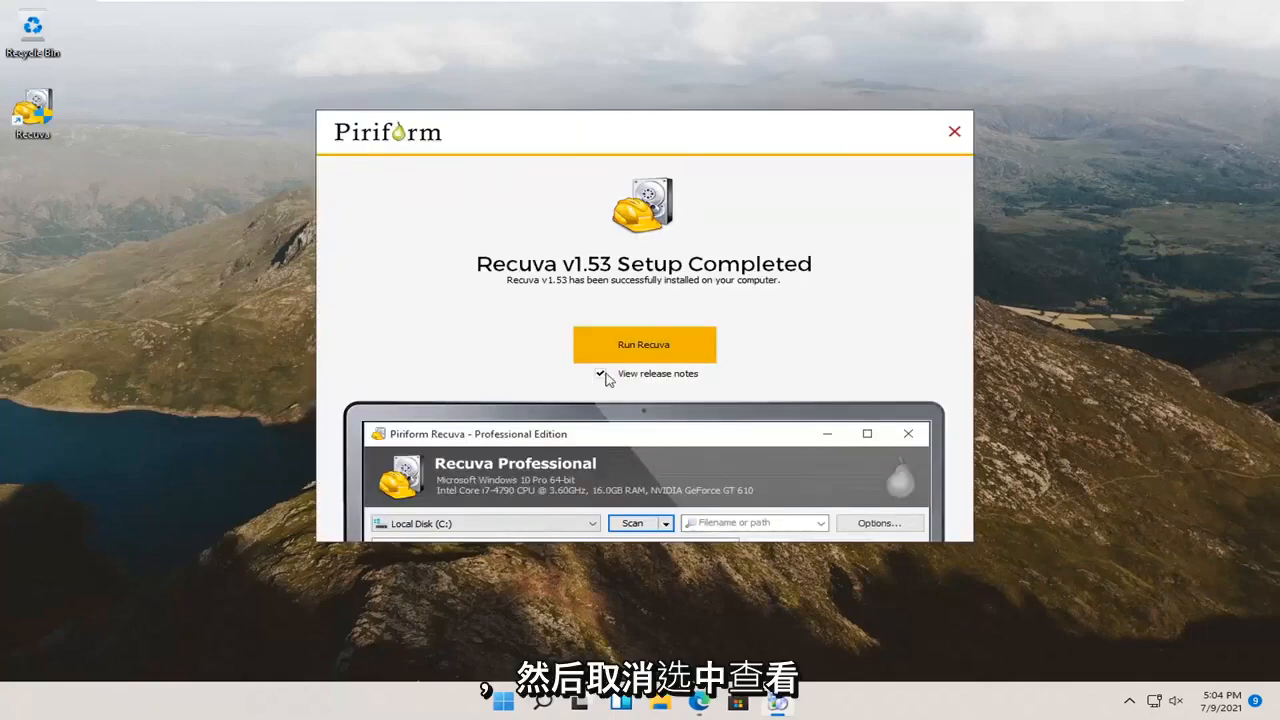
pyautogui.click(600, 374)
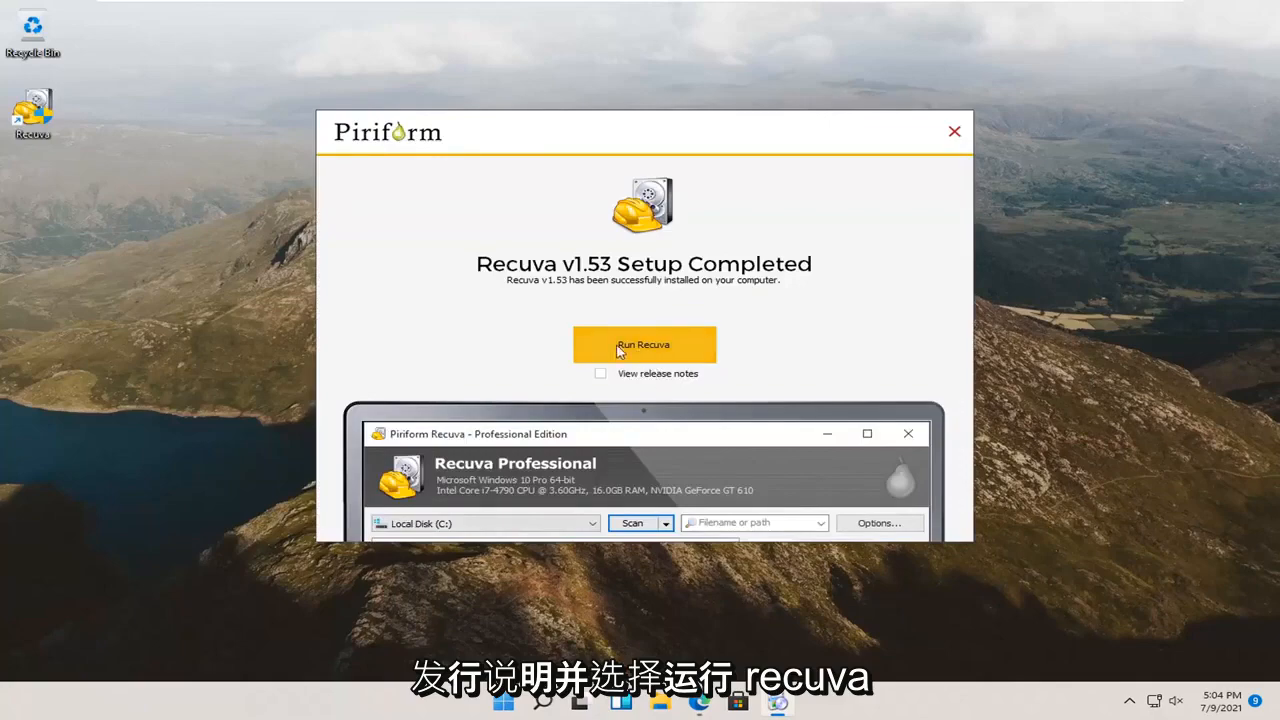
pyautogui.click(644, 344)
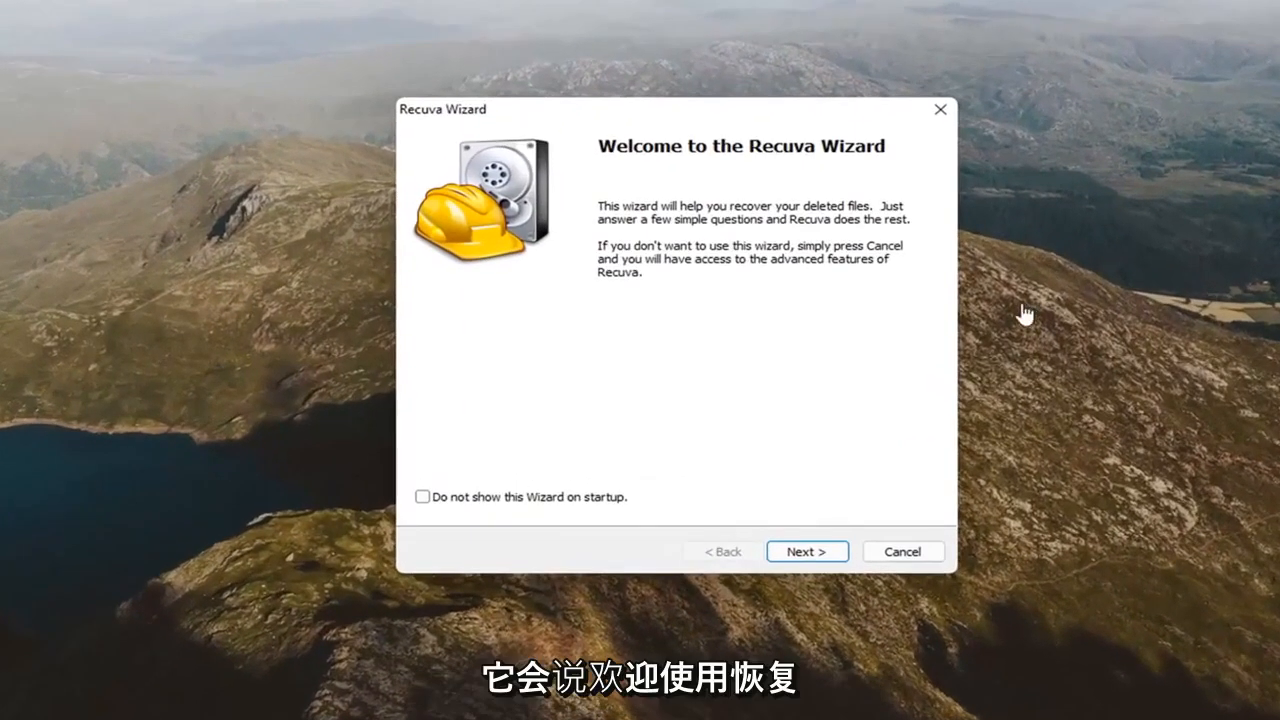
pyautogui.moveTo(868, 244)
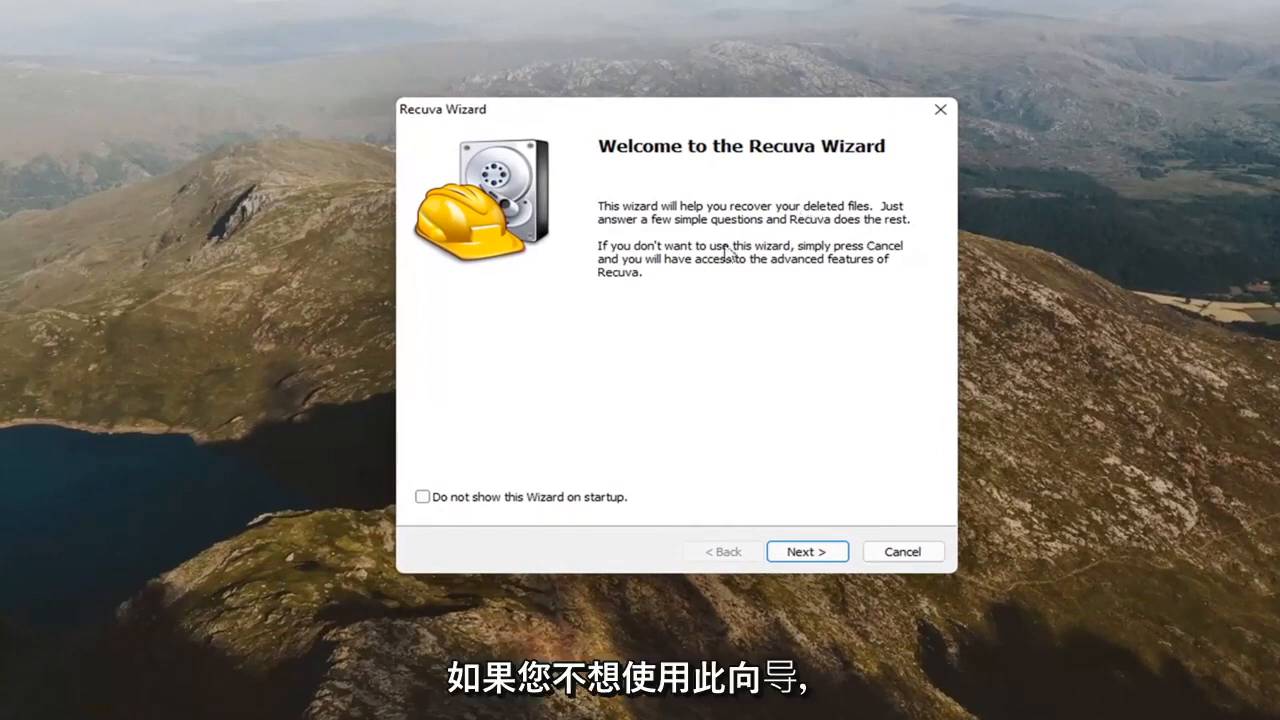
pyautogui.moveTo(668, 288)
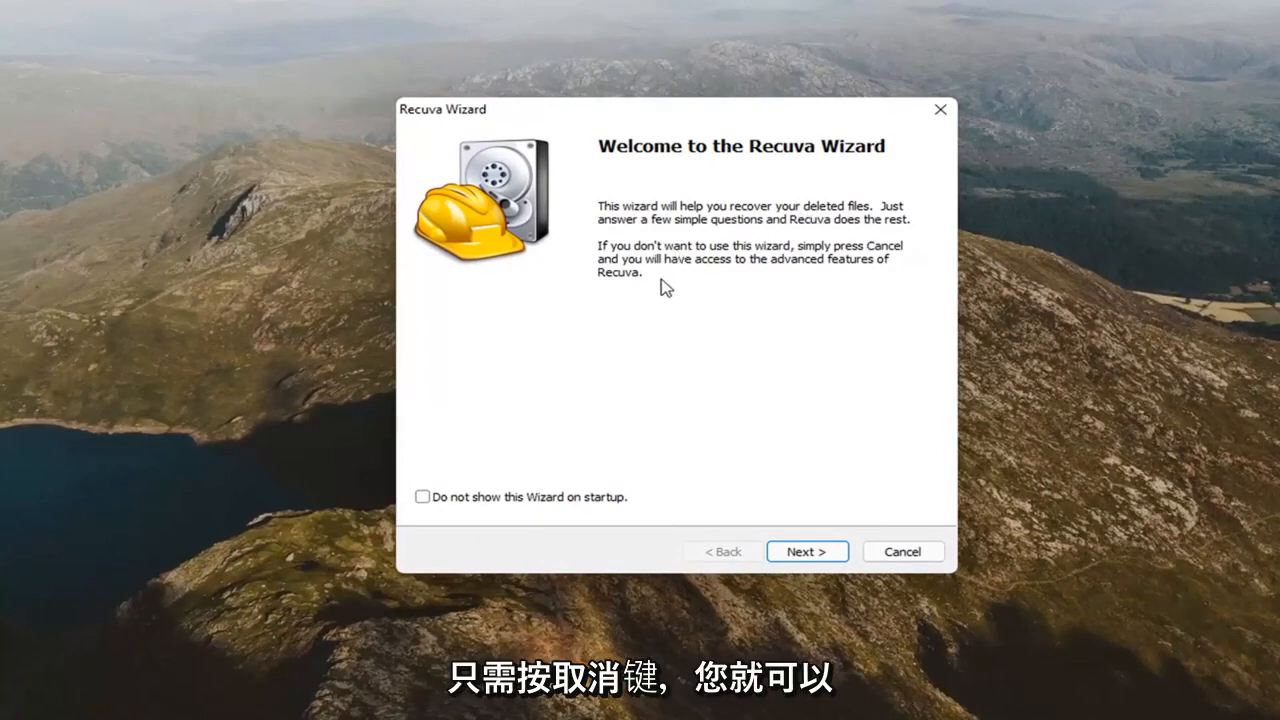
pyautogui.moveTo(688, 302)
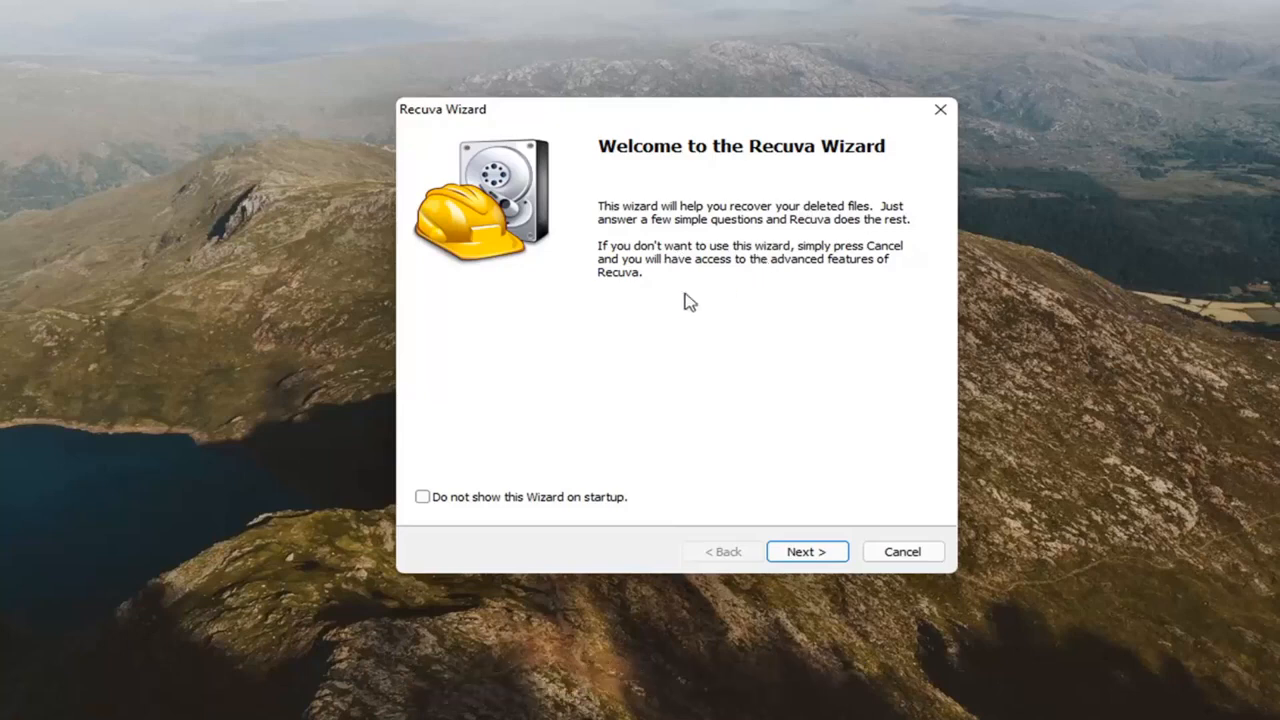
pyautogui.moveTo(604, 416)
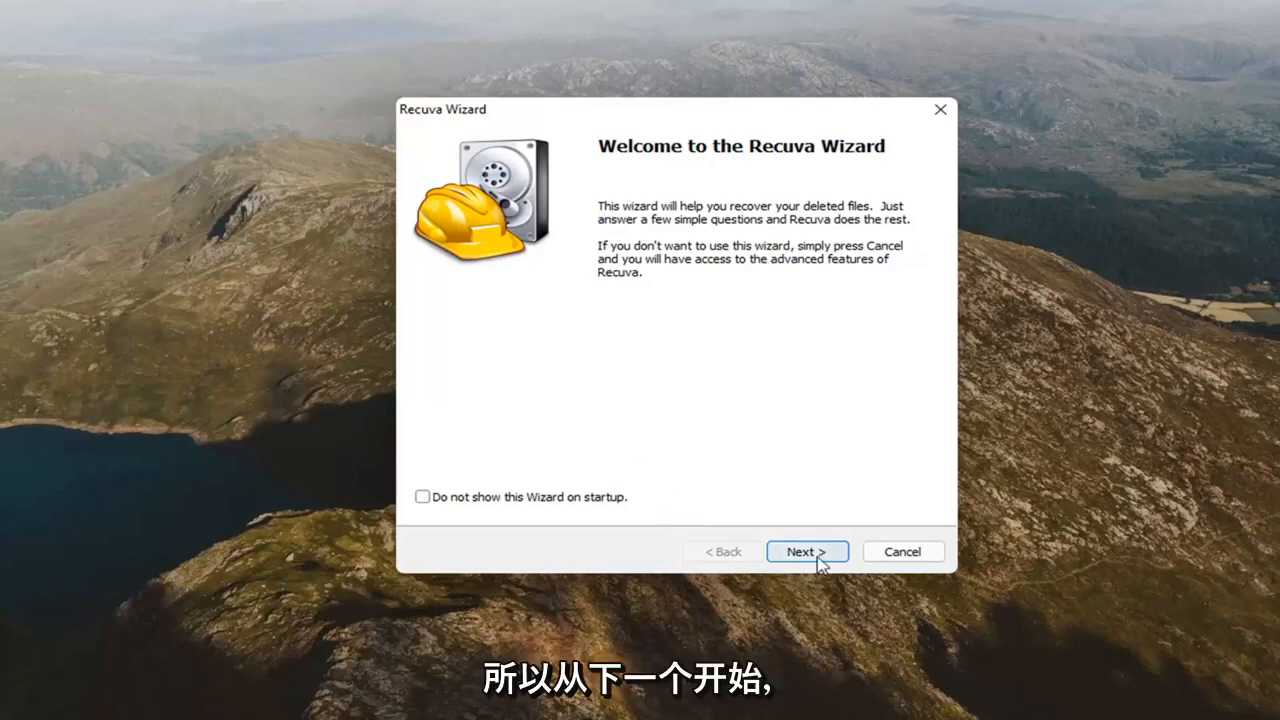
# - Advance past the wizard welcome page to the file-type step with All Files kept
pyautogui.click(808, 552)
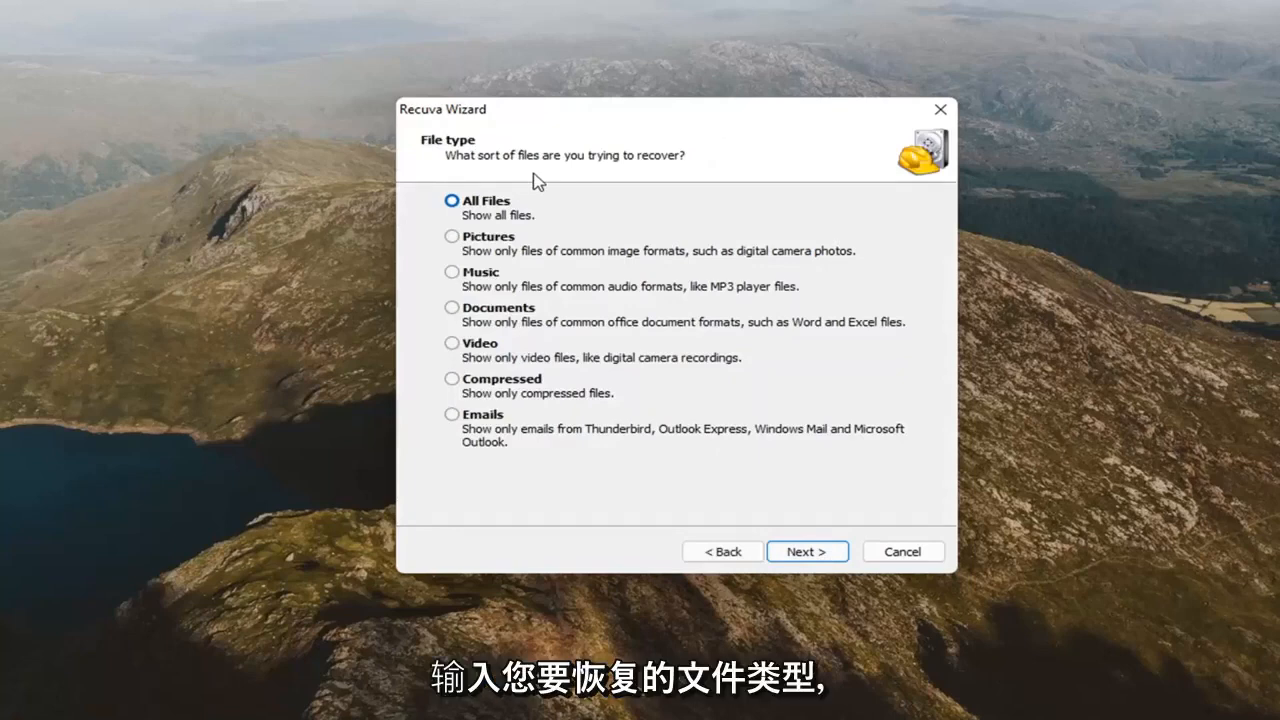
pyautogui.moveTo(536, 290)
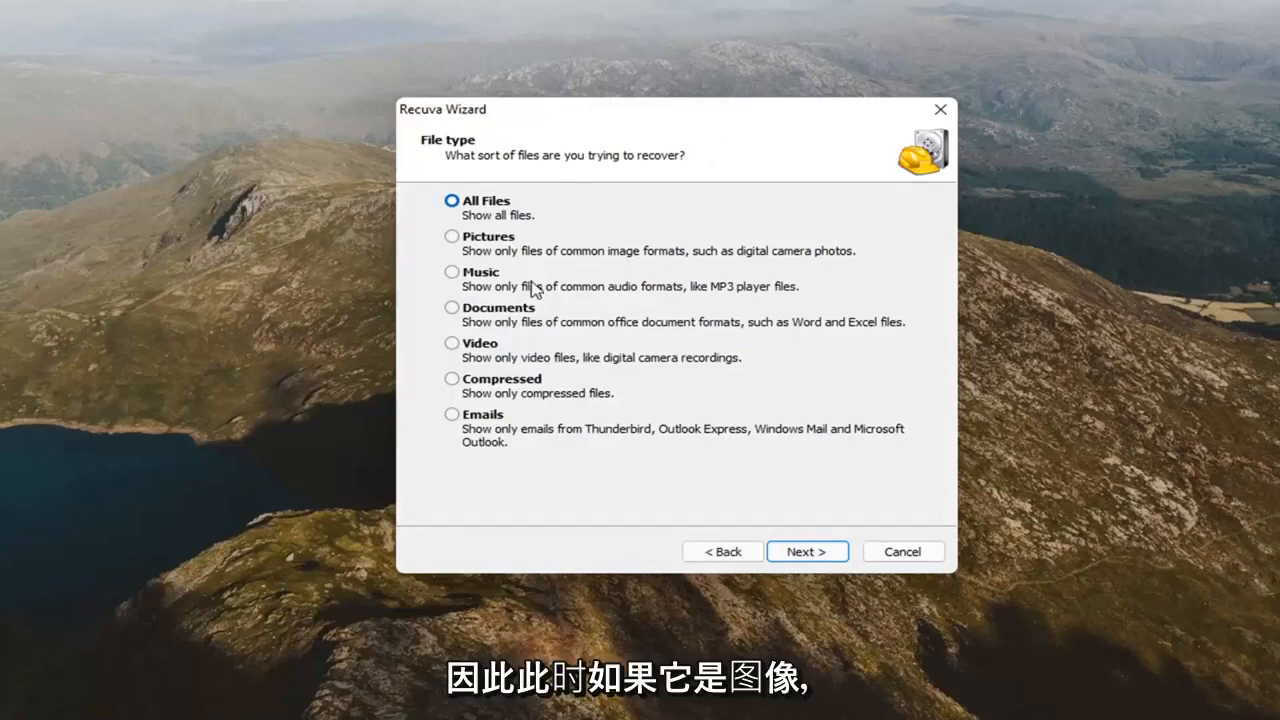
pyautogui.moveTo(460, 352)
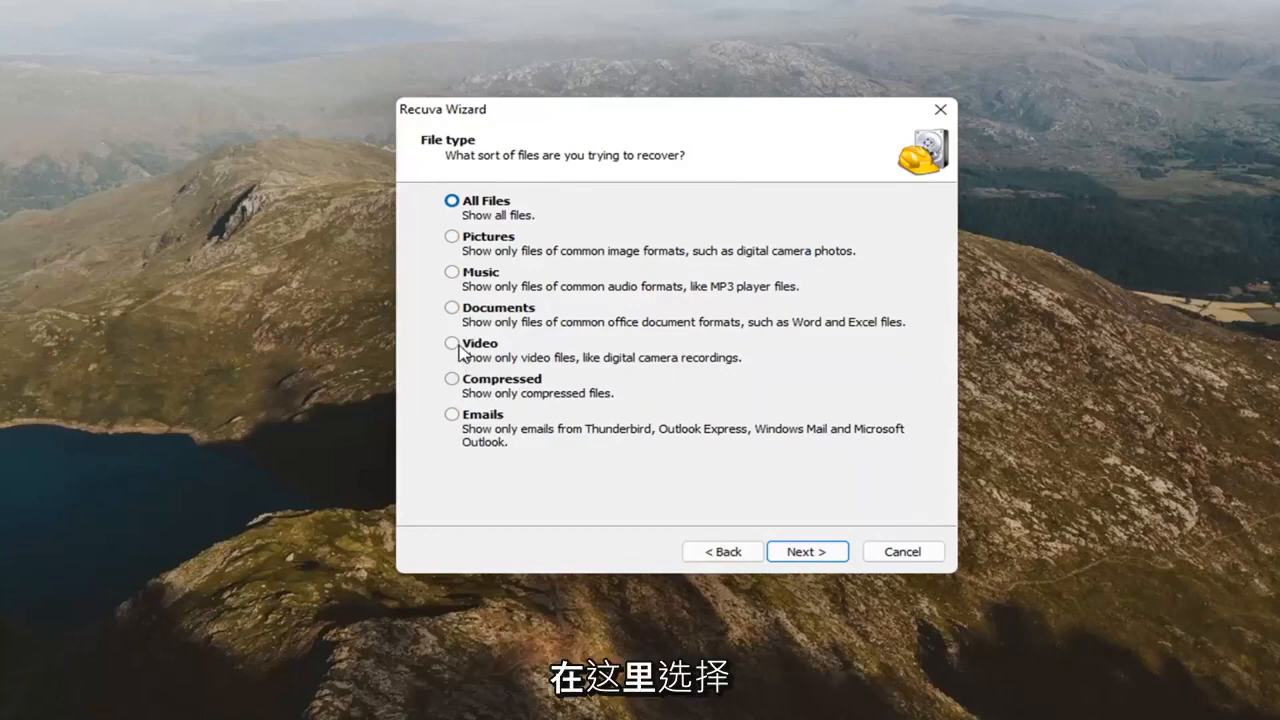
pyautogui.moveTo(496, 276)
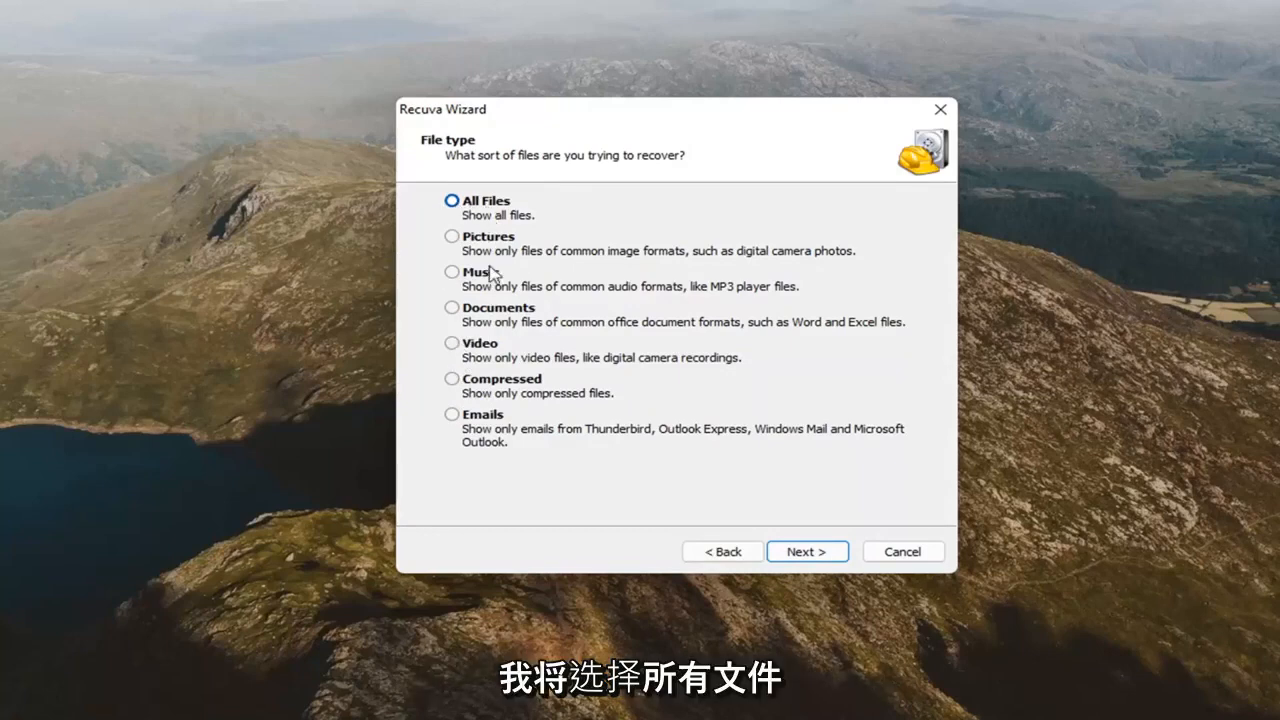
pyautogui.moveTo(480, 242)
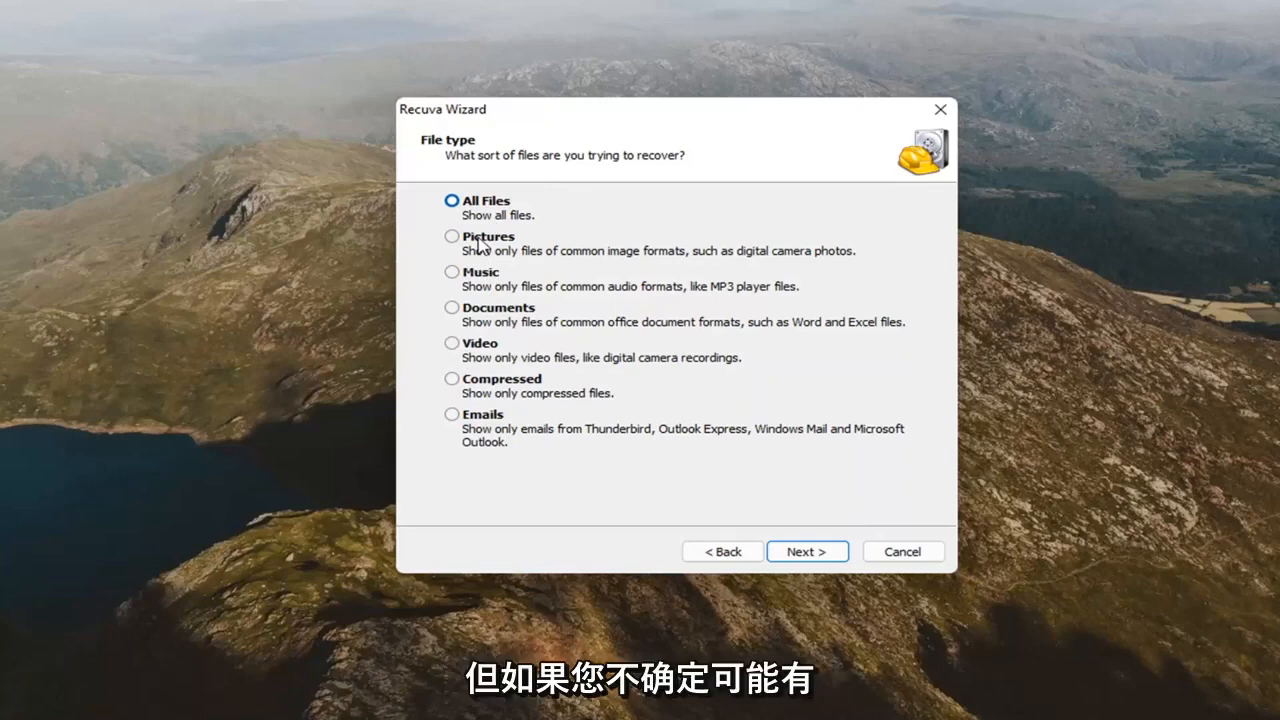
pyautogui.moveTo(490, 344)
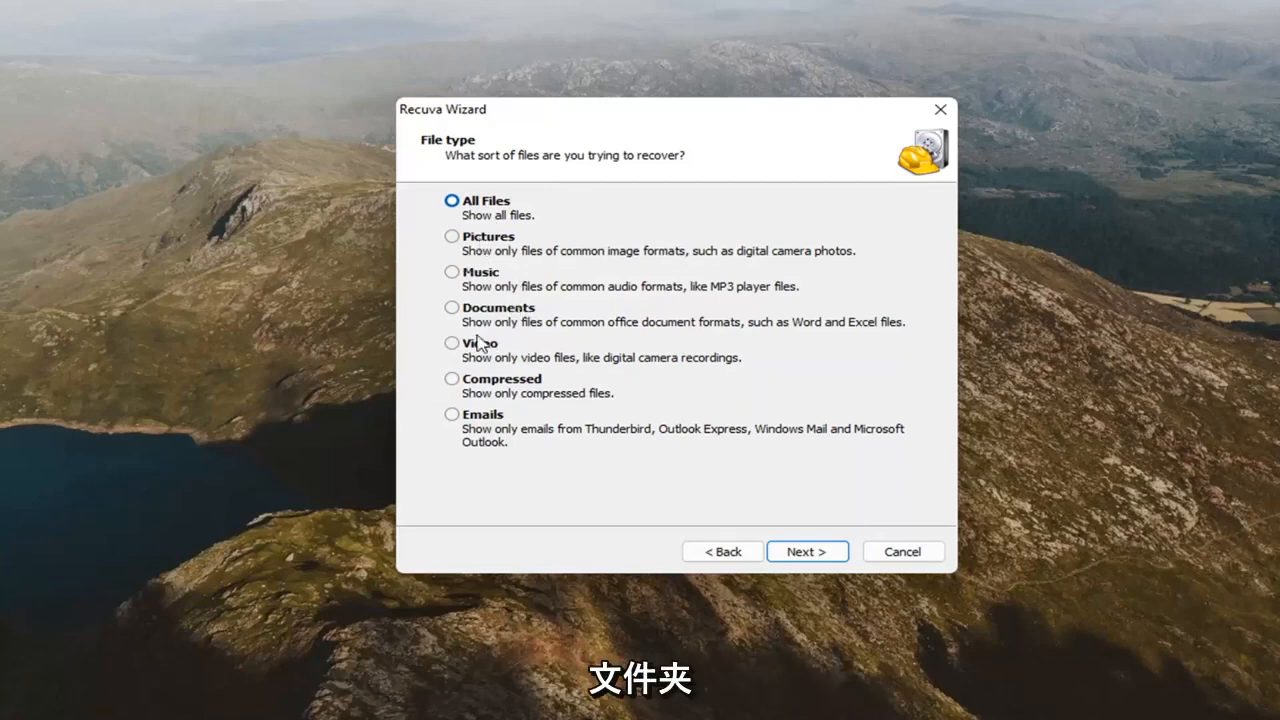
pyautogui.moveTo(480, 184)
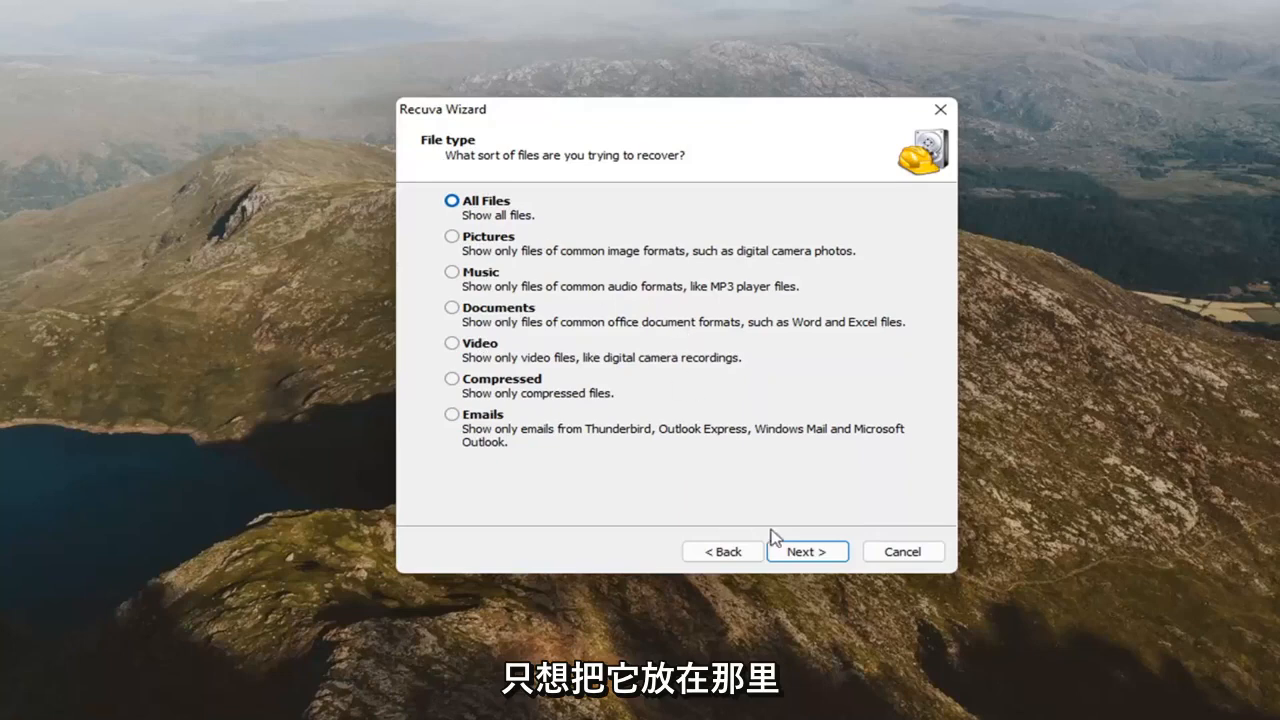
# - Continue with All Files, try Recycle Bin and My Documents, then settle on I'm not sure
pyautogui.click(808, 552)
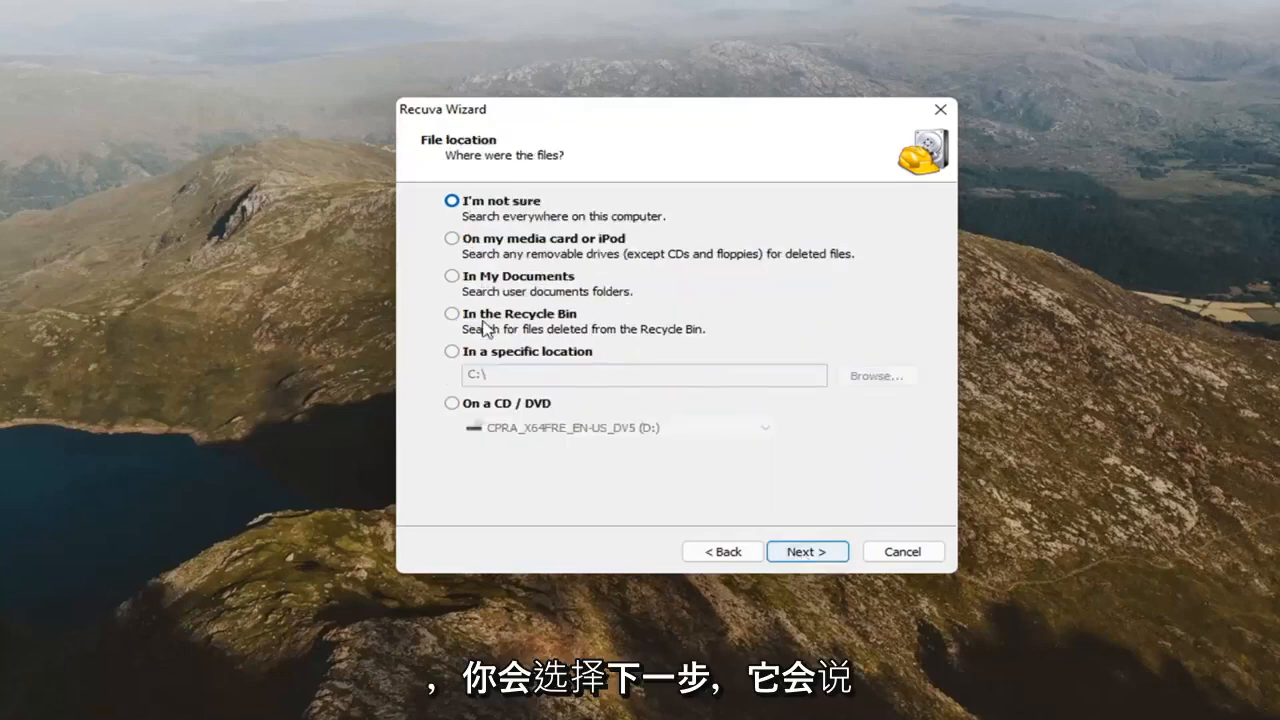
pyautogui.moveTo(478, 280)
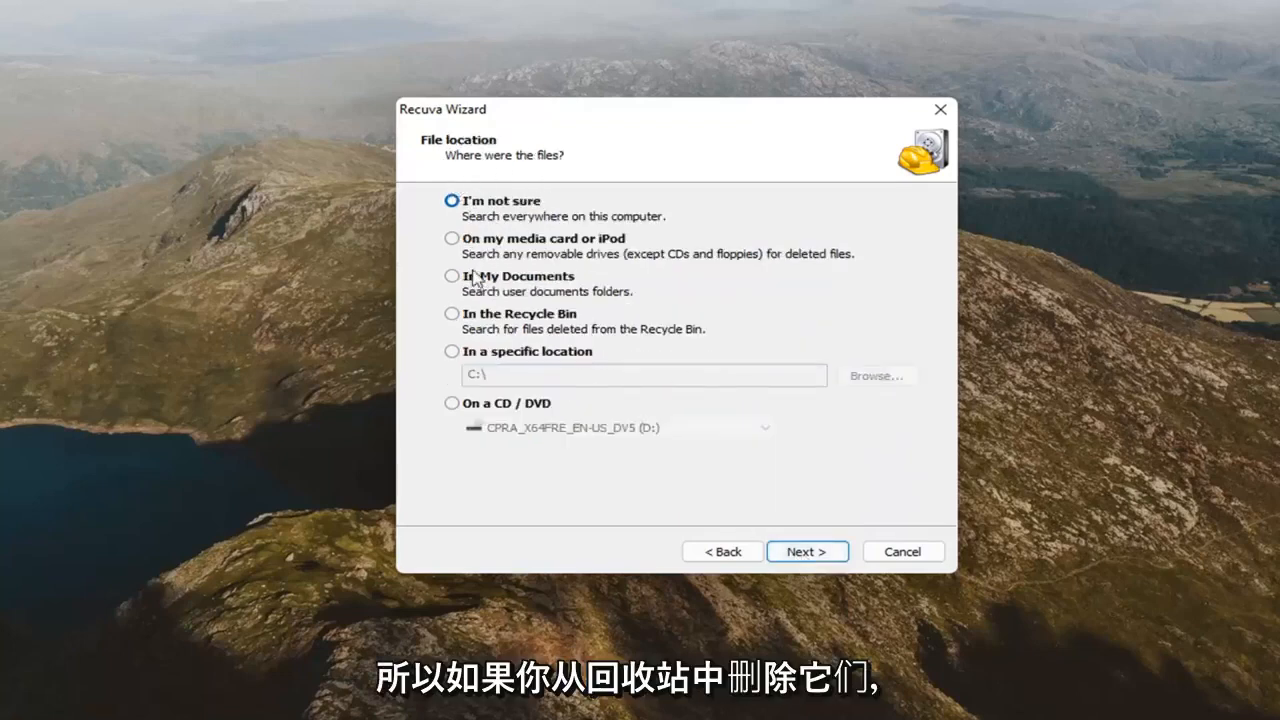
pyautogui.moveTo(478, 324)
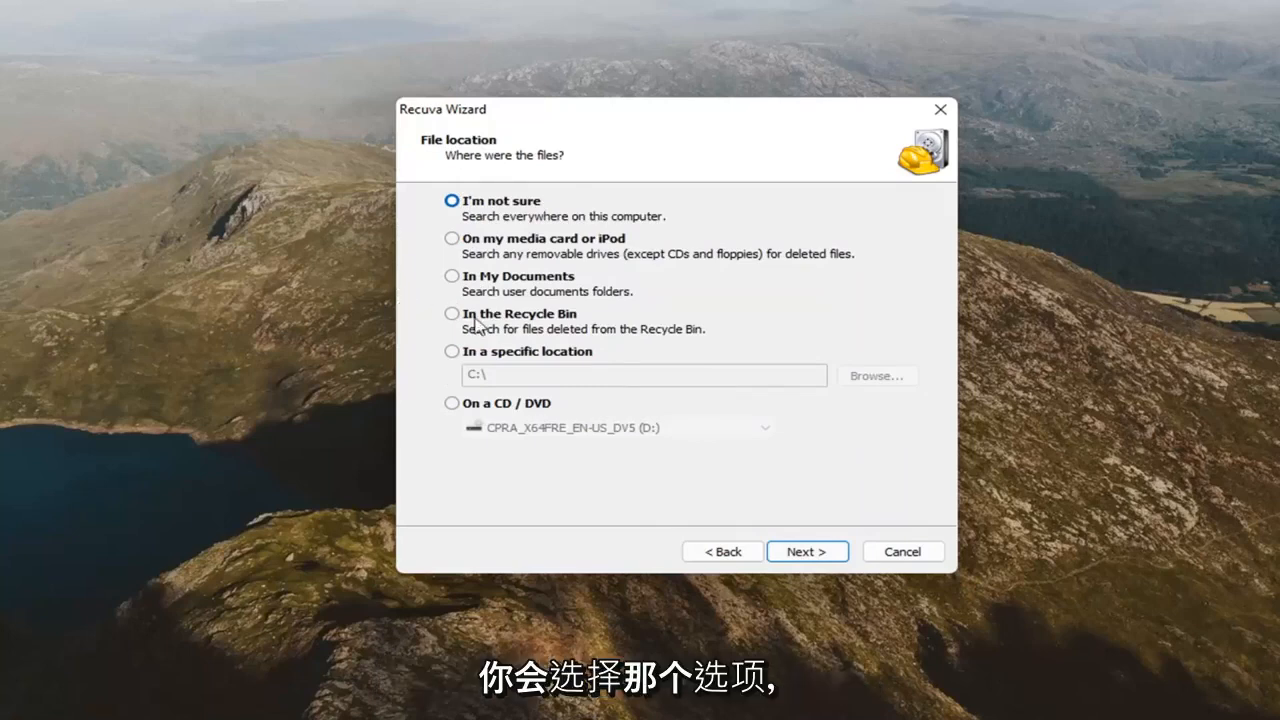
pyautogui.click(452, 312)
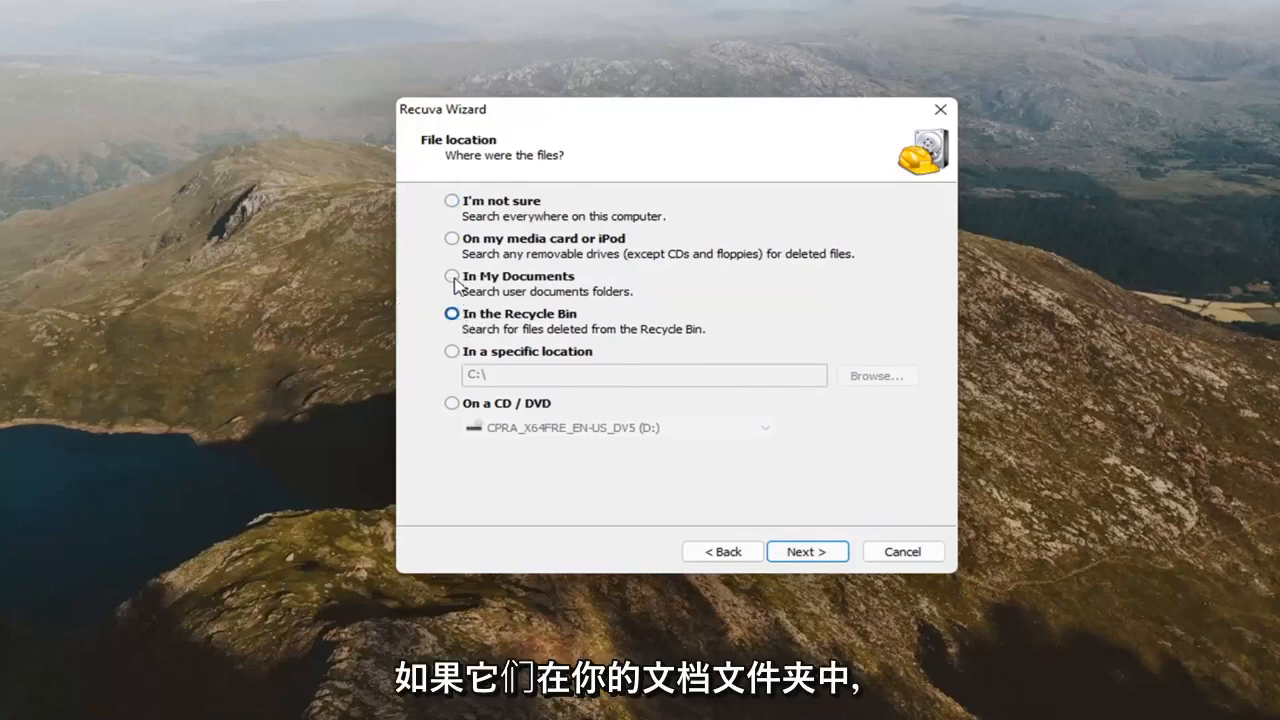
pyautogui.click(452, 276)
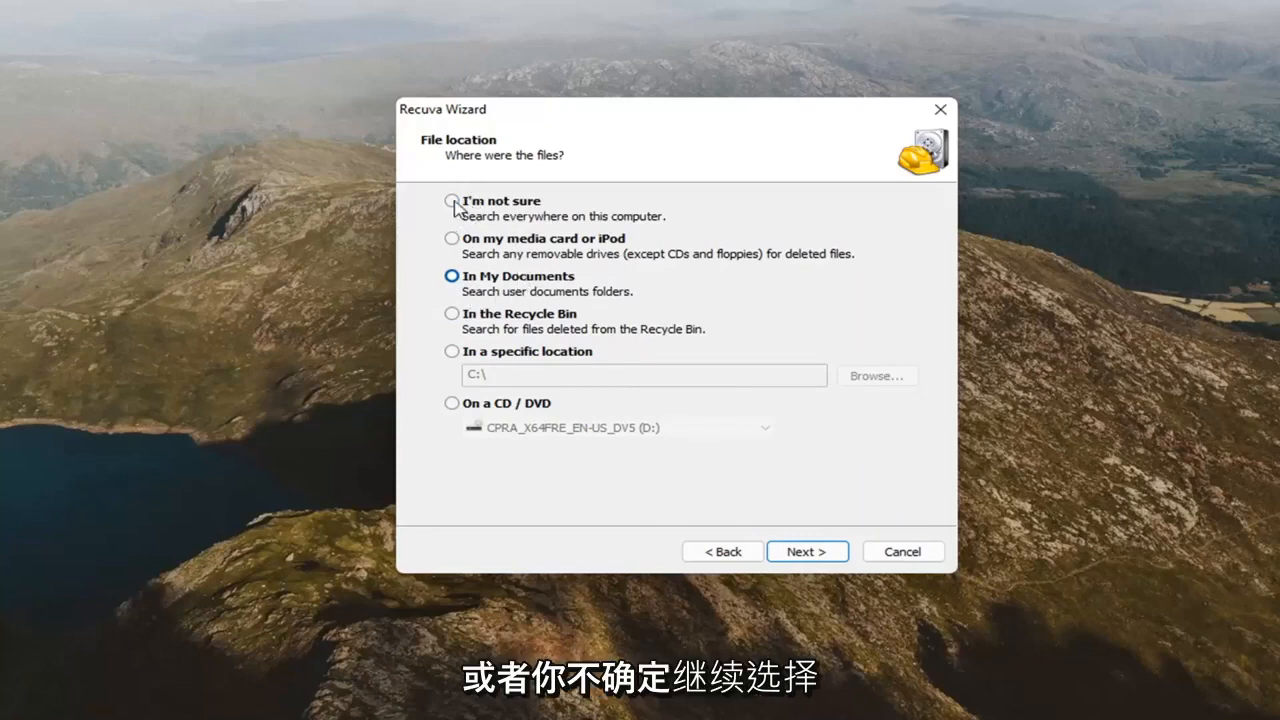
pyautogui.click(452, 200)
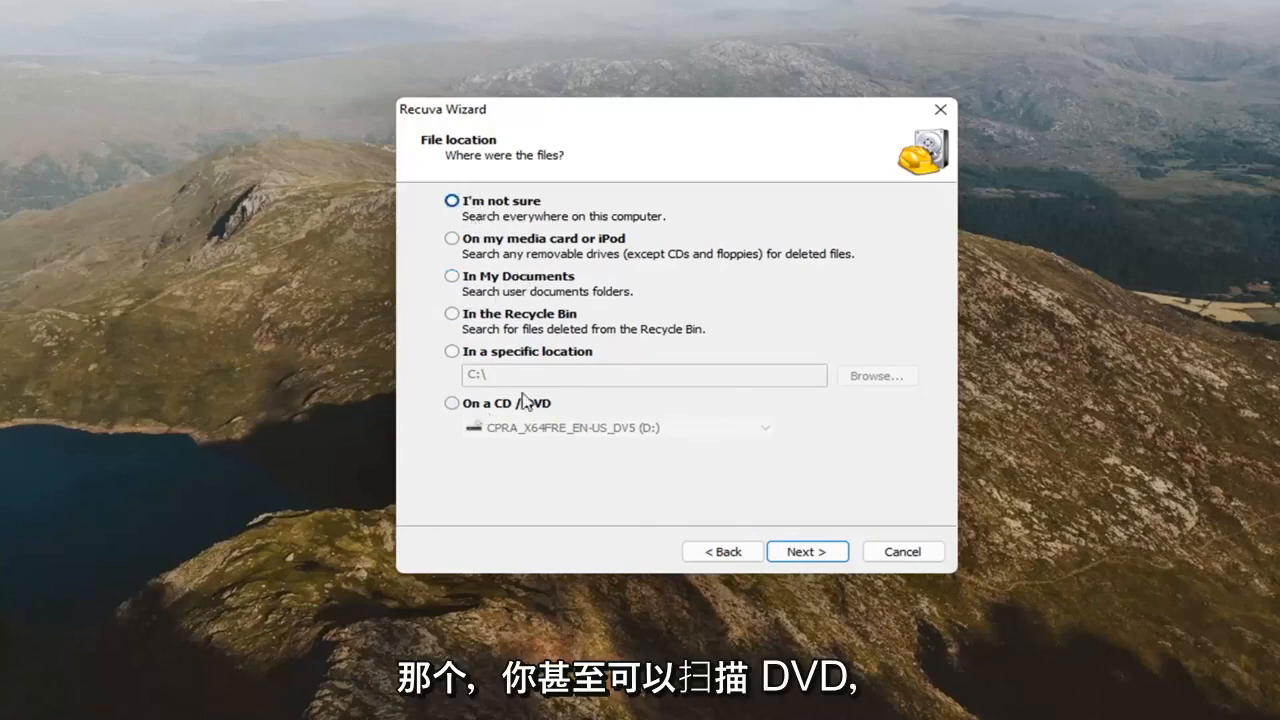
pyautogui.moveTo(512, 480)
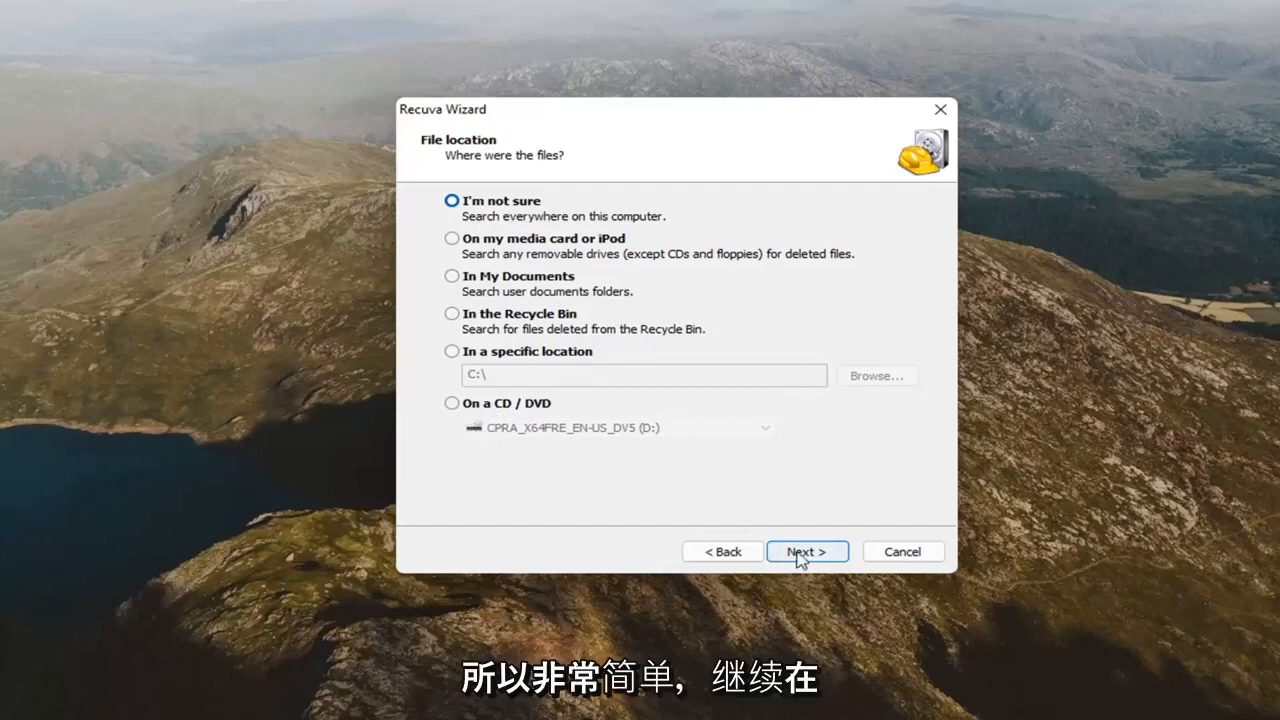
# - Accept the search location and start the scan for deleted files
pyautogui.click(806, 552)
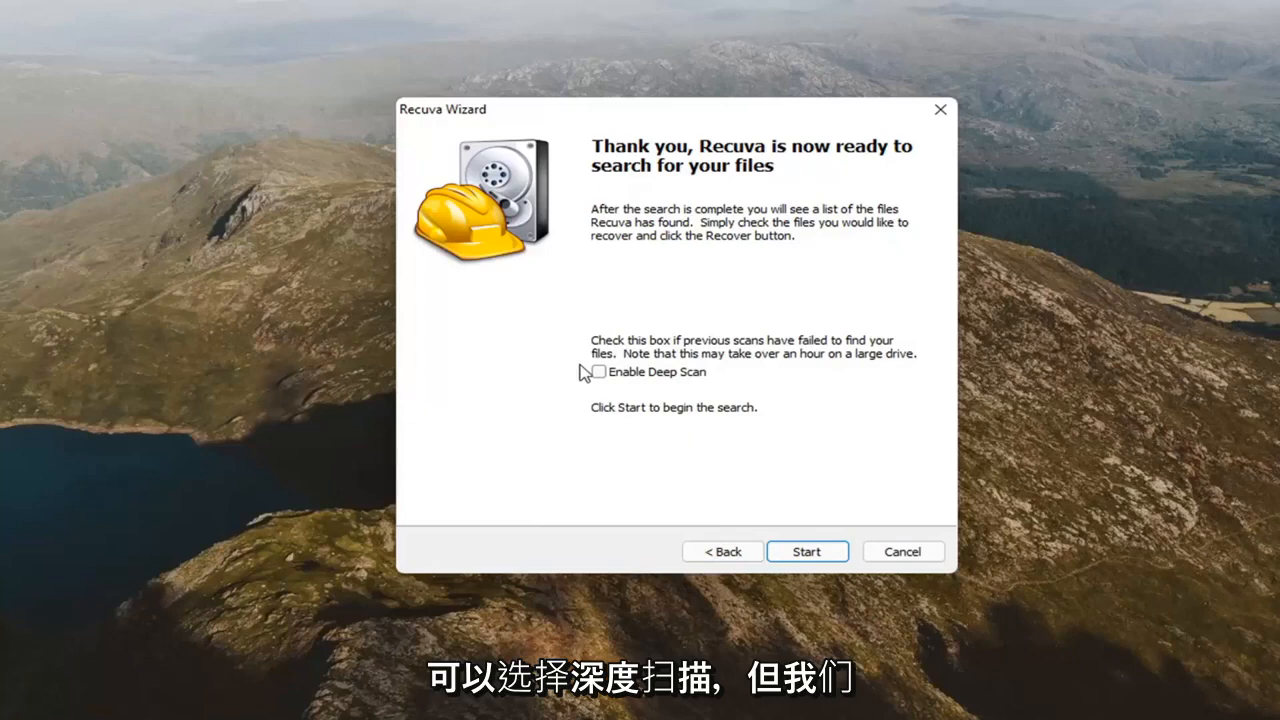
pyautogui.click(808, 552)
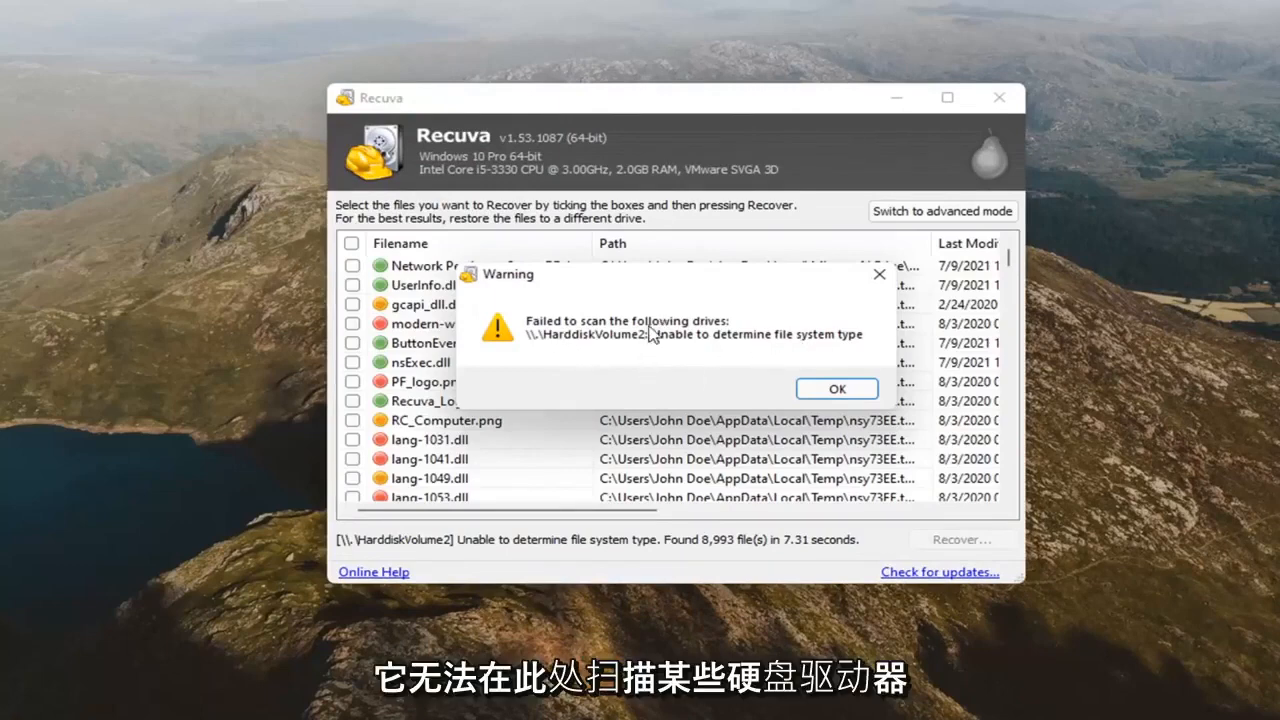
pyautogui.moveTo(512, 352)
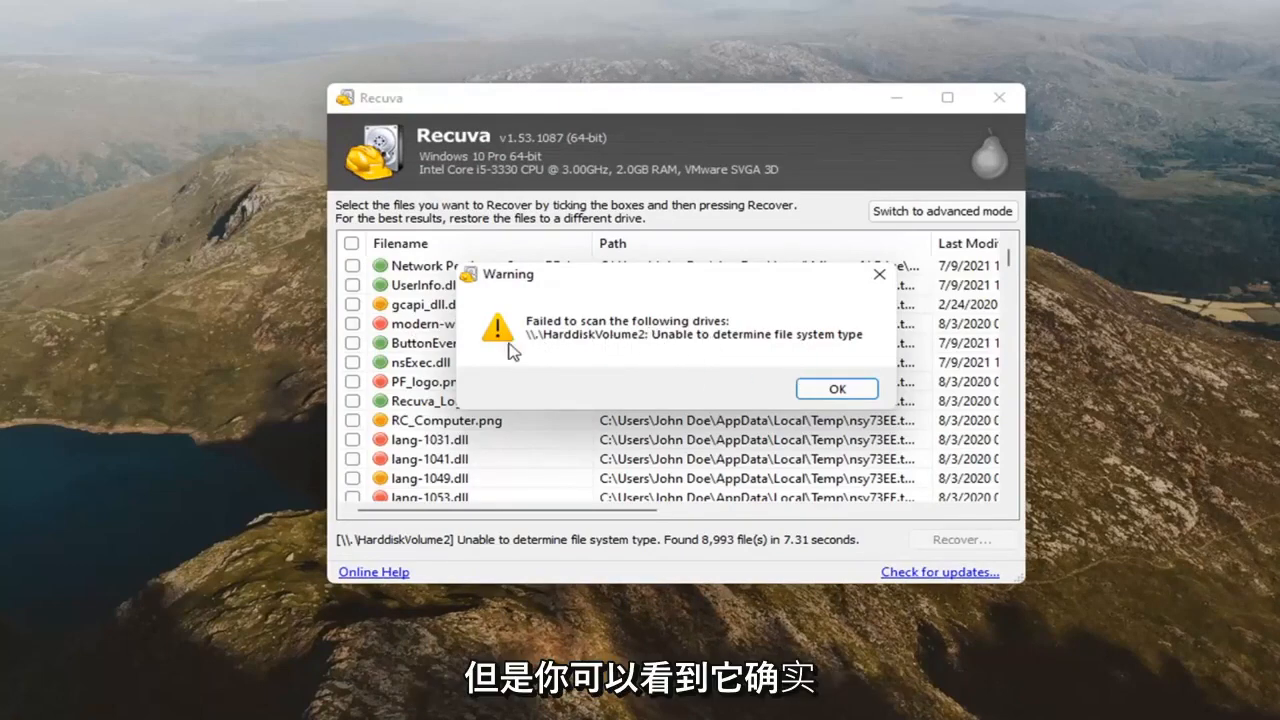
# - Dismiss the drive scan failure warning to show the 8,993 found files
pyautogui.click(836, 388)
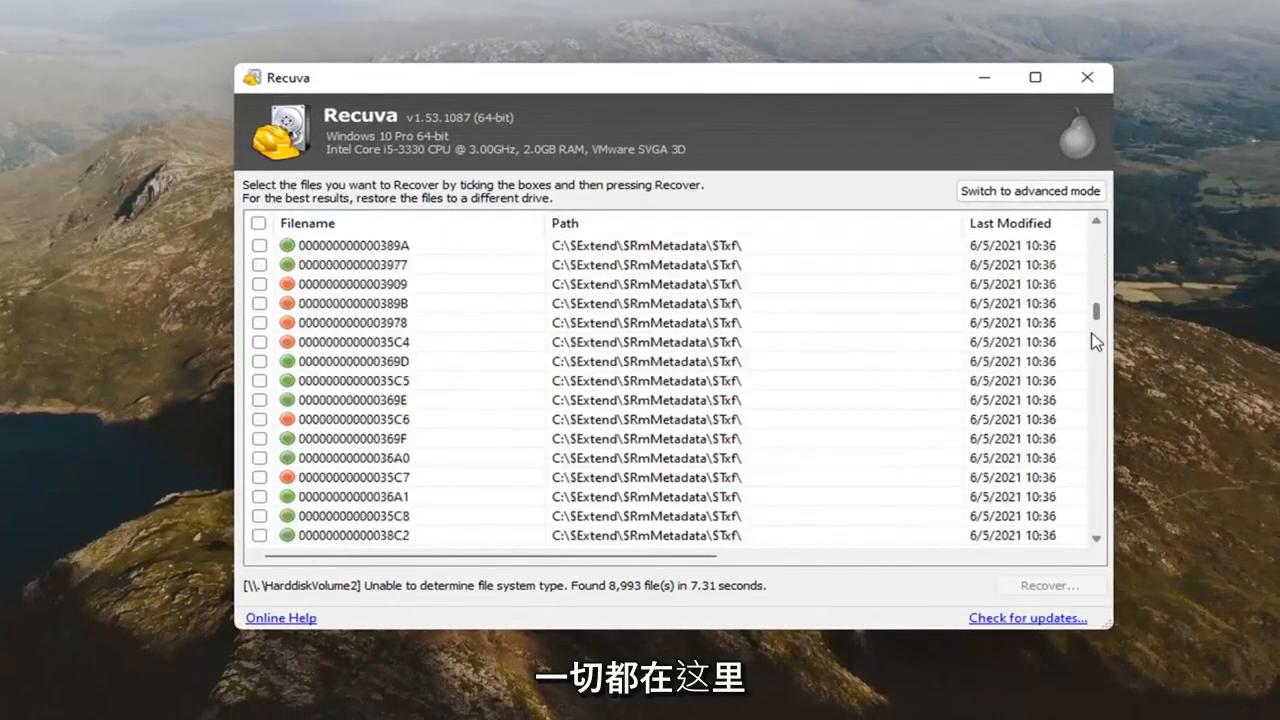
pyautogui.scroll(-3)
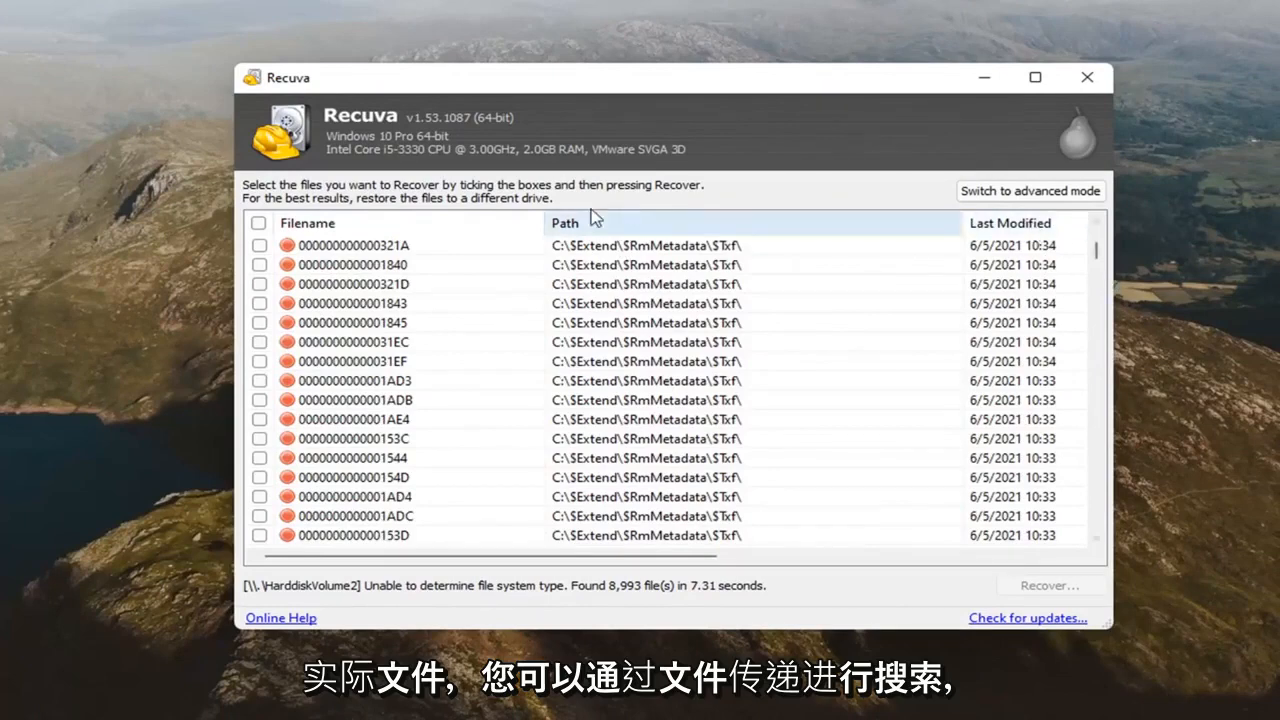
pyautogui.click(564, 222)
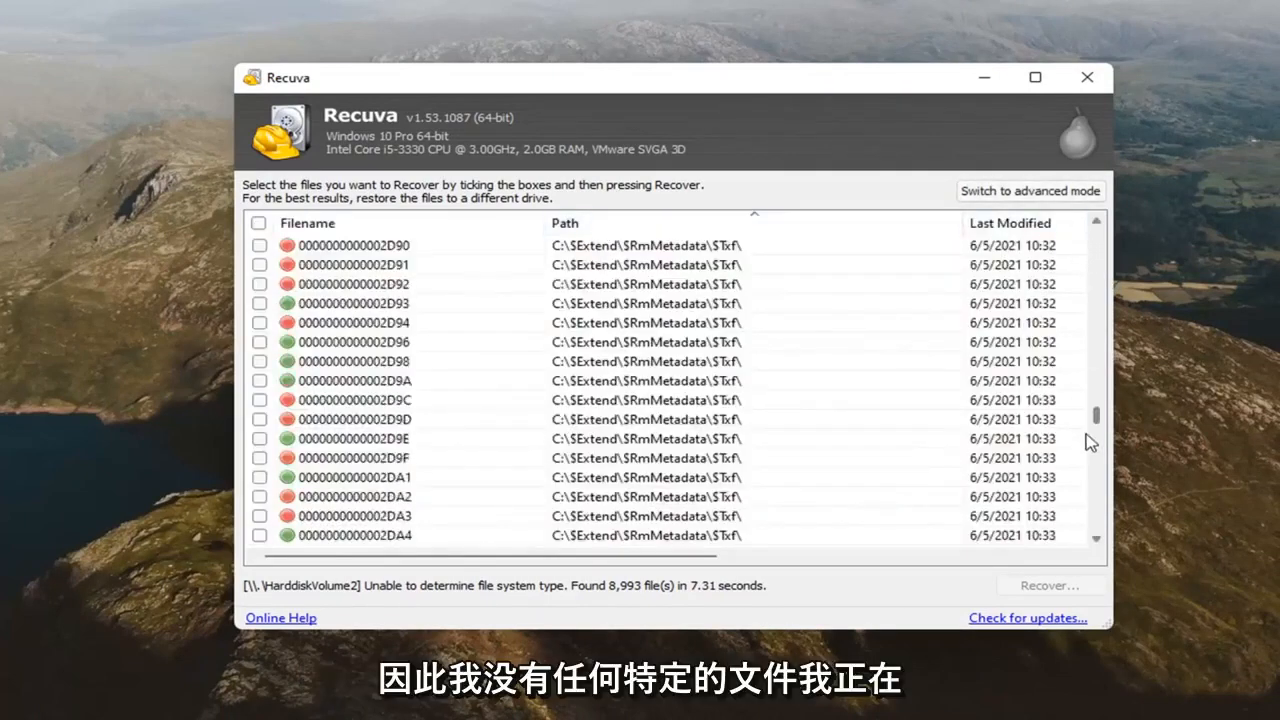
pyautogui.scroll(-3)
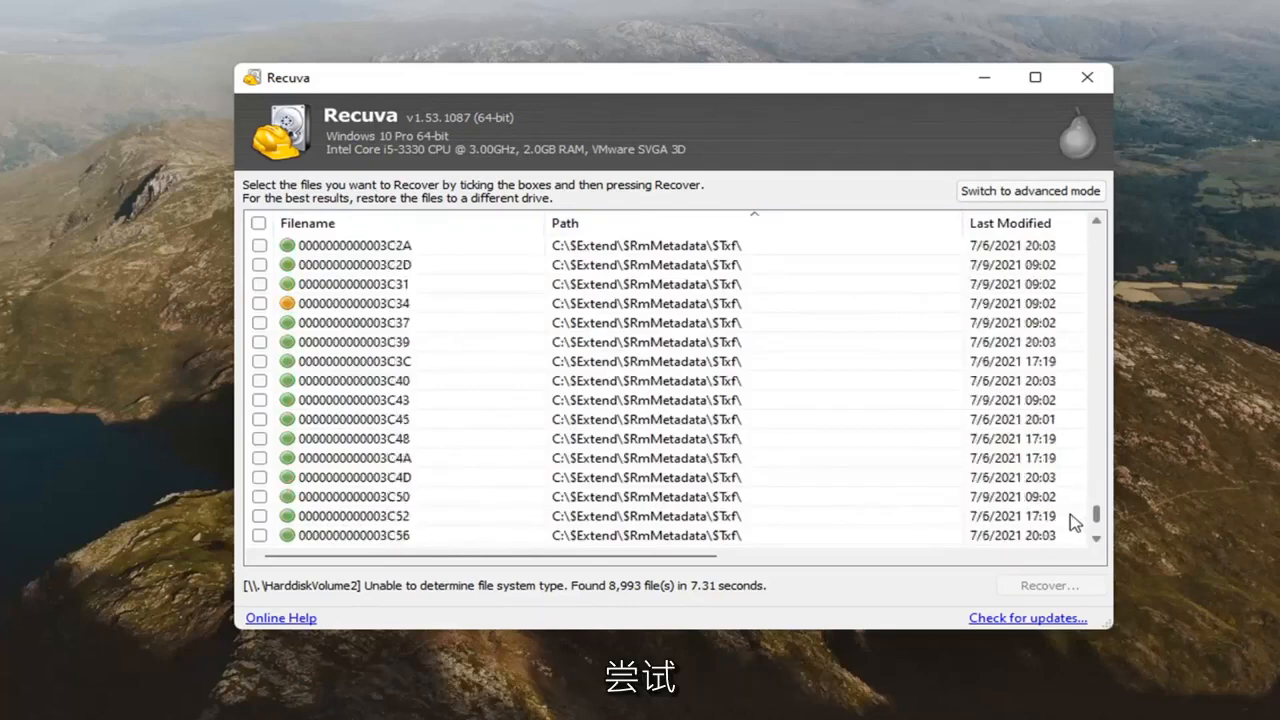
pyautogui.scroll(-3)
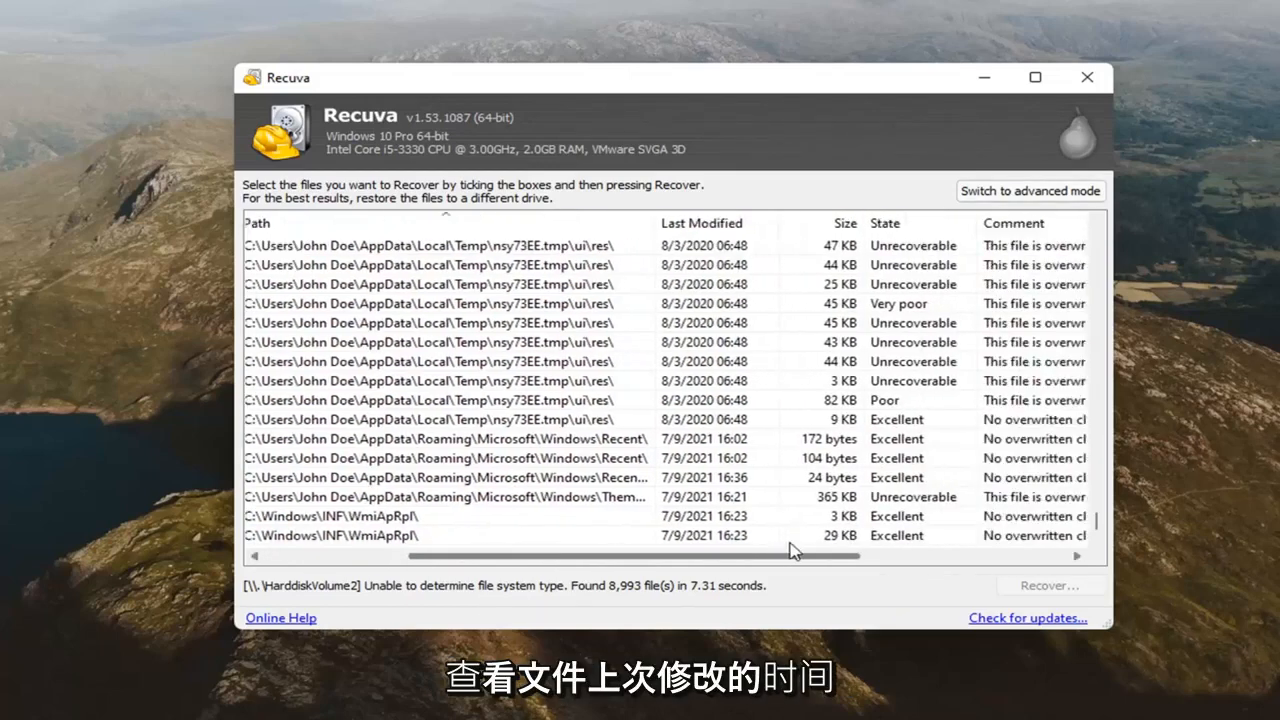
pyautogui.hscroll(3)
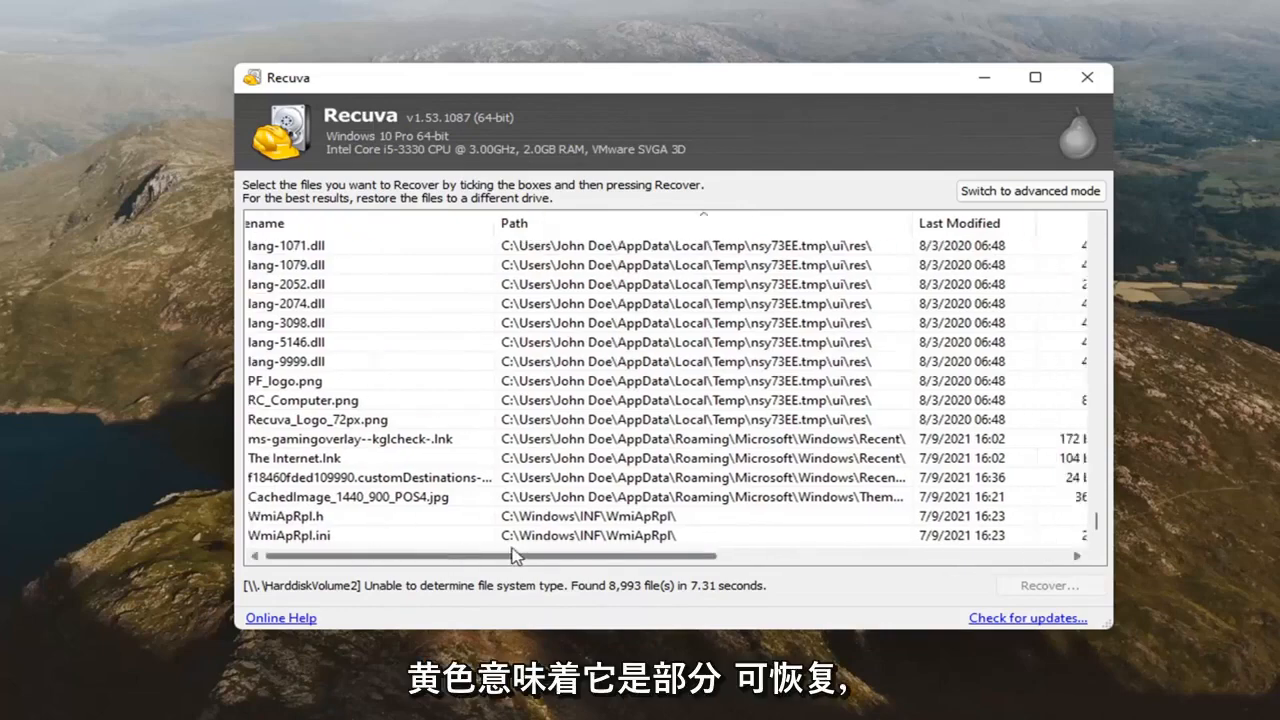
pyautogui.moveTo(510, 556); pyautogui.dragTo(620, 556)
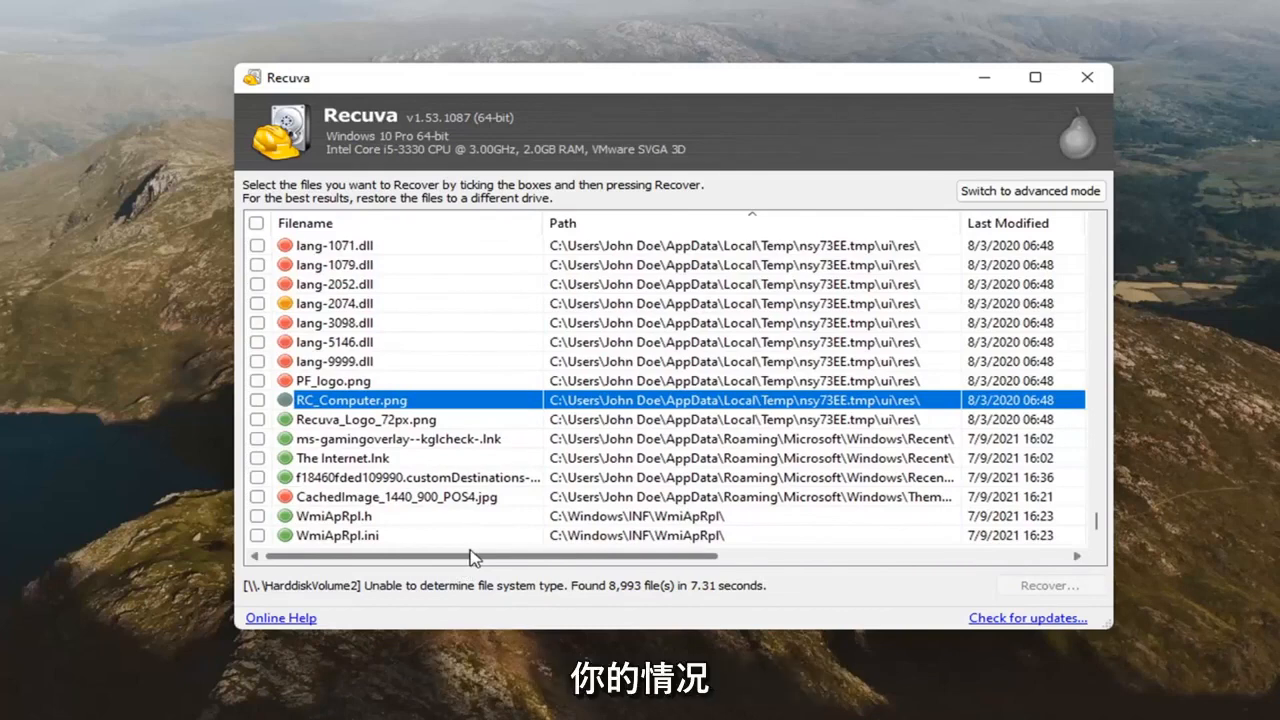
pyautogui.click(400, 438)
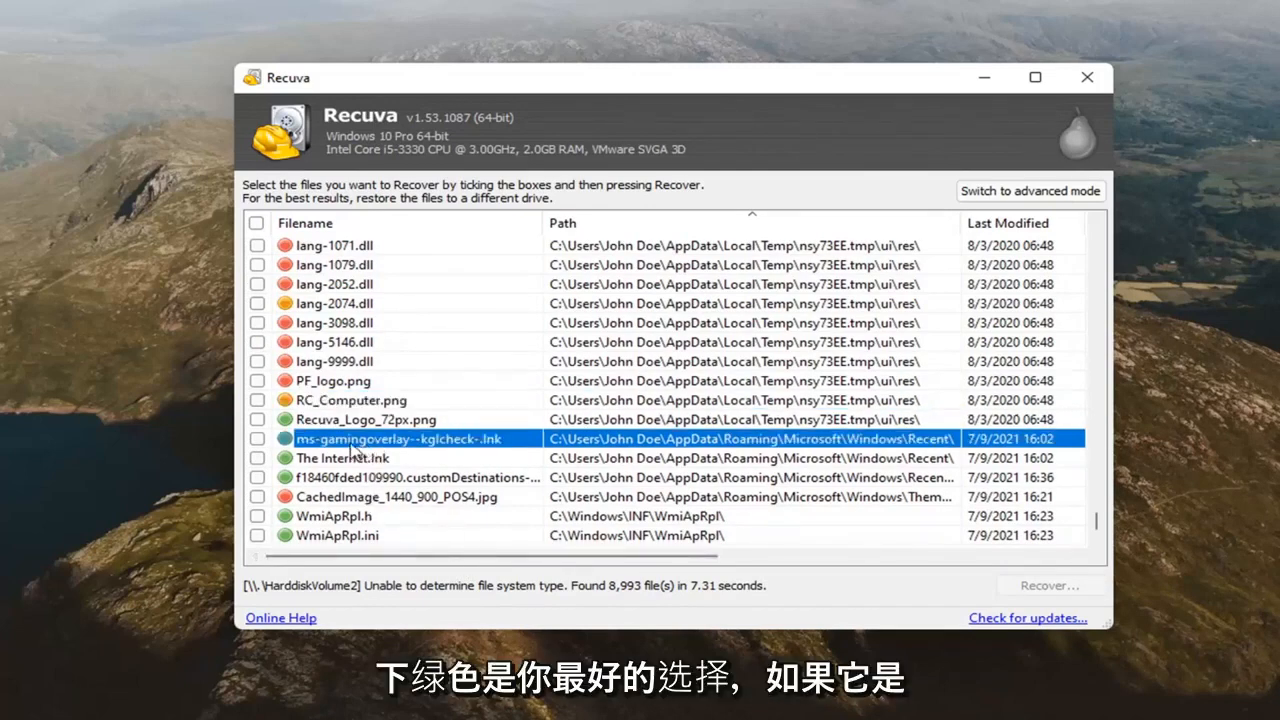
pyautogui.scroll(-3)
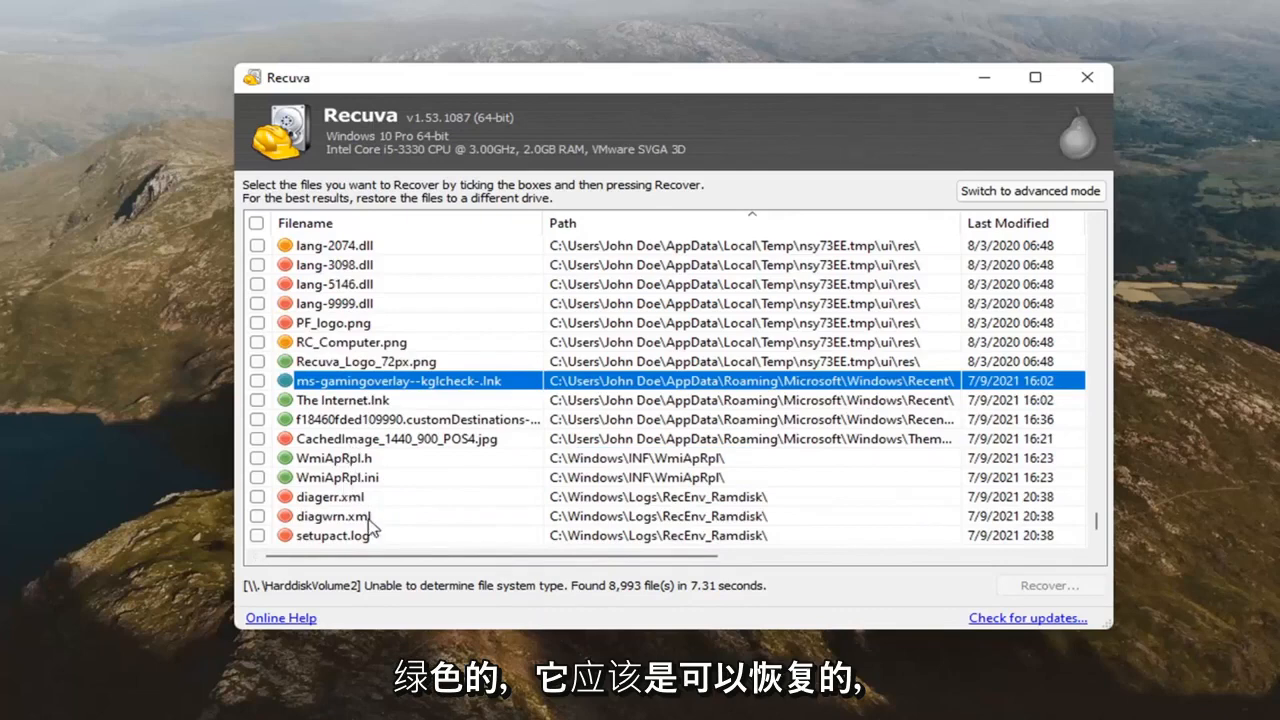
pyautogui.click(344, 400)
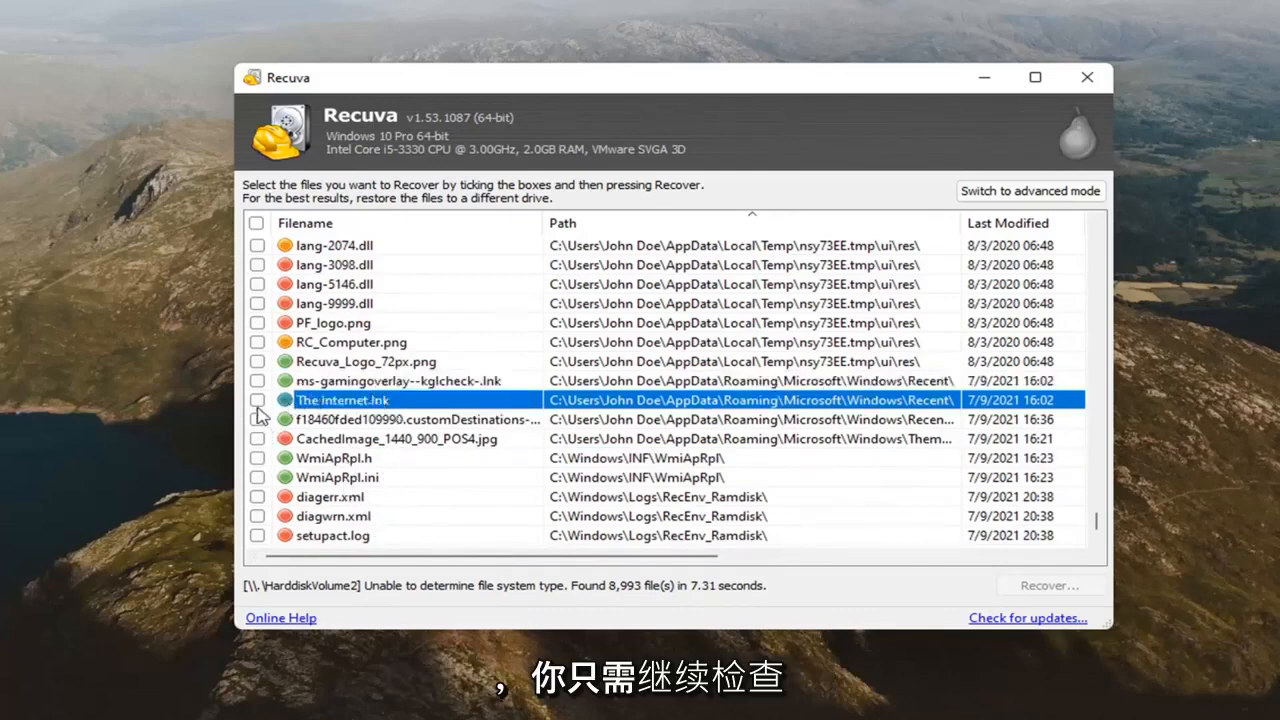
# - Tick The Internet.lnk and start Recover to choose a destination folder
pyautogui.click(256, 400)
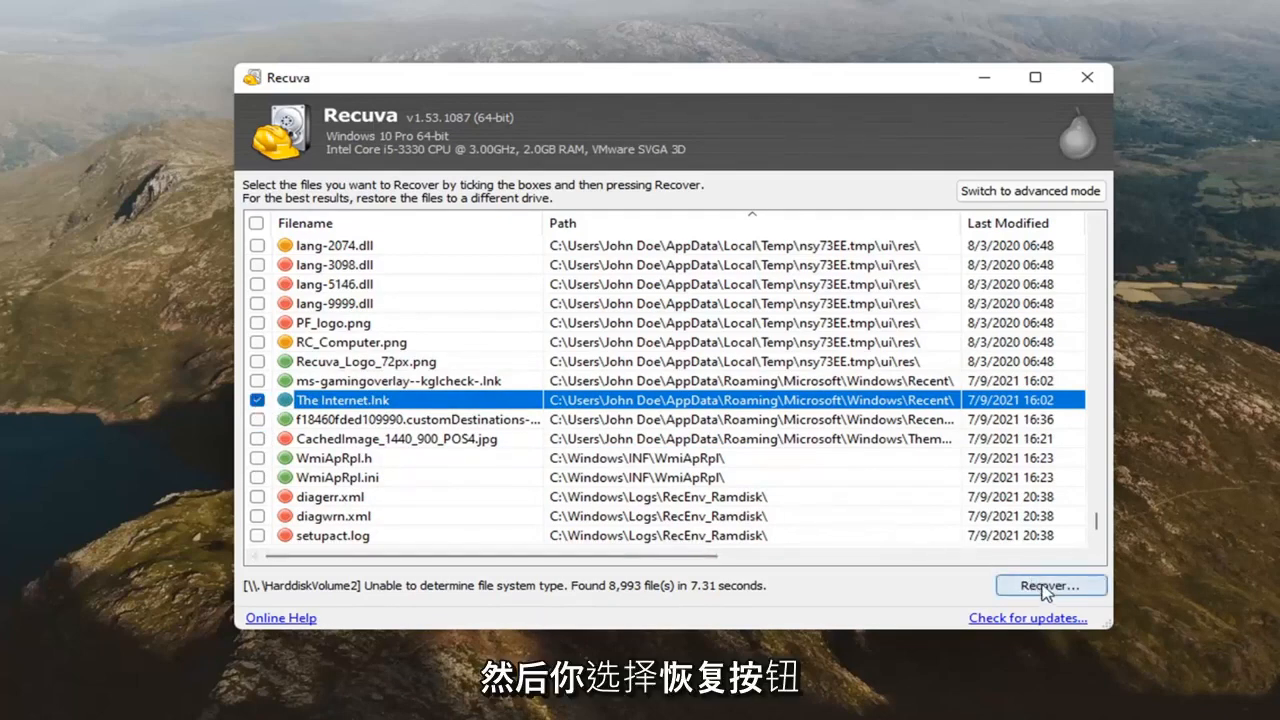
pyautogui.click(1050, 584)
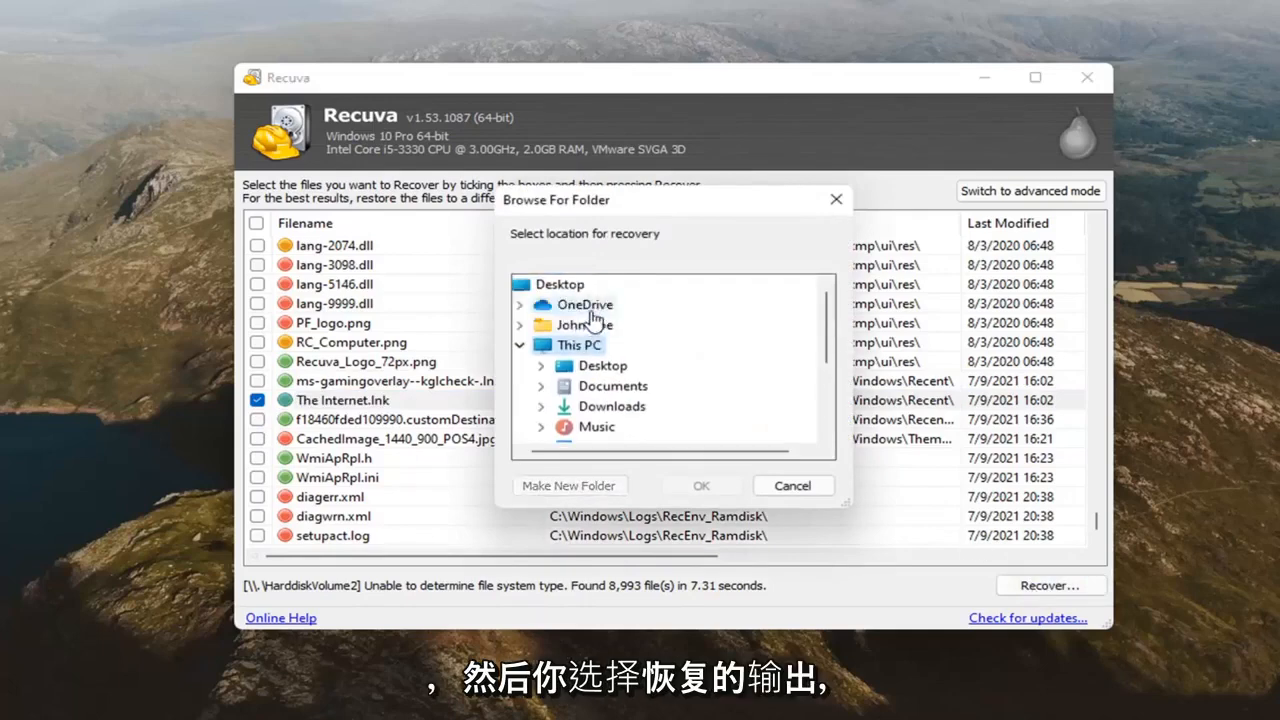
pyautogui.moveTo(578, 364)
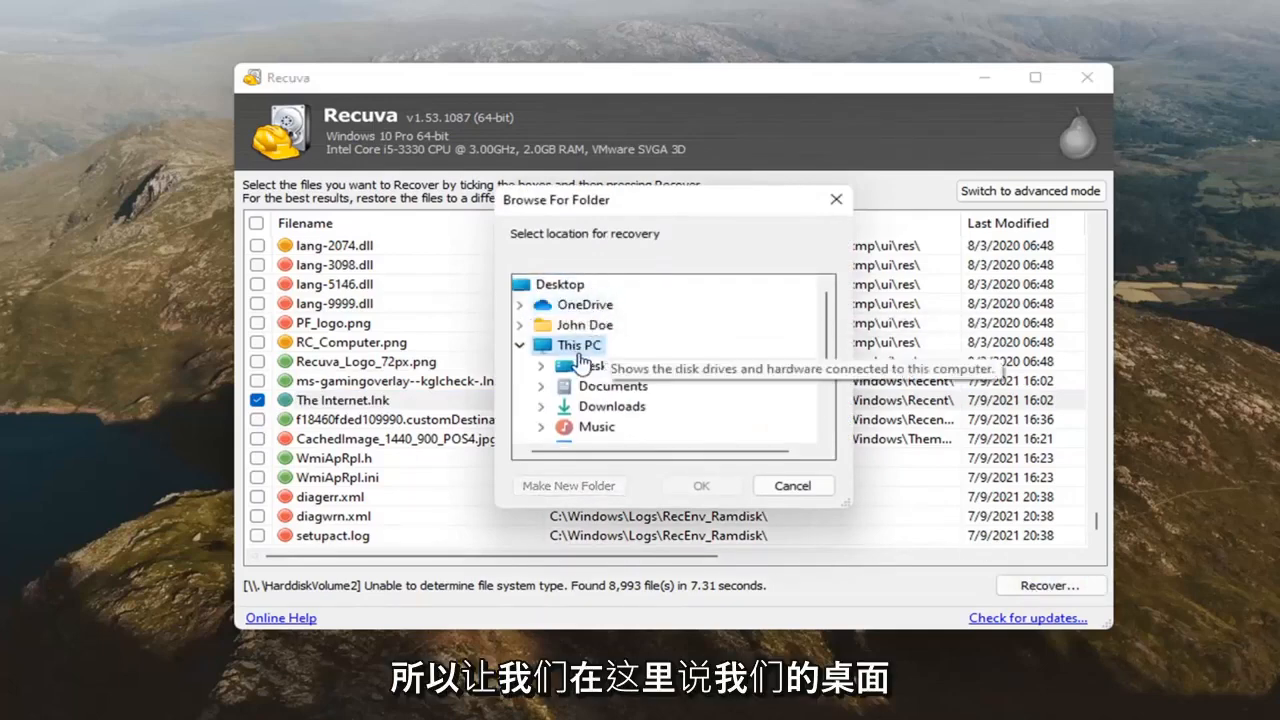
# - Recover The Internet.lnk to the chosen folder, accepting the same-drive warning
pyautogui.click(700, 486)
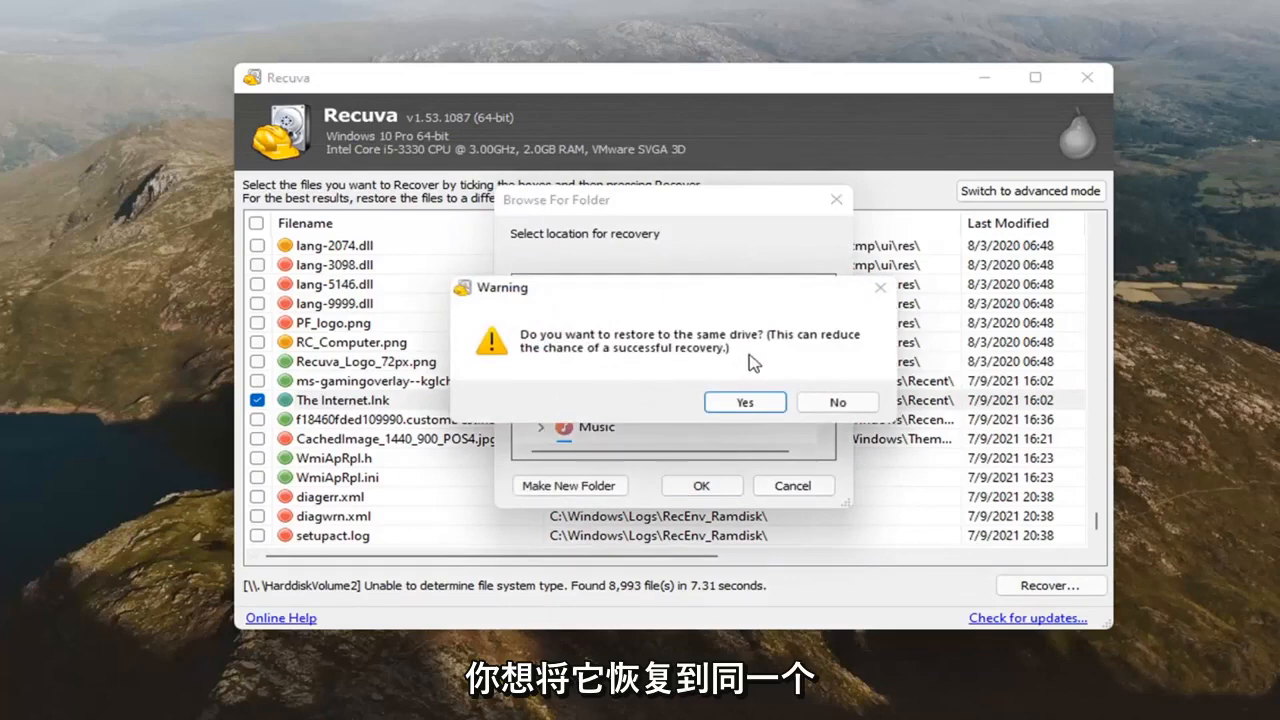
pyautogui.moveTo(790, 370)
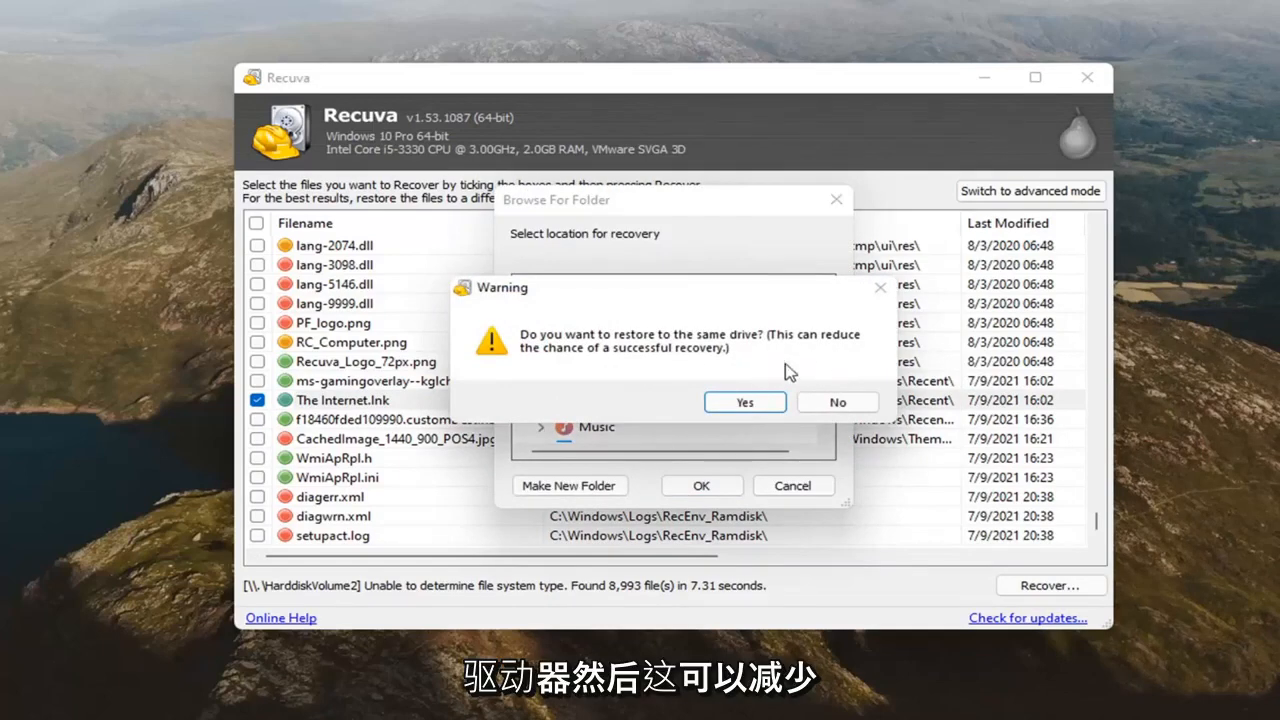
pyautogui.moveTo(658, 374)
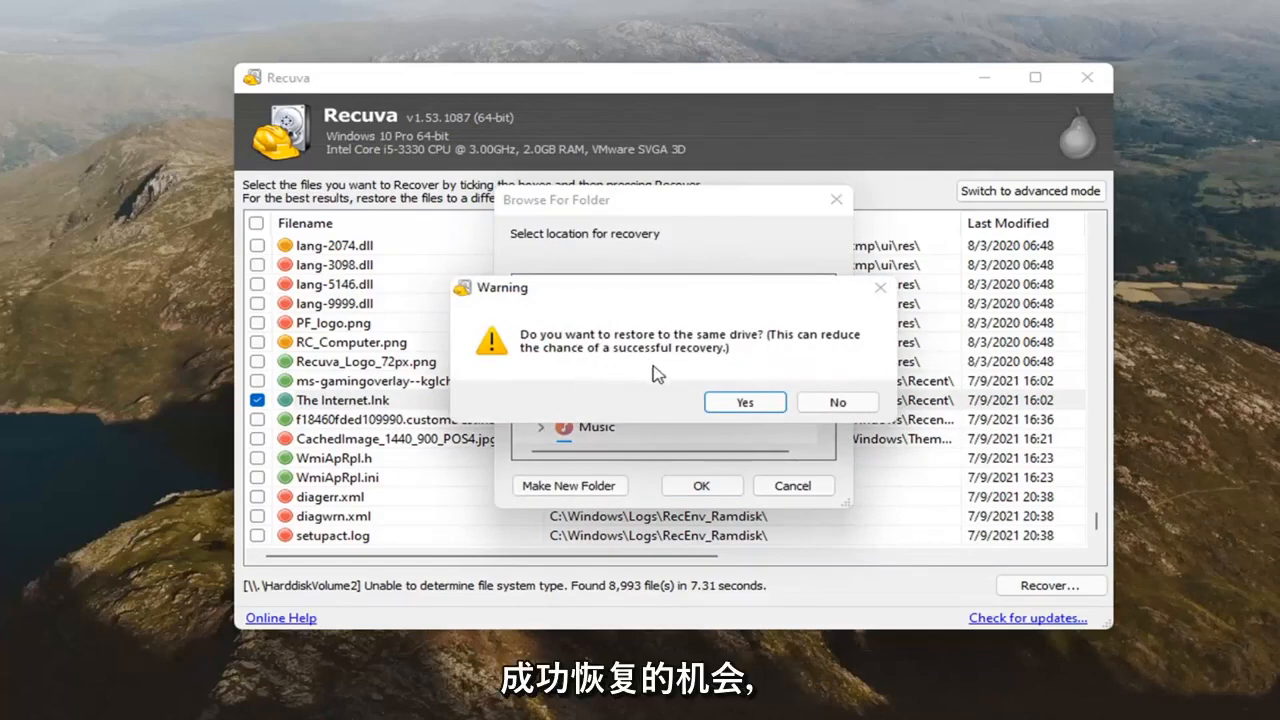
pyautogui.moveTo(658, 352)
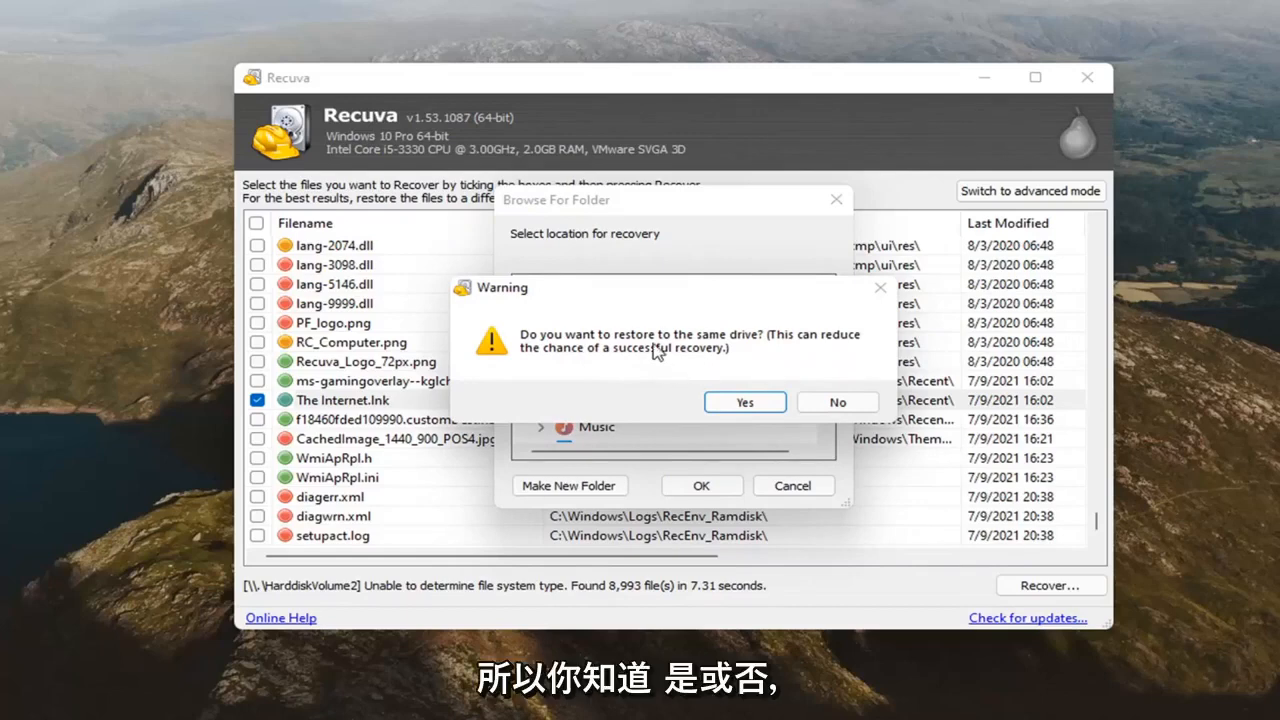
pyautogui.moveTo(810, 388)
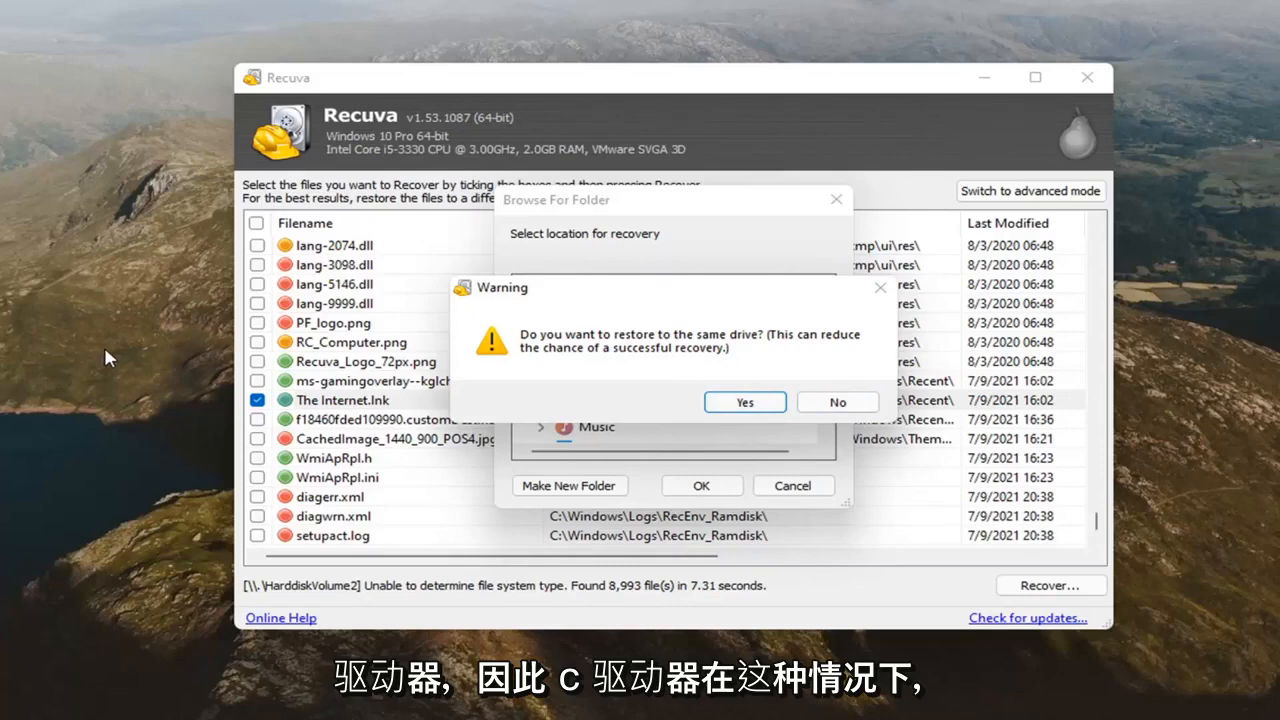
pyautogui.click(744, 400)
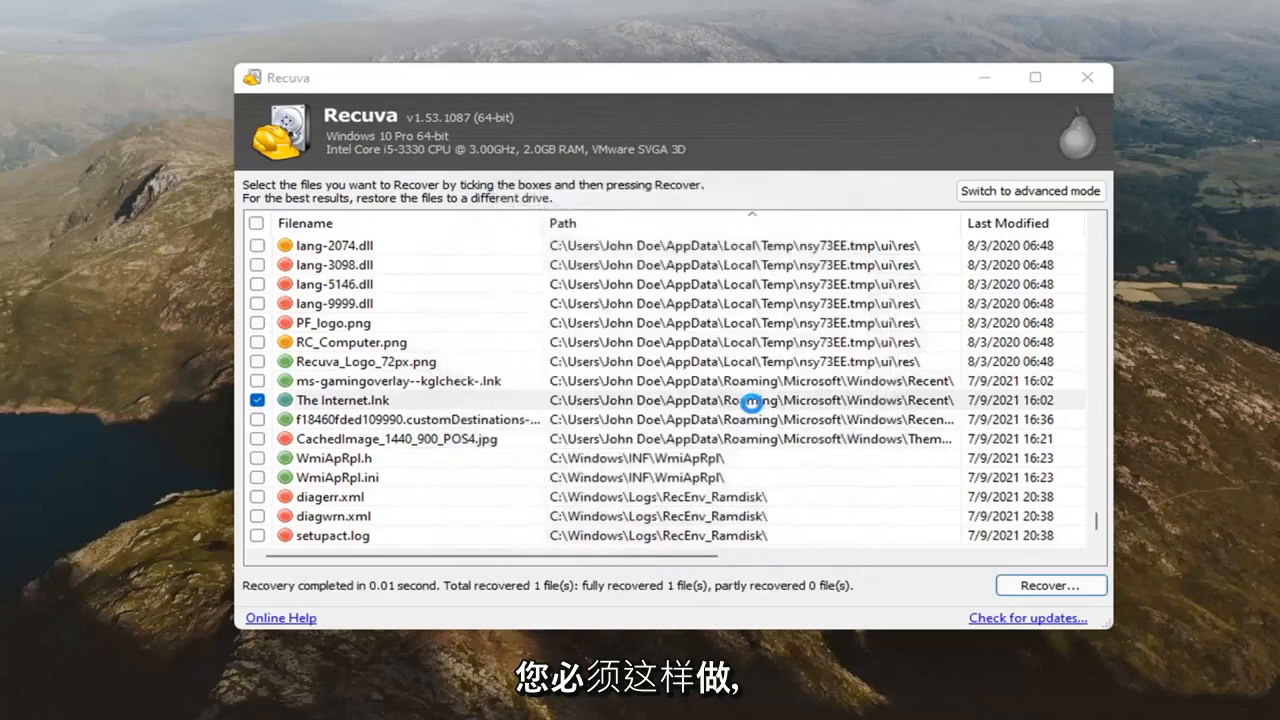
# - Show the Operation completed report confirming one file fully recovered
pyautogui.click(1050, 584)
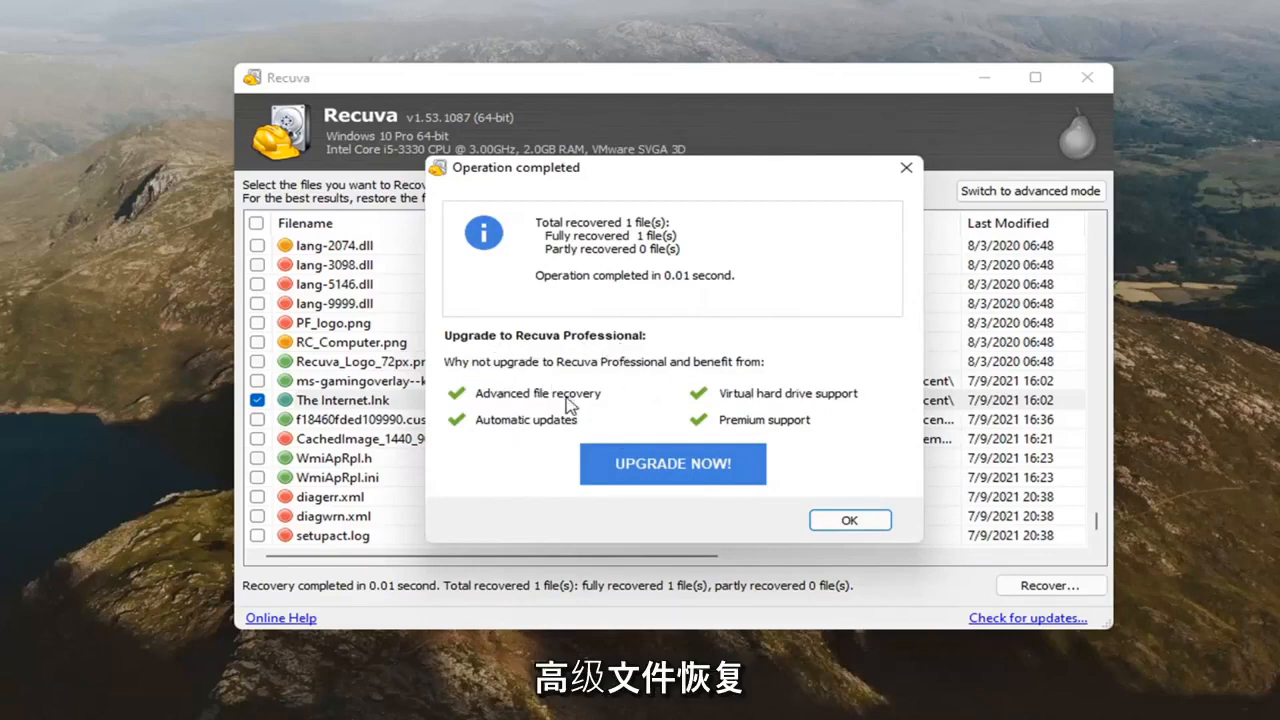
pyautogui.moveTo(696, 400)
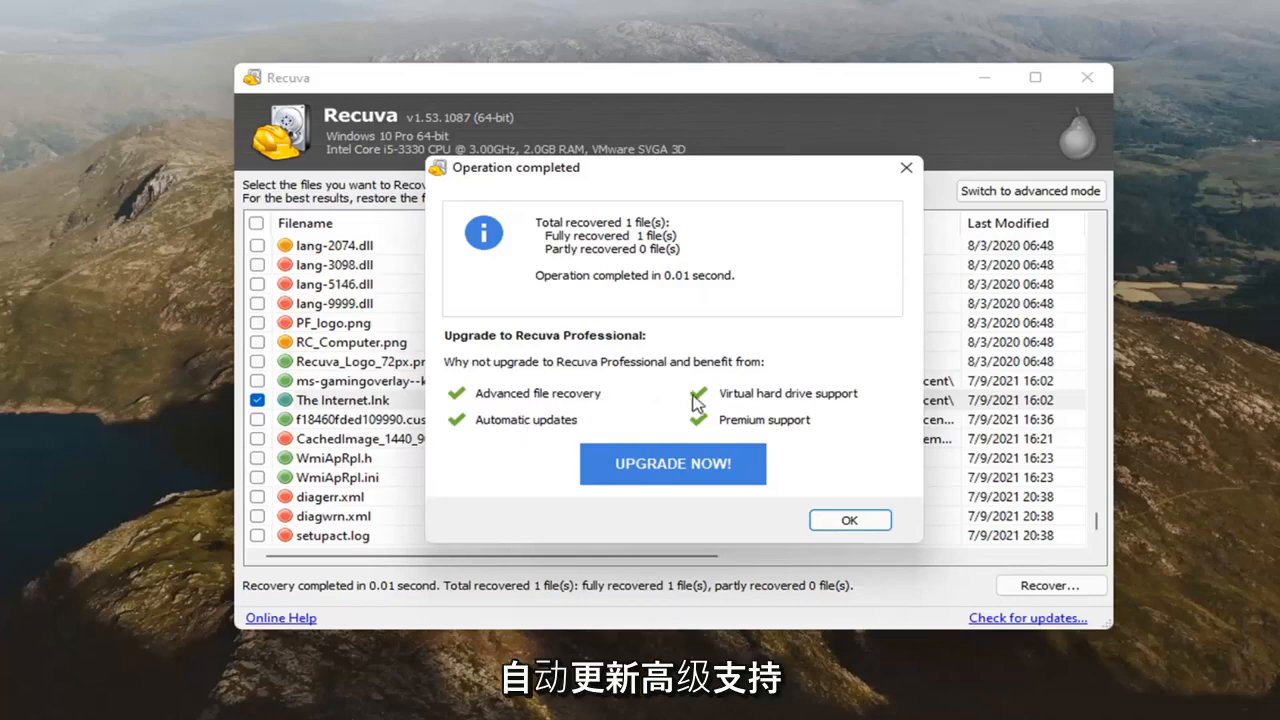
pyautogui.moveTo(864, 424)
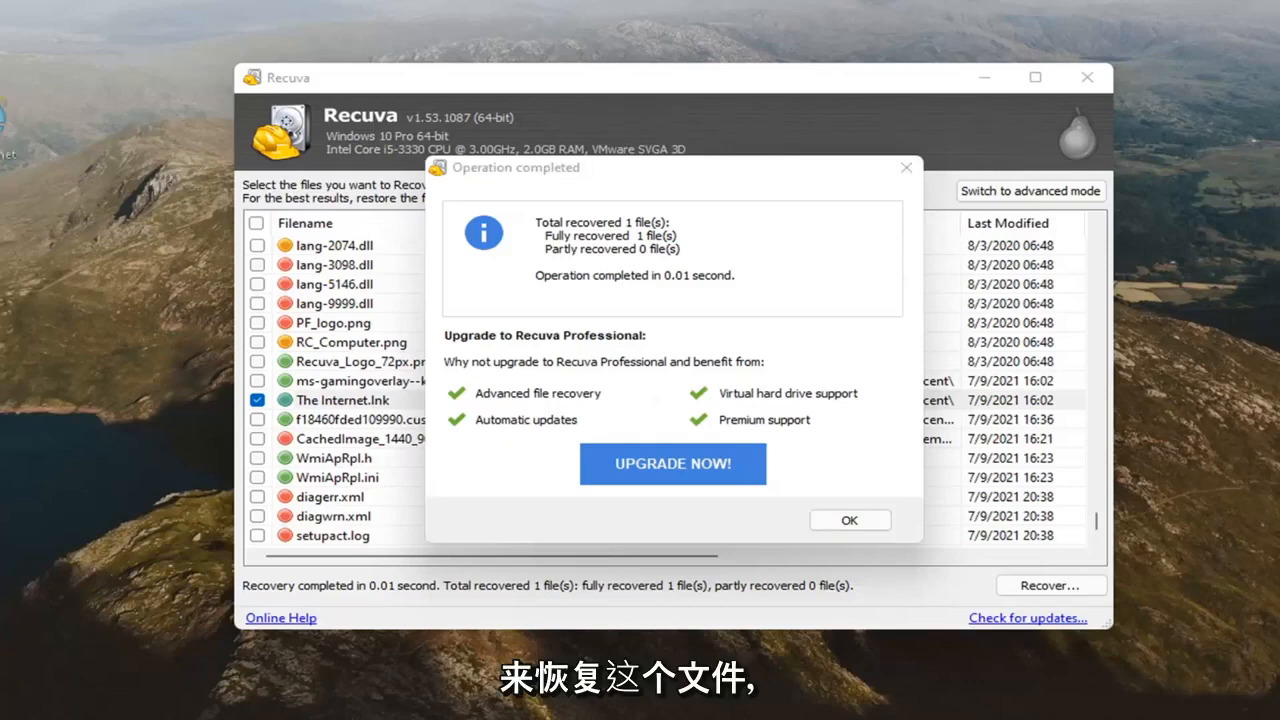
pyautogui.moveTo(772, 52)
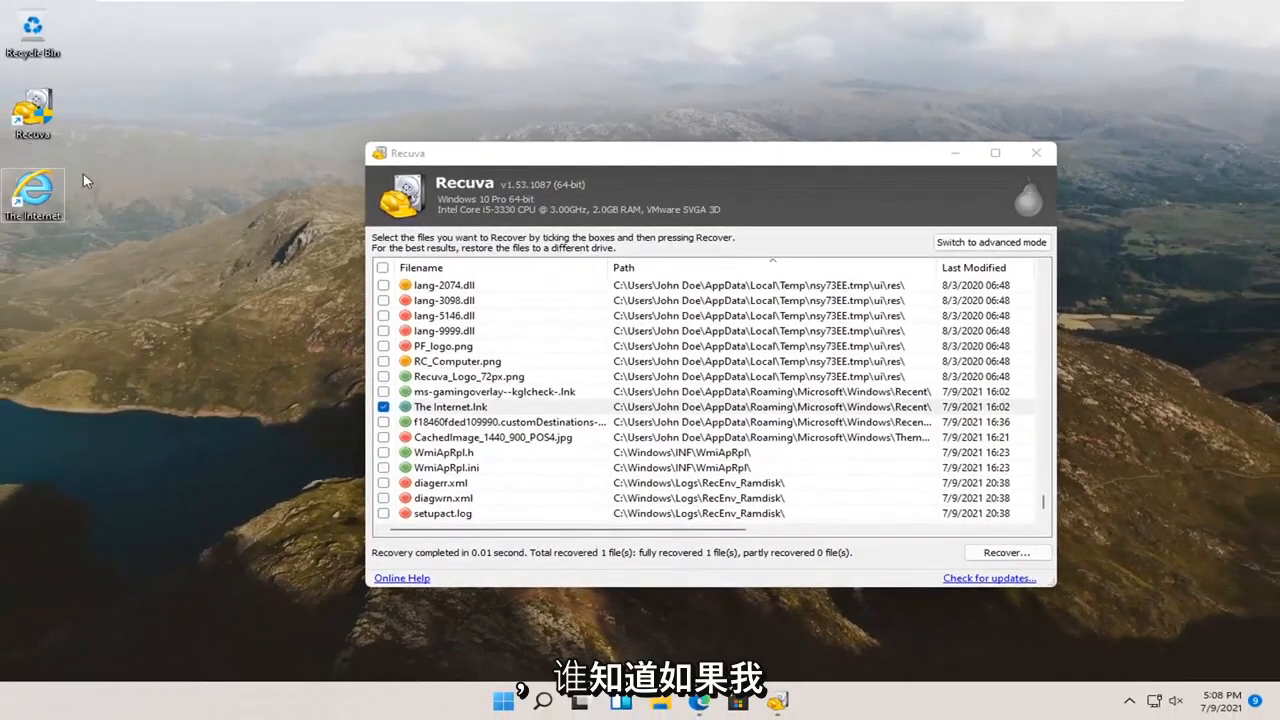
pyautogui.moveTo(32, 196)
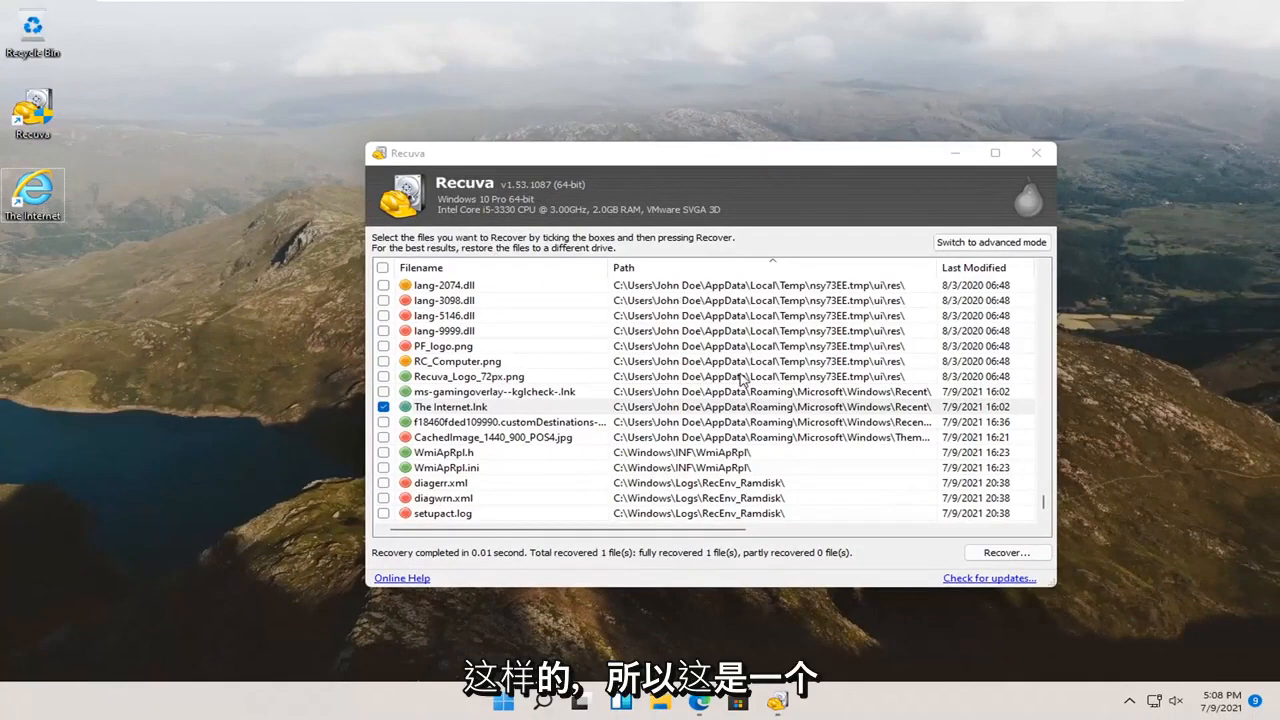
pyautogui.moveTo(628, 400)
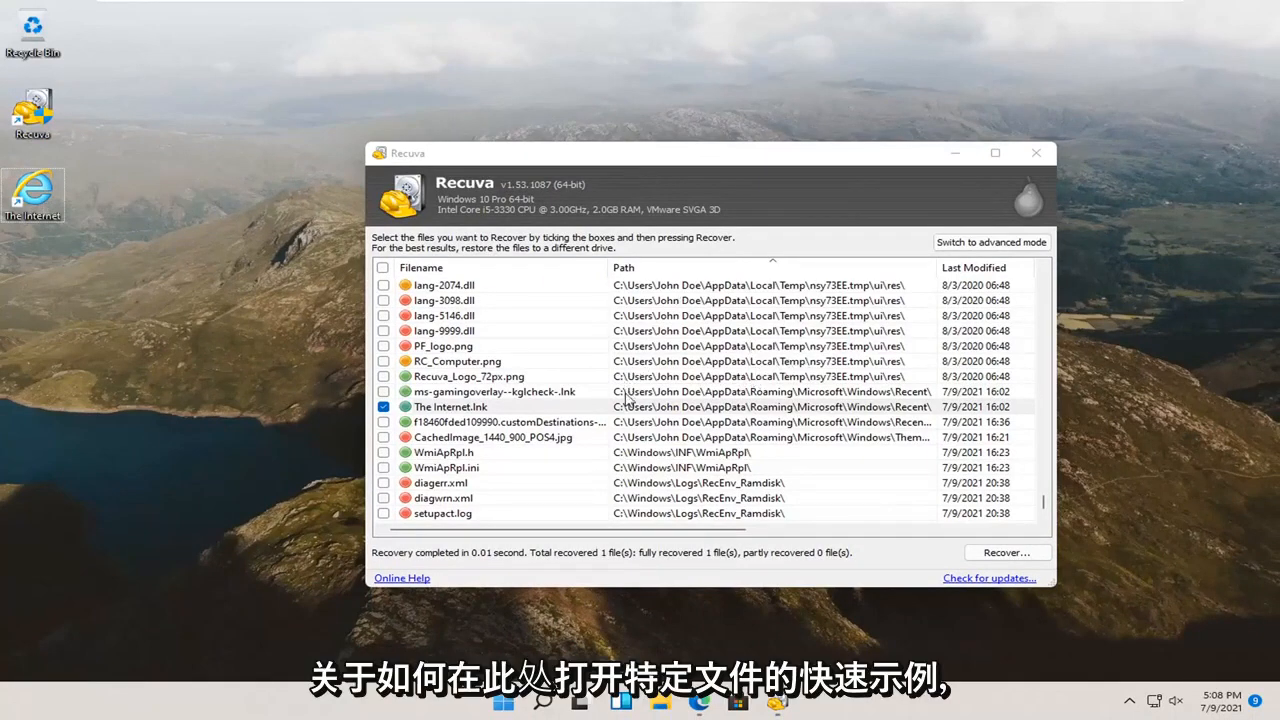
# - Sort the results by the Filename column so lang-*.dll entries line up
pyautogui.scroll(-3)
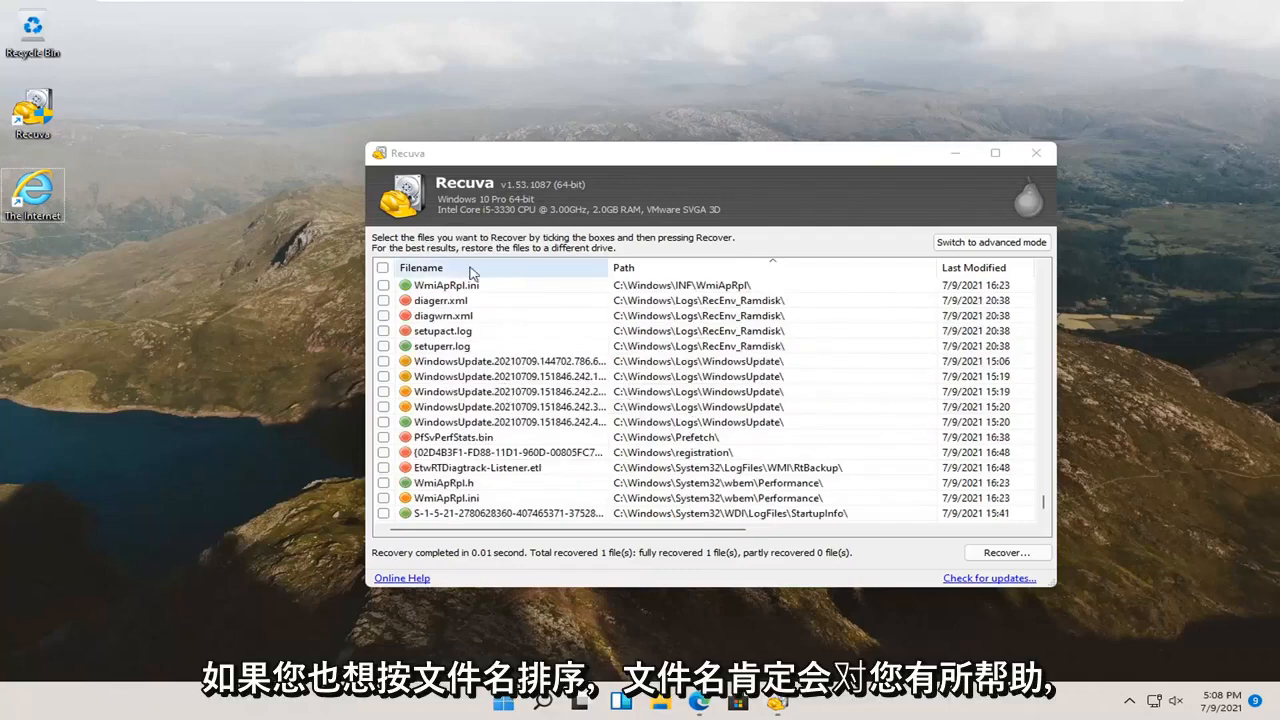
pyautogui.click(420, 268)
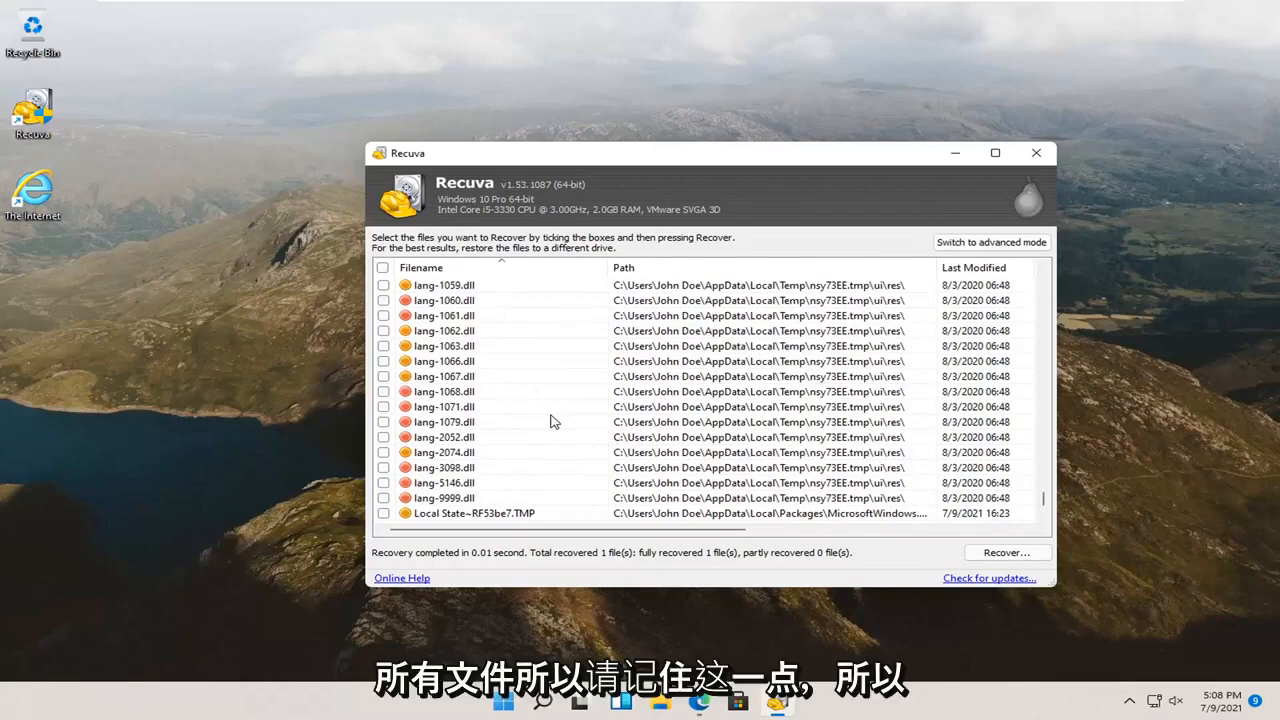
pyautogui.moveTo(992, 242)
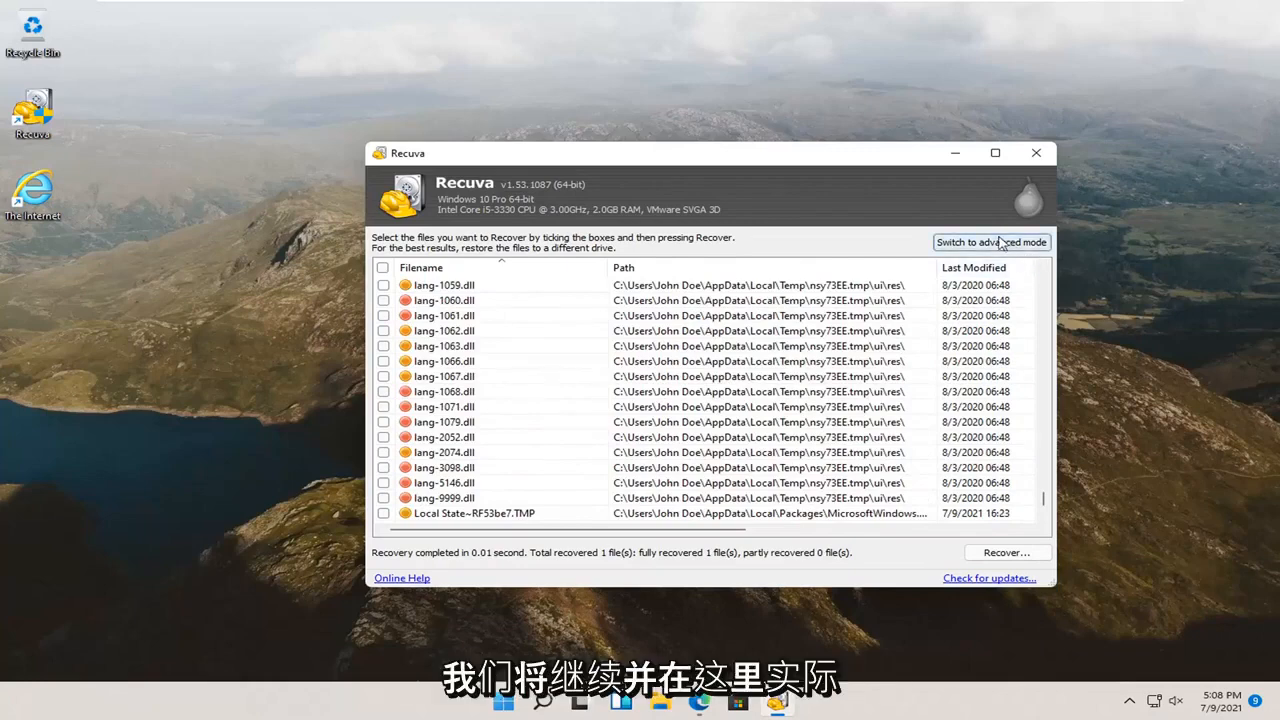
# - In advanced mode, select file 0 and review its info and raw header data
pyautogui.click(990, 242)
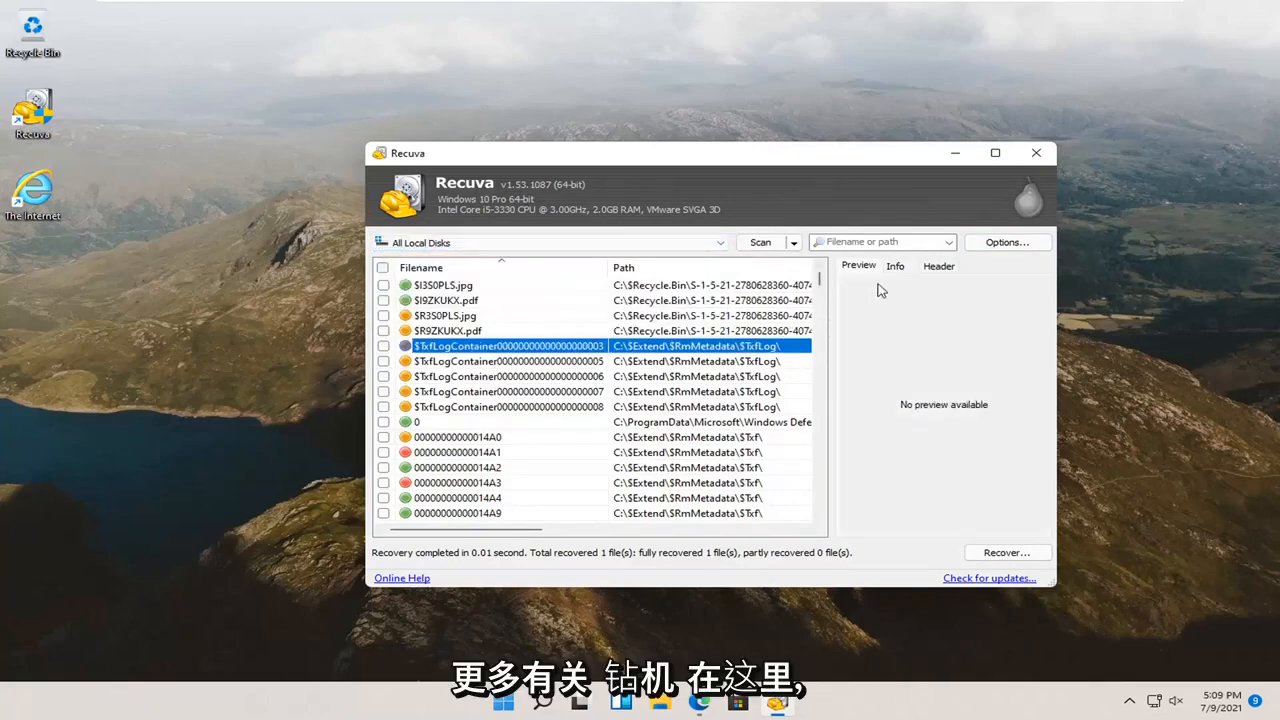
pyautogui.click(490, 420)
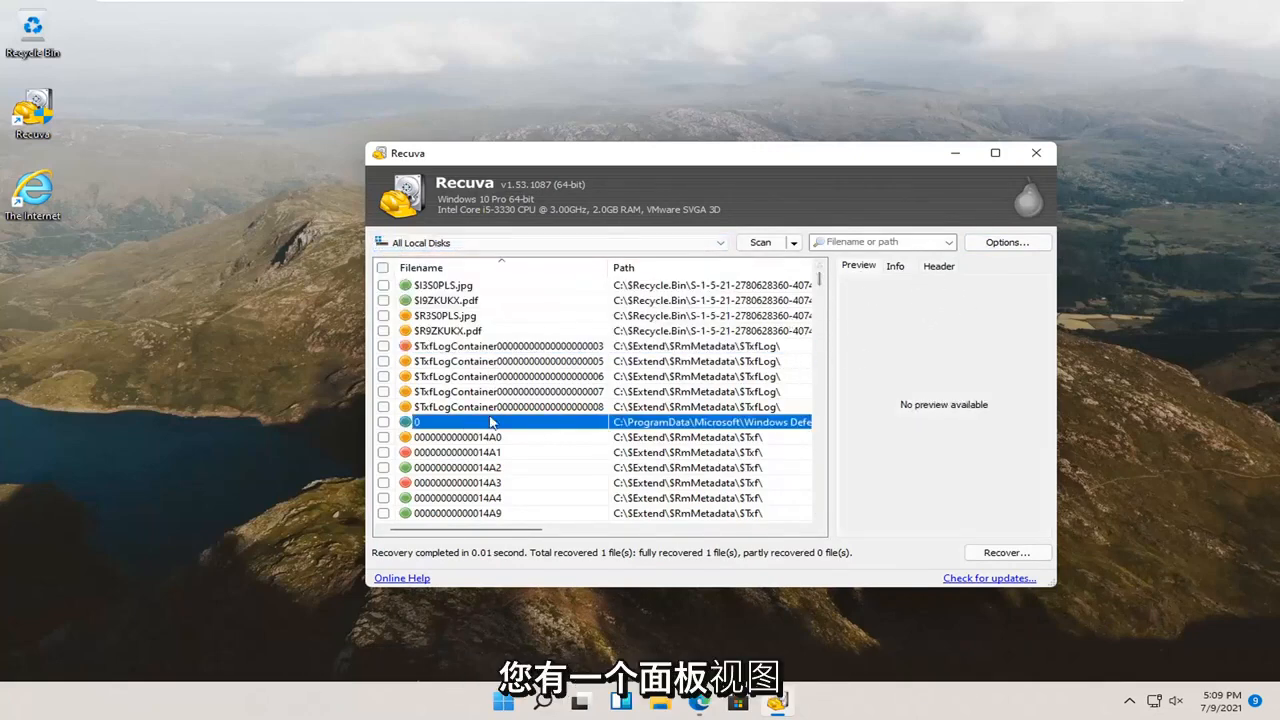
pyautogui.click(896, 266)
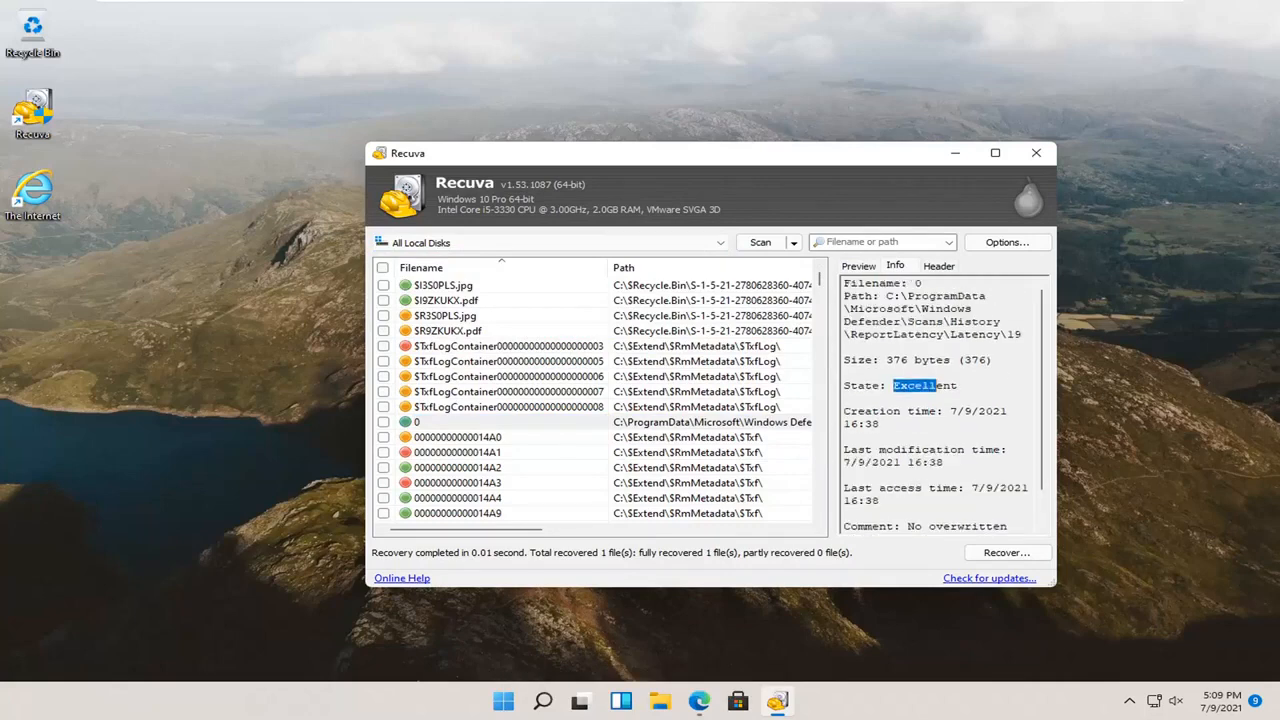
pyautogui.click(938, 264)
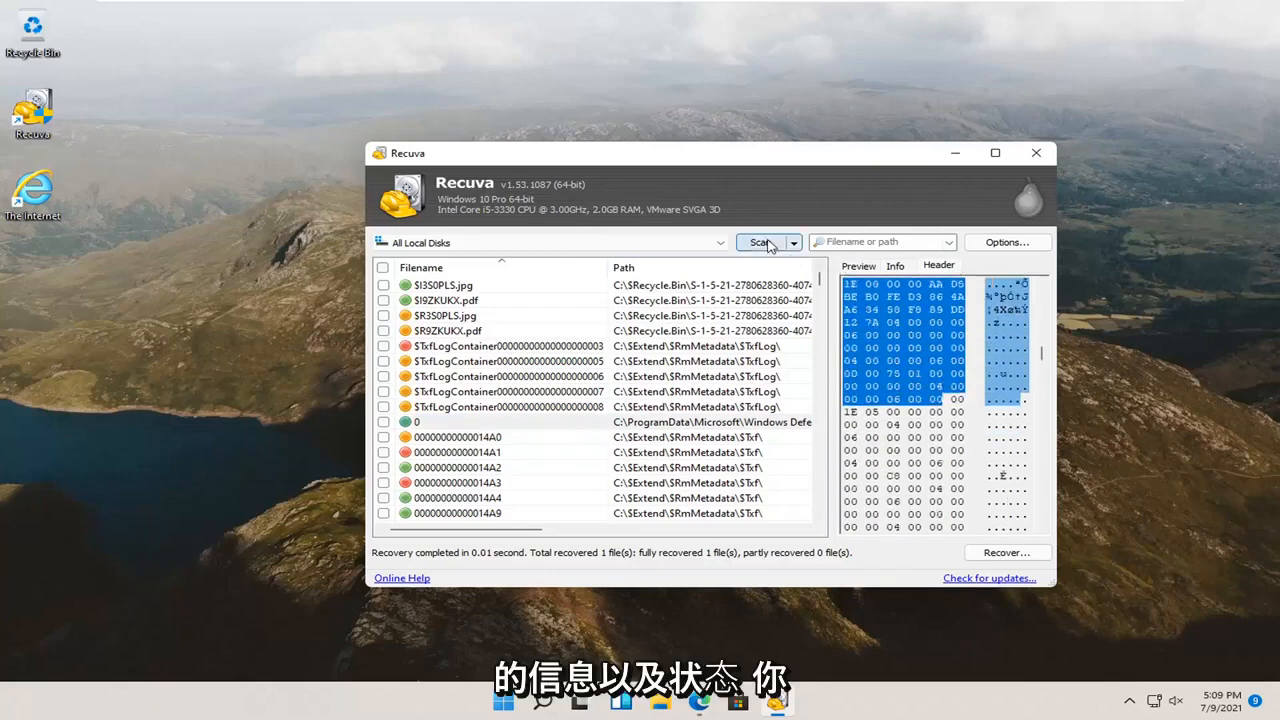
pyautogui.click(792, 242)
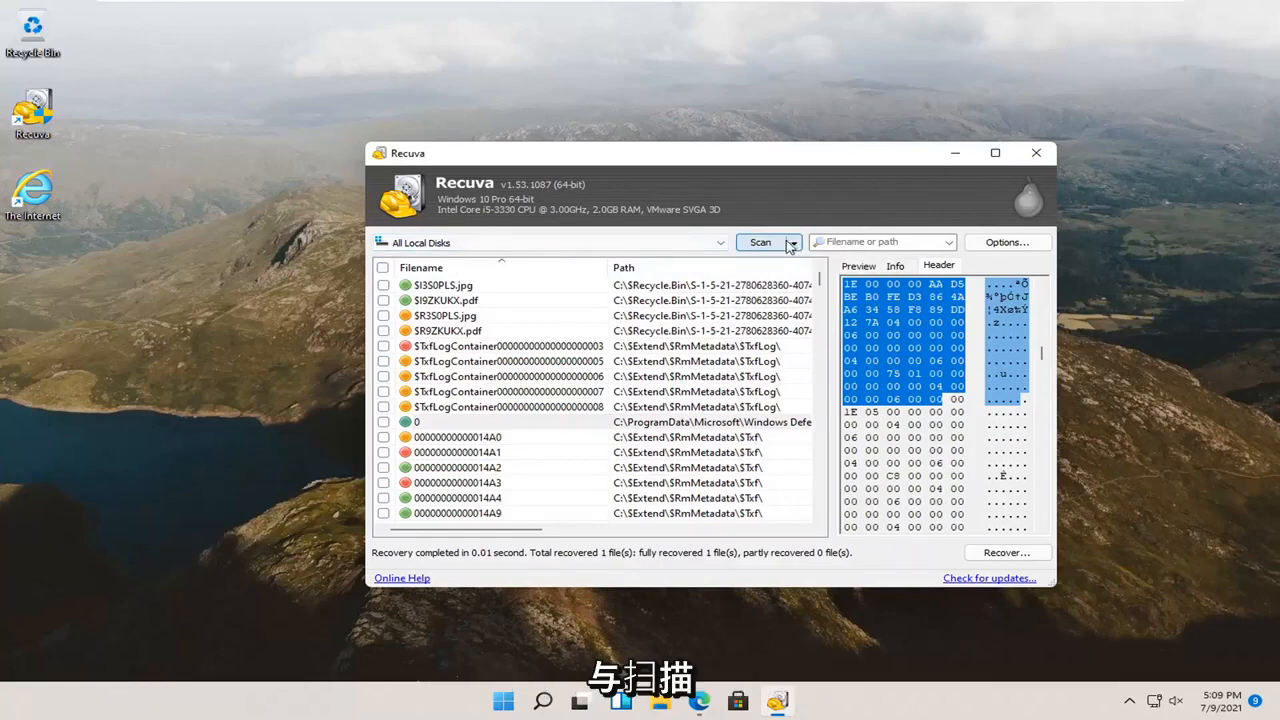
# - Rescan All Local Disks via Scan Files, finding 8,849 files on drive C:
pyautogui.click(792, 242)
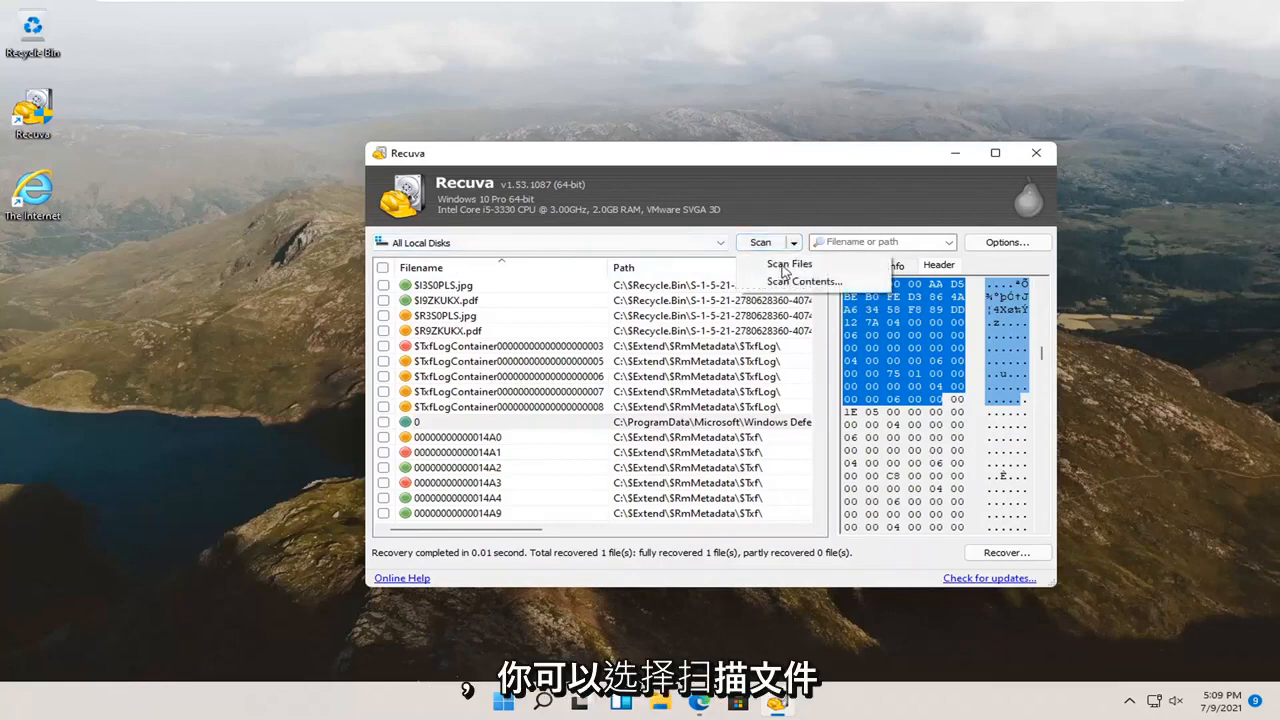
pyautogui.click(550, 242)
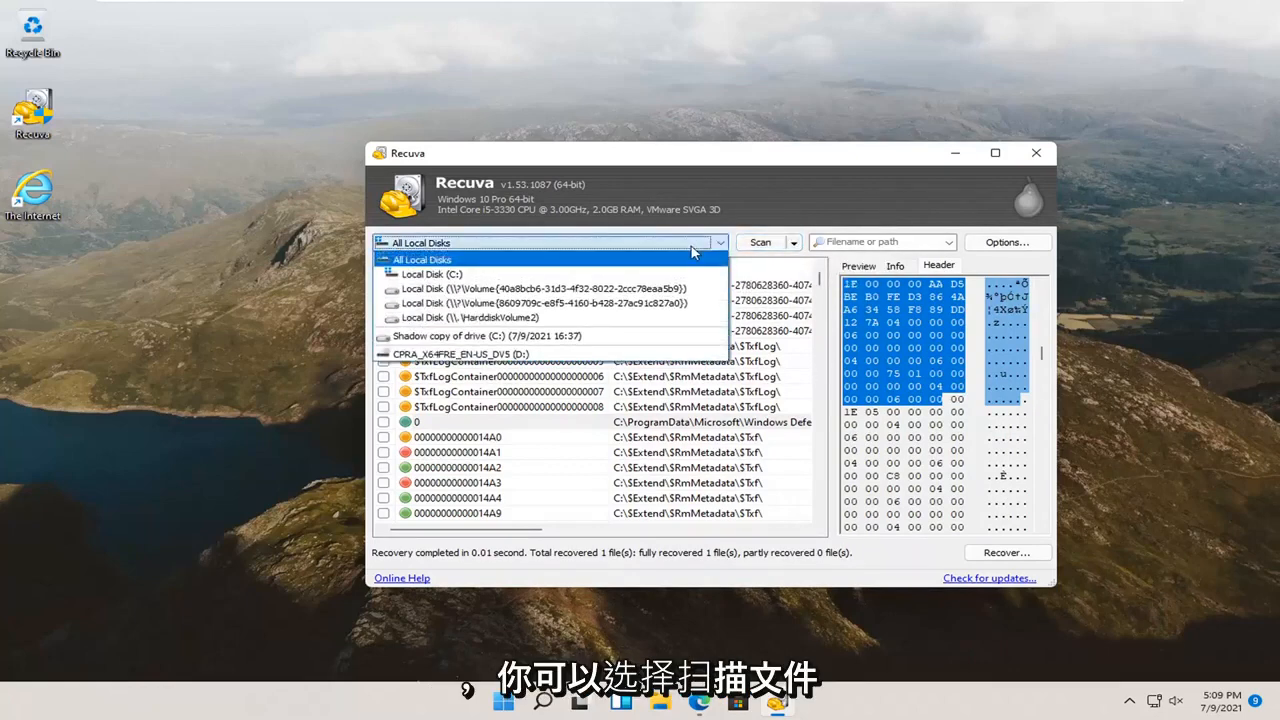
pyautogui.click(792, 242)
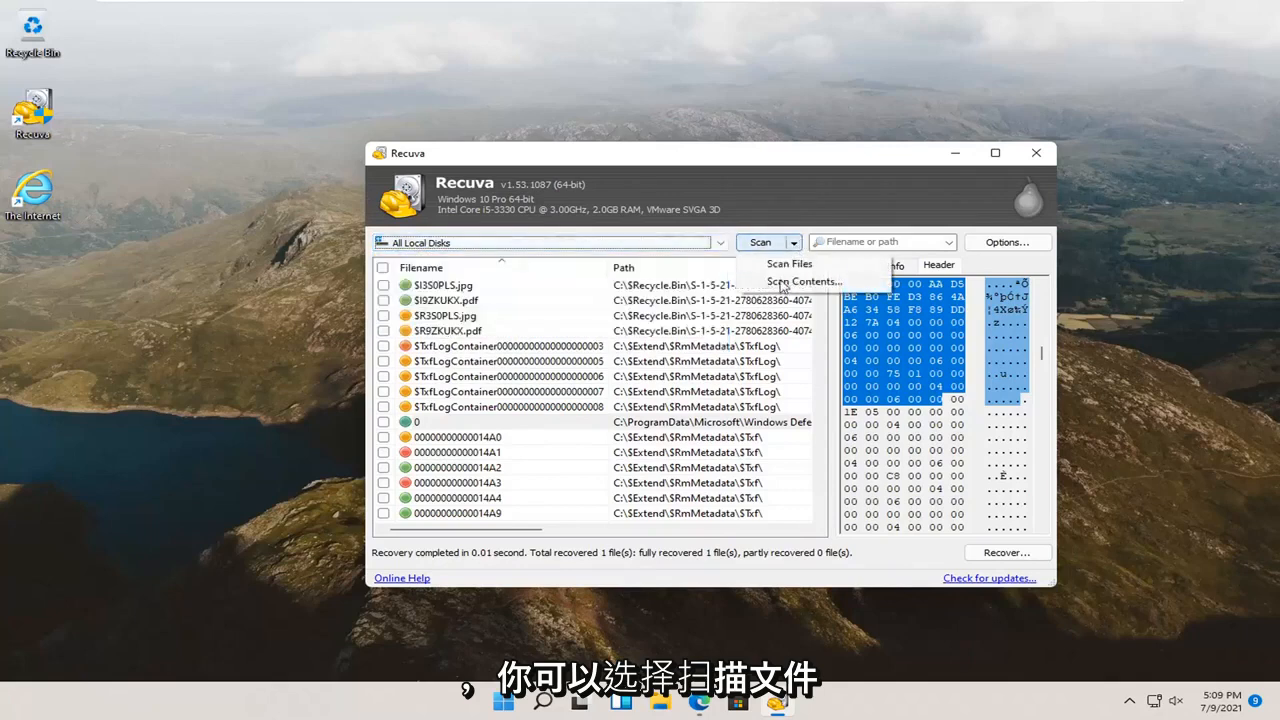
pyautogui.click(790, 264)
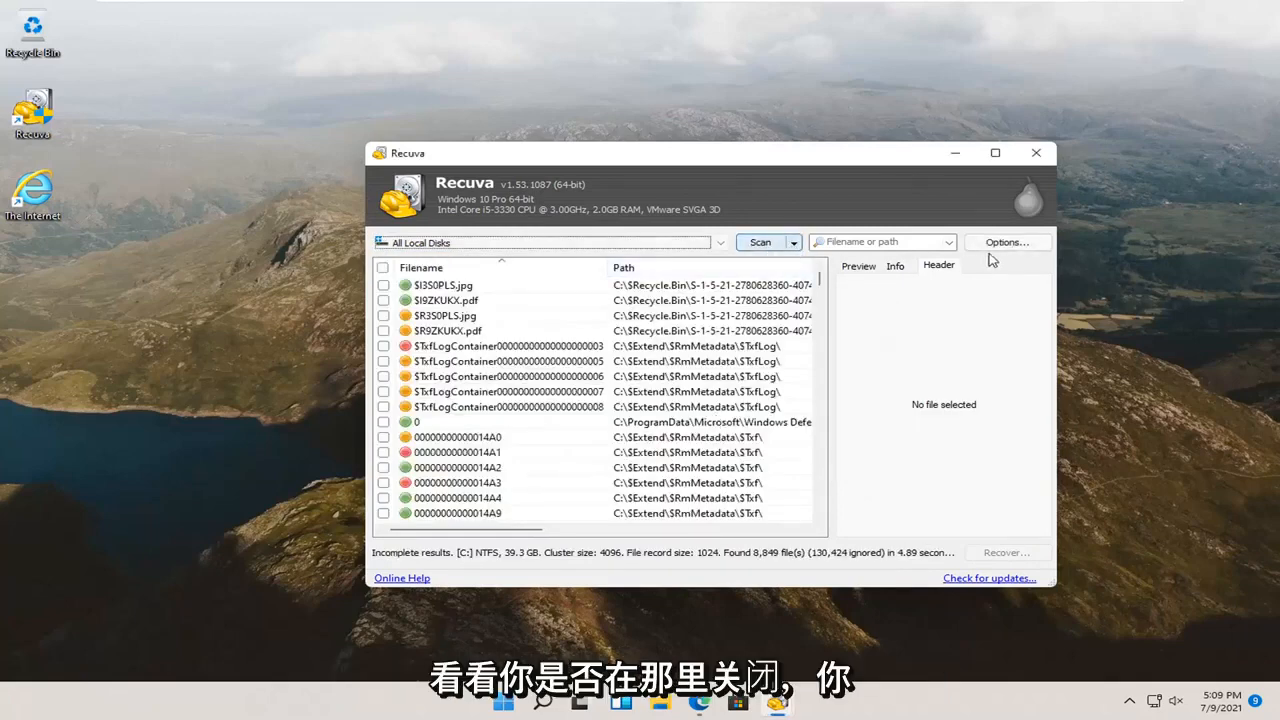
# - Review the Options dialog and its Actions settings
pyautogui.click(1006, 242)
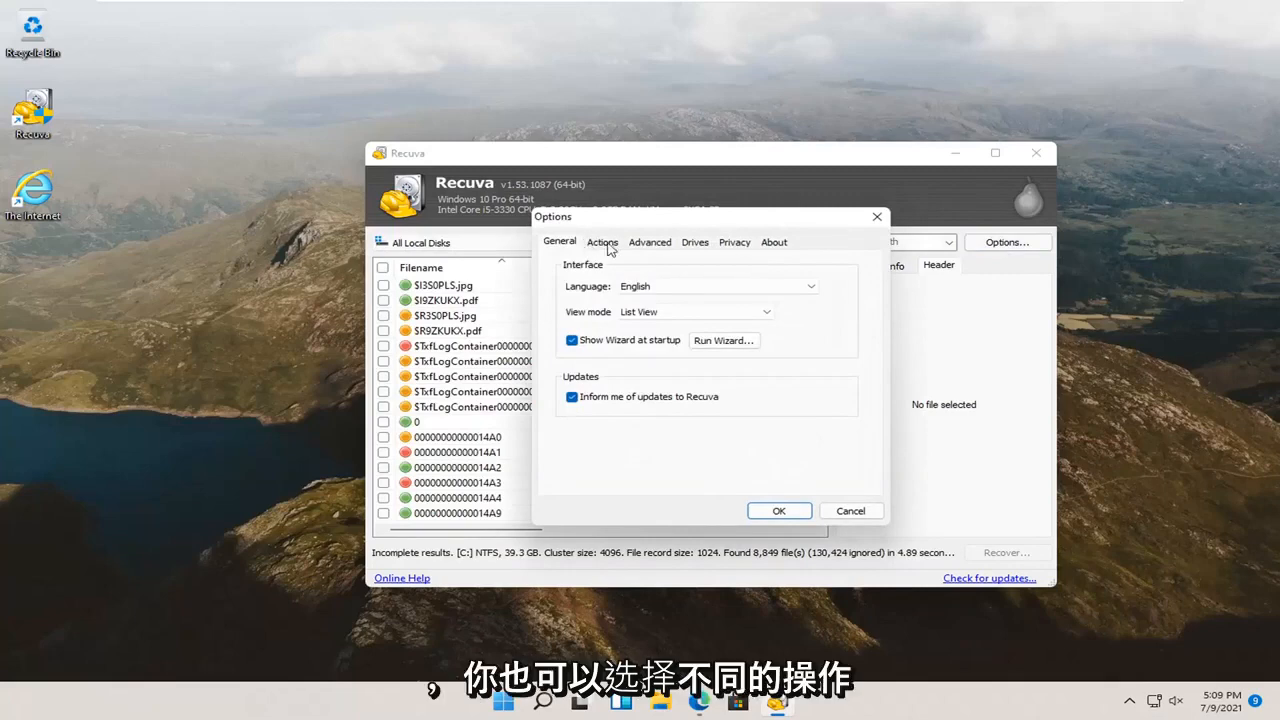
pyautogui.click(694, 242)
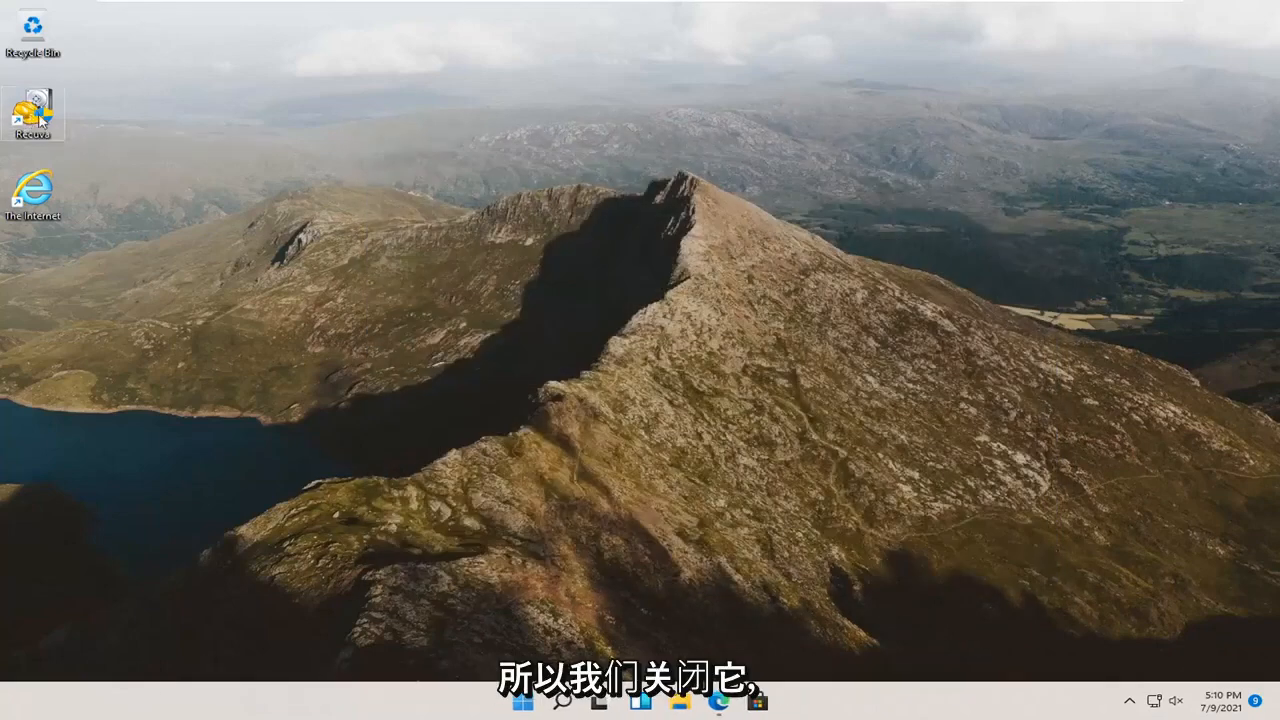
# - Relaunch Recuva from the desktop, allow UAC, and pass the wizard welcome page
pyautogui.doubleClick(32, 110)
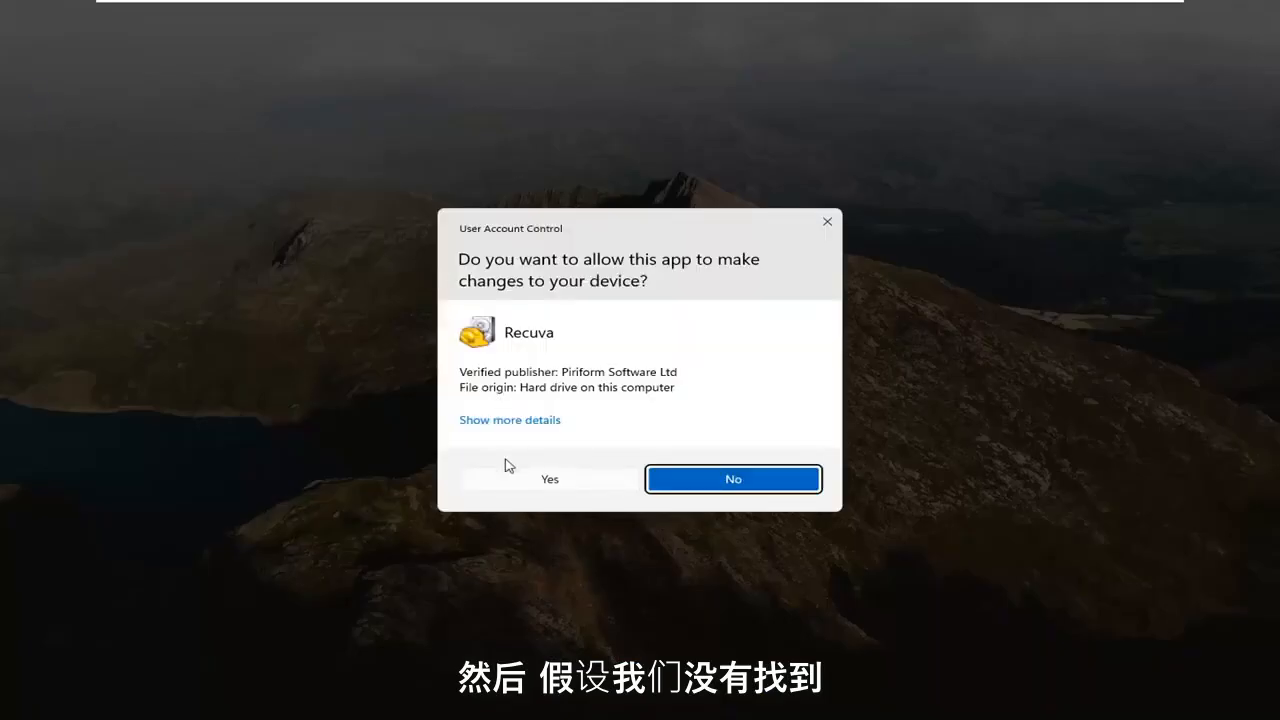
pyautogui.click(548, 478)
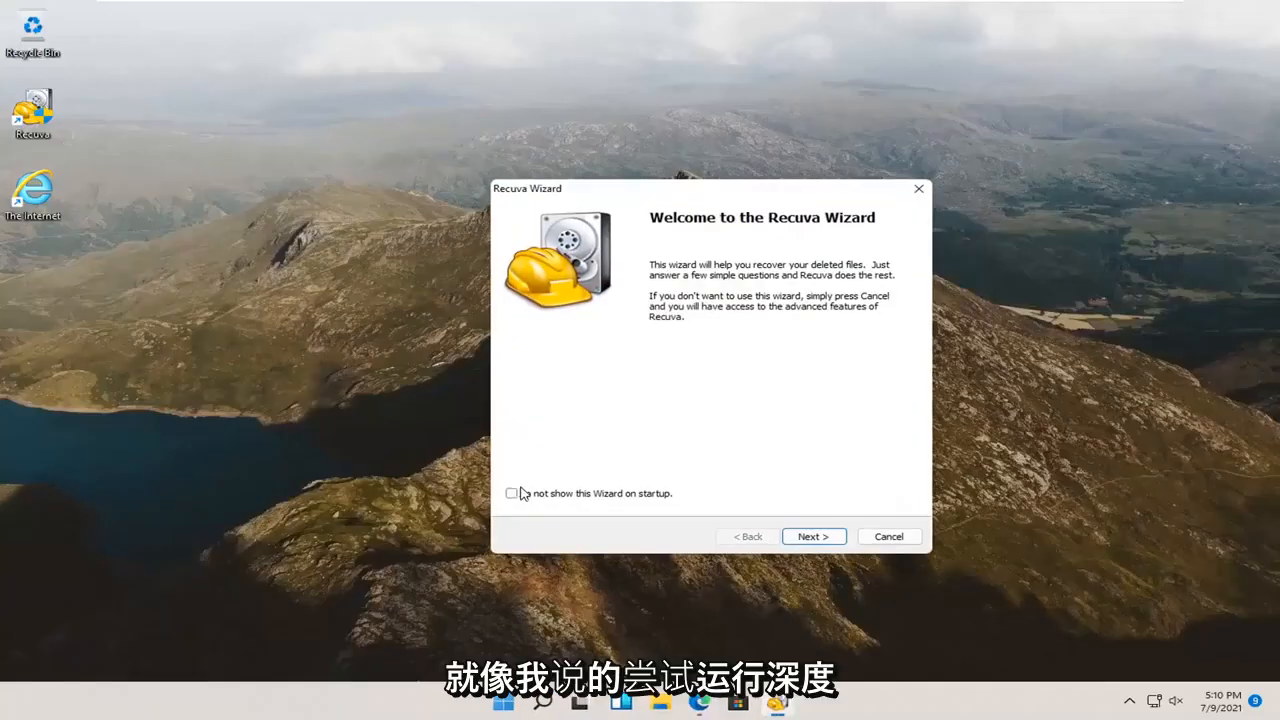
pyautogui.click(812, 536)
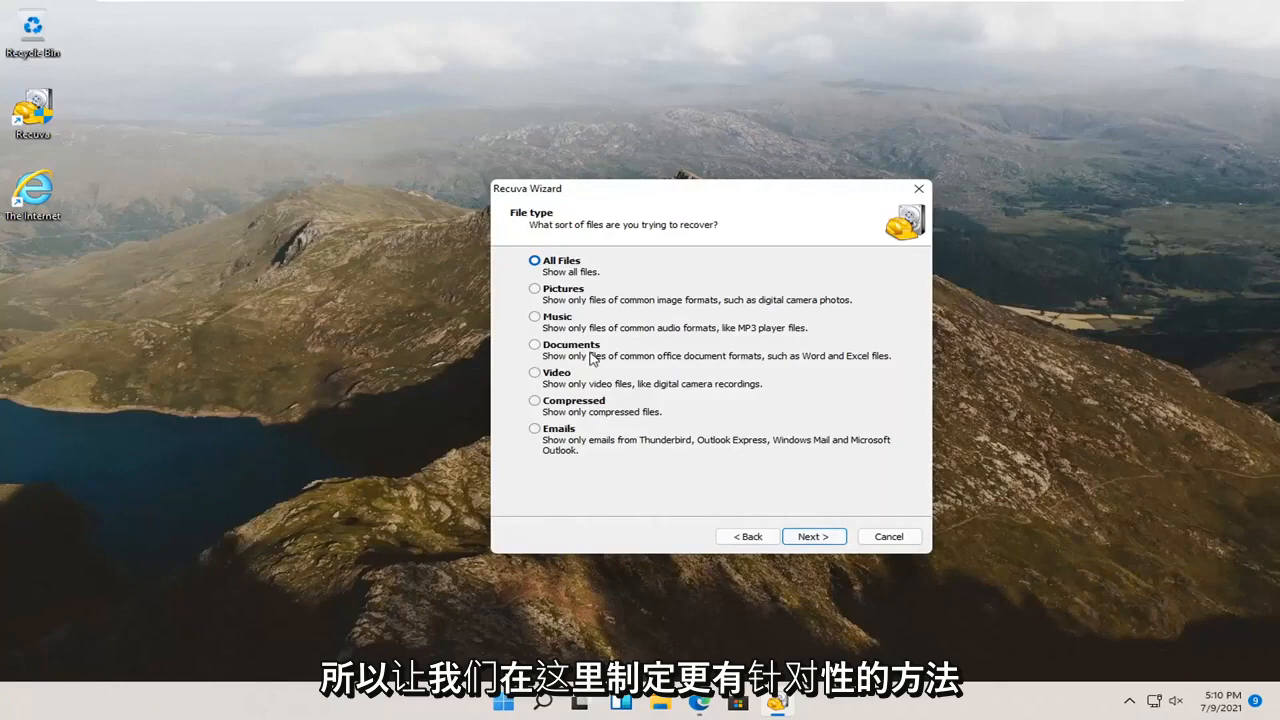
pyautogui.moveTo(528, 430)
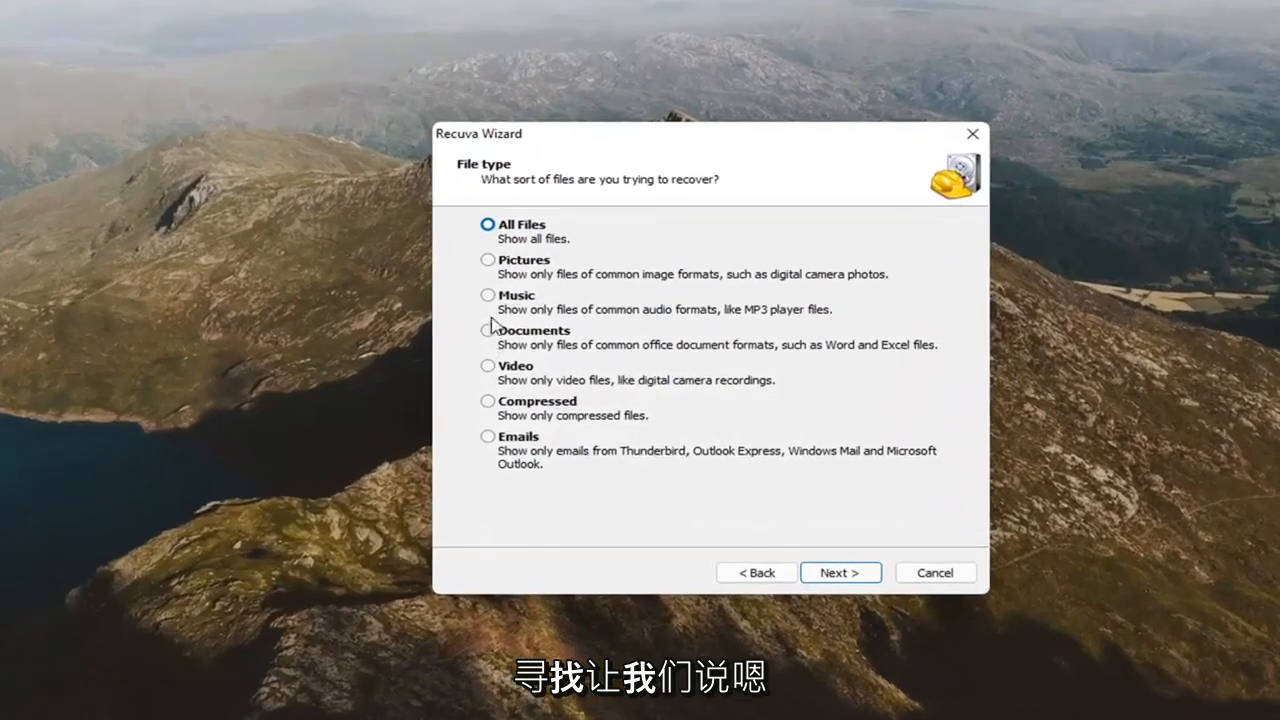
# - Choose All Files, I'm not sure location, enable Deep Scan, and start the search
pyautogui.click(840, 572)
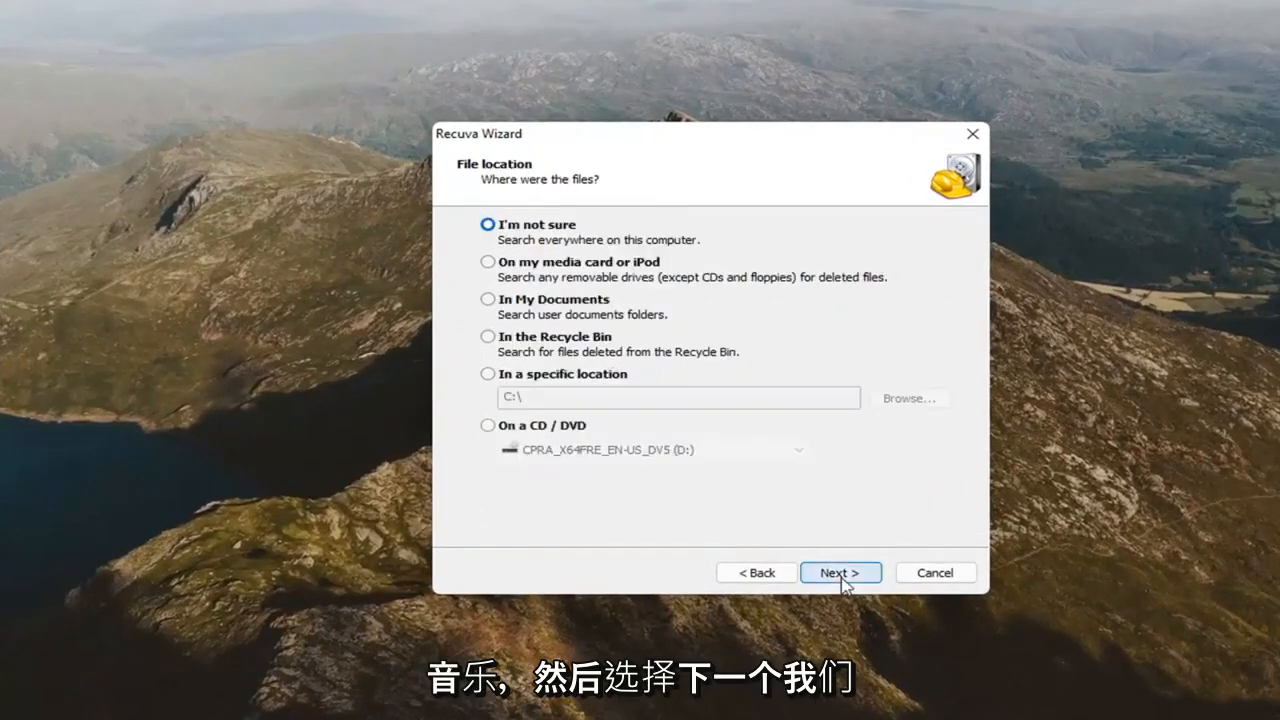
pyautogui.moveTo(450, 280)
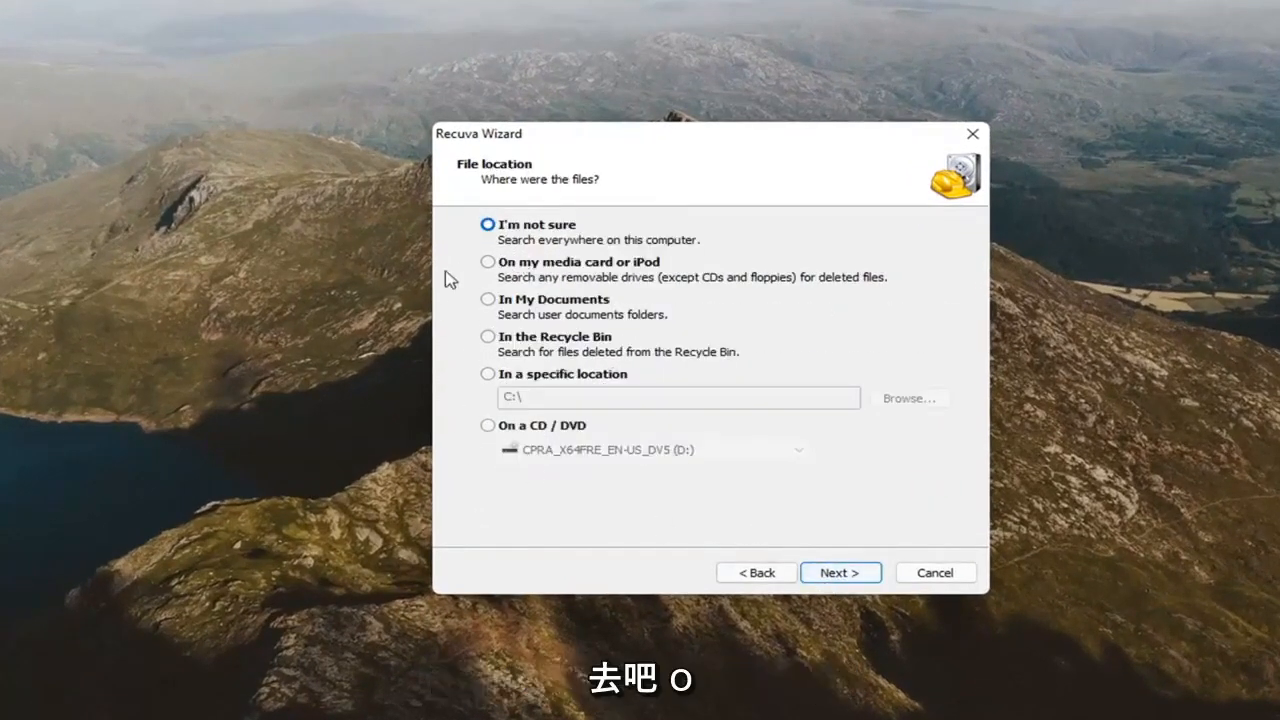
pyautogui.click(840, 572)
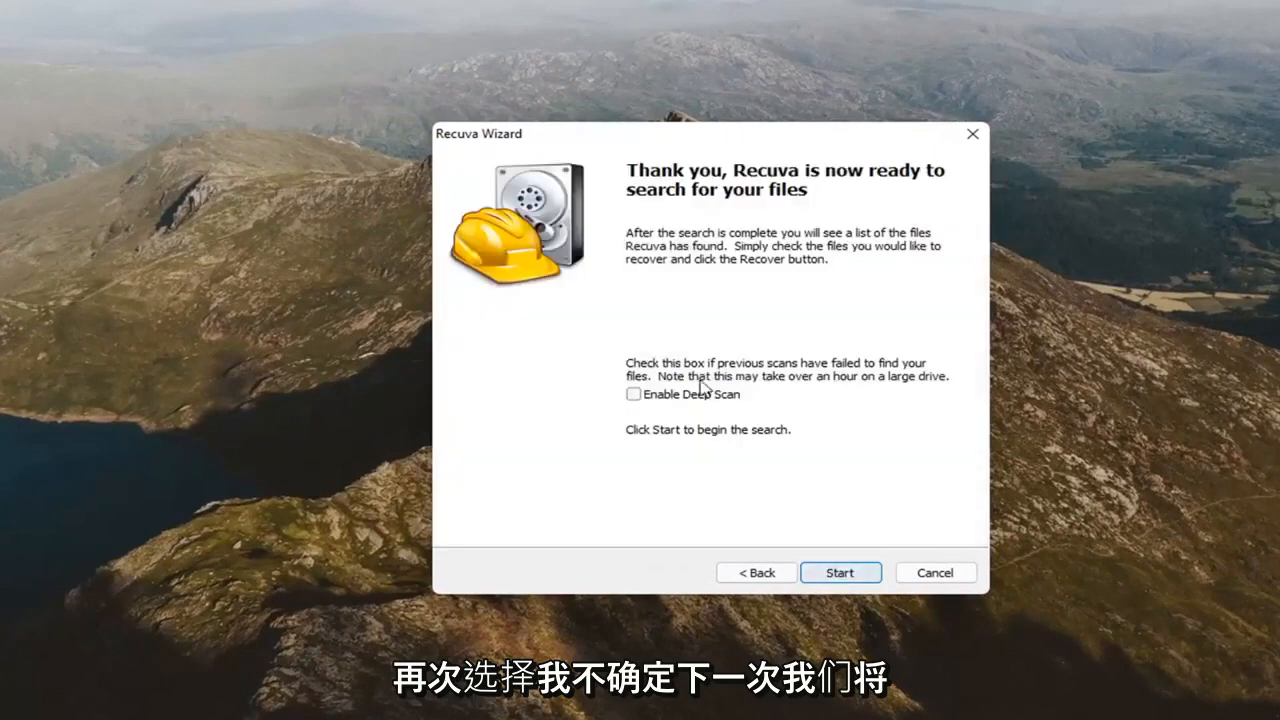
pyautogui.click(632, 392)
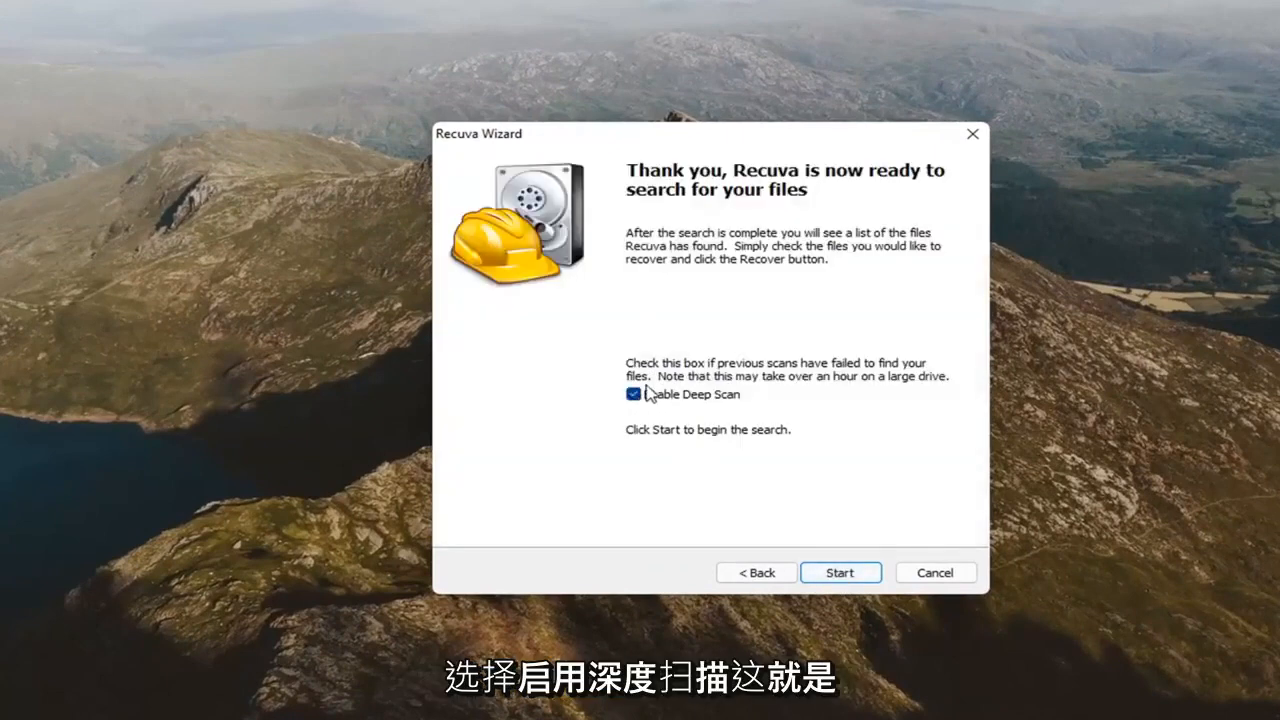
pyautogui.moveTo(742, 496)
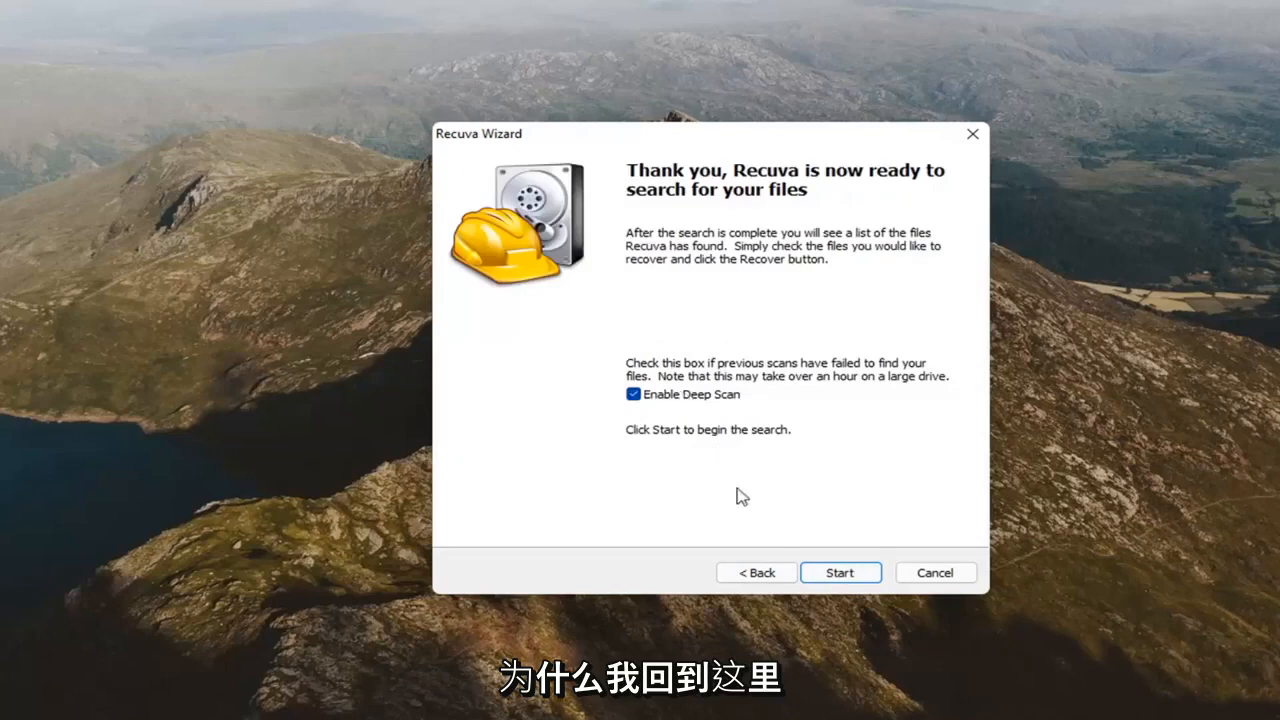
pyautogui.click(840, 572)
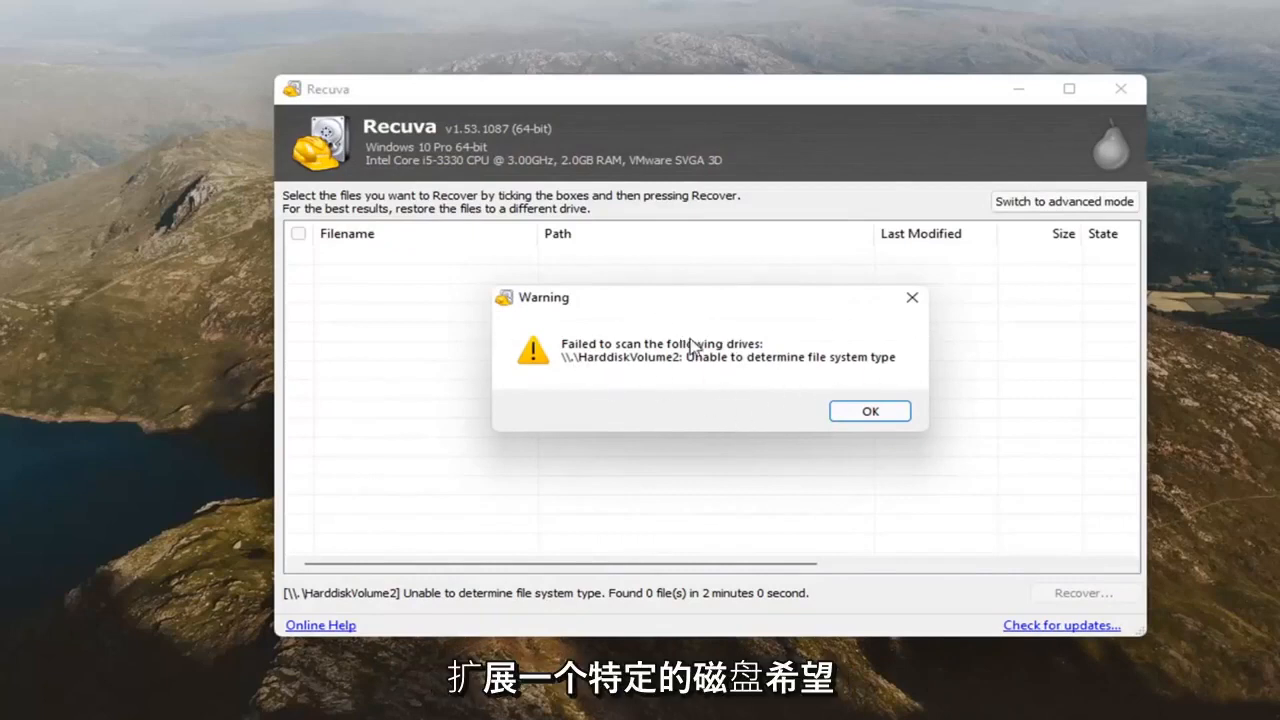
# - Dismiss the volume-scan warning and sort the empty results by file name
pyautogui.click(868, 412)
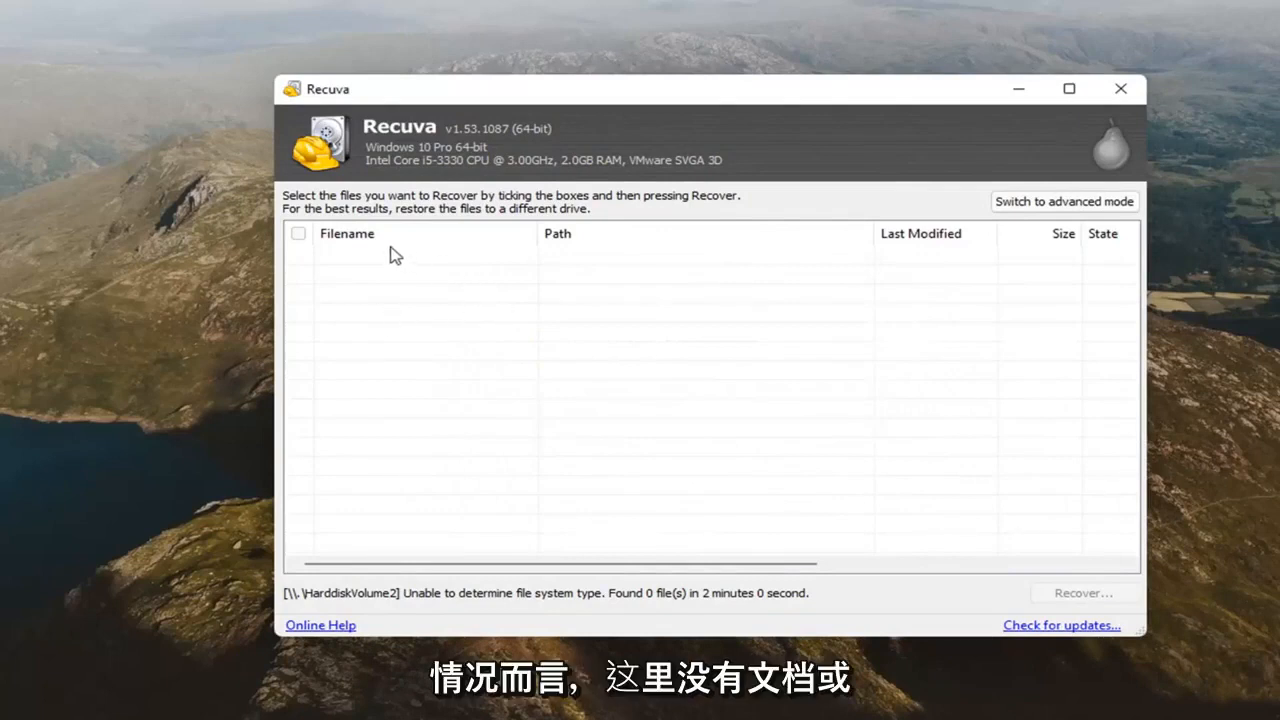
pyautogui.moveTo(684, 266)
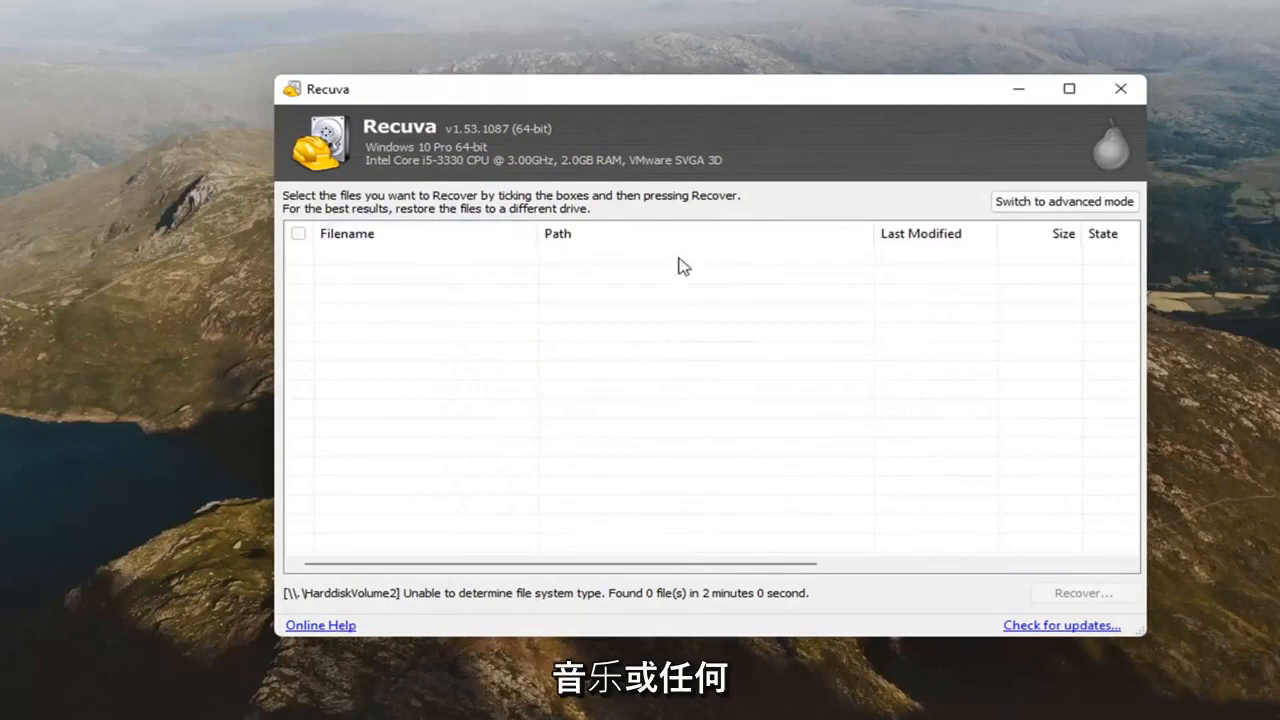
pyautogui.moveTo(448, 256)
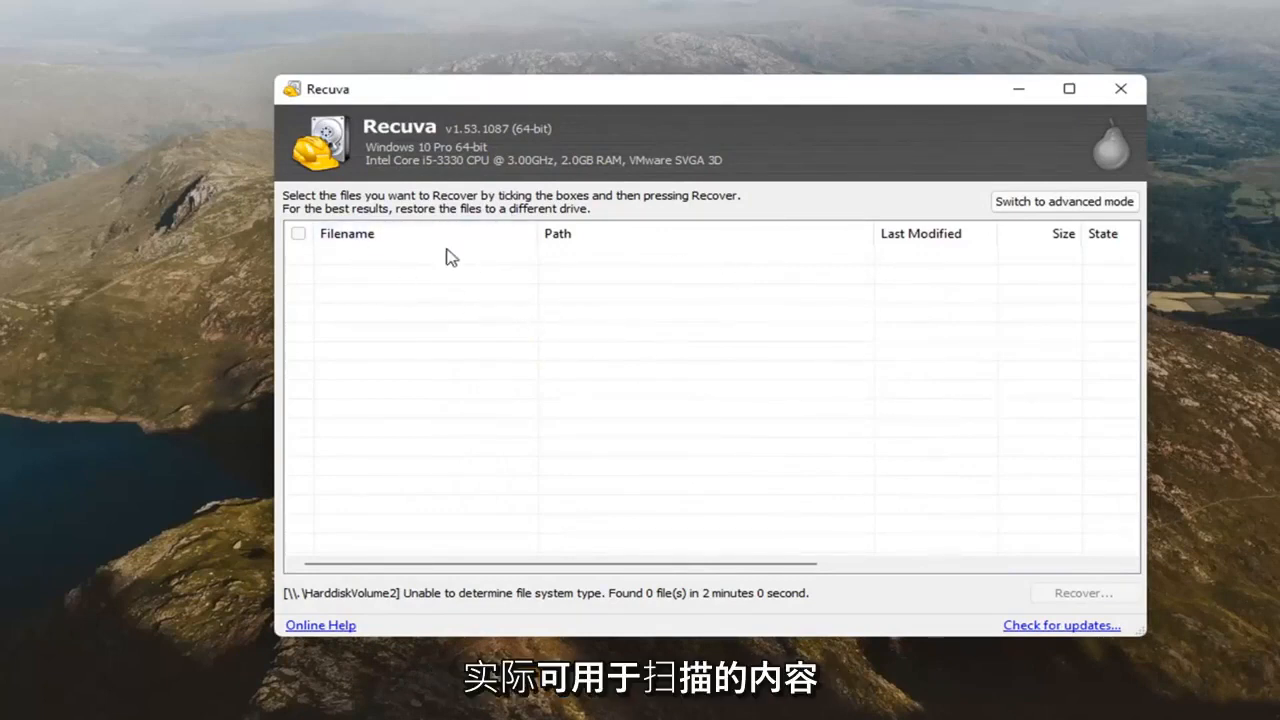
pyautogui.click(346, 232)
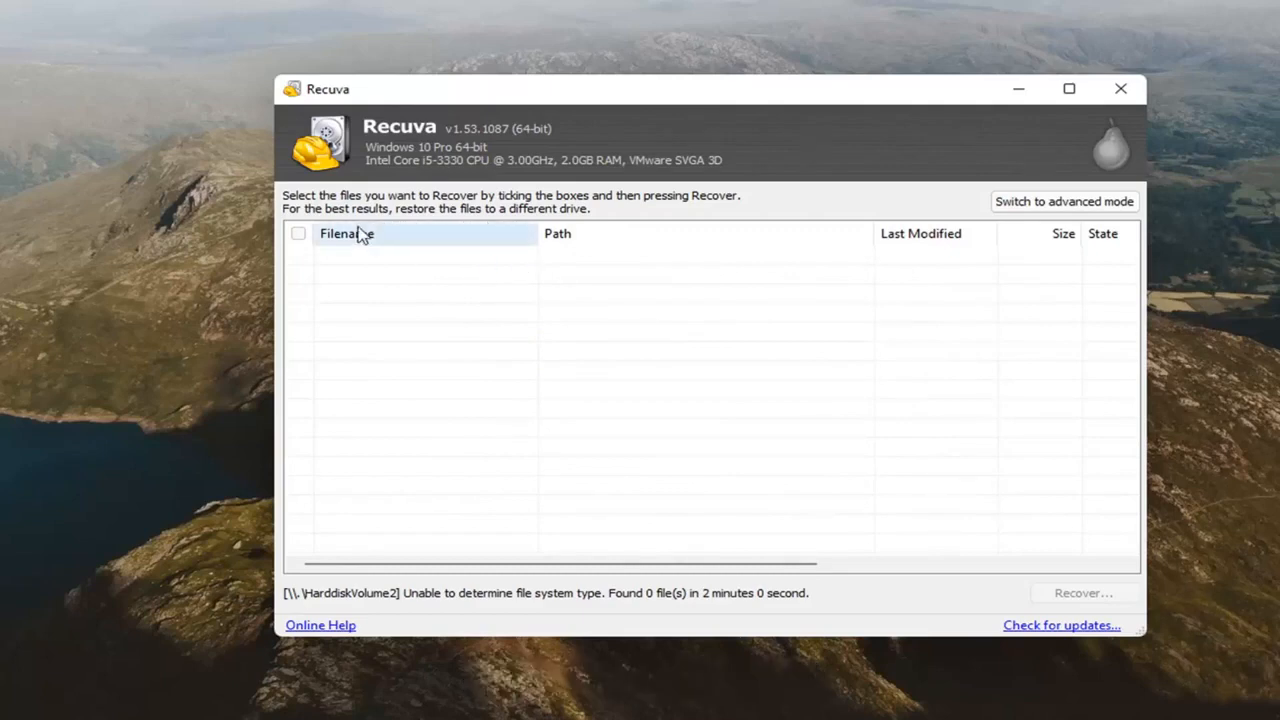
pyautogui.moveTo(336, 236)
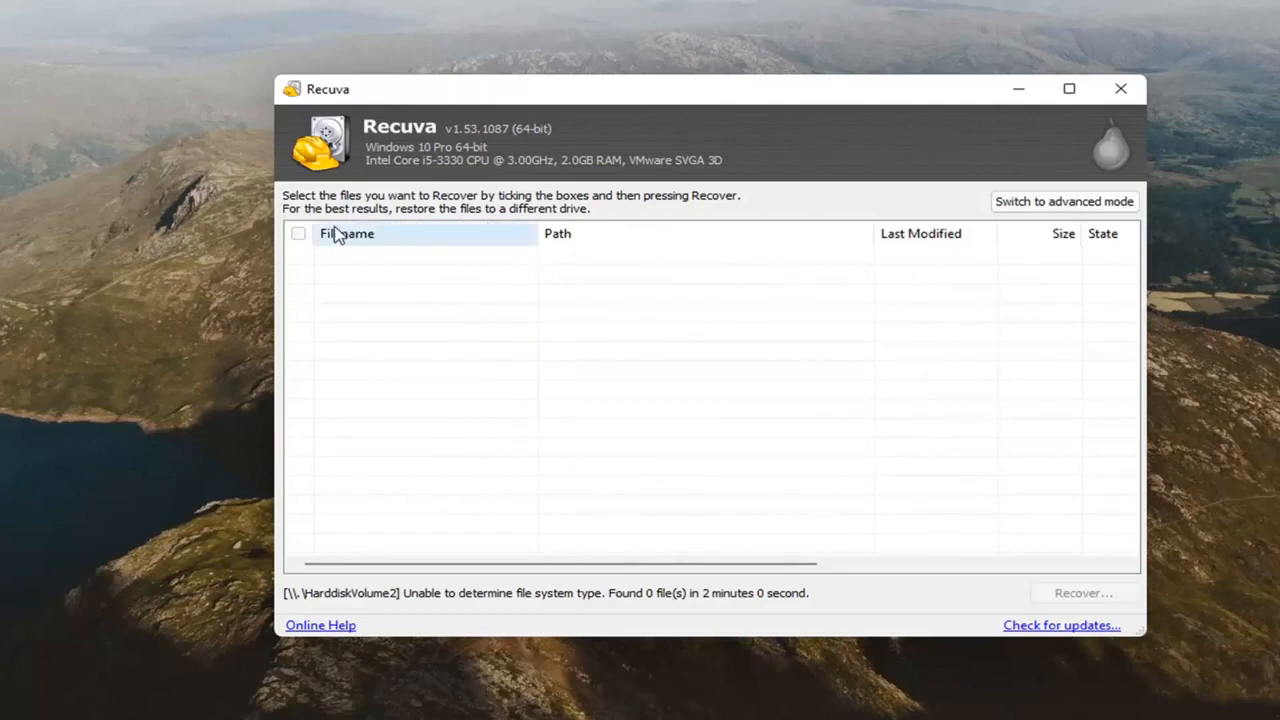
pyautogui.moveTo(604, 230)
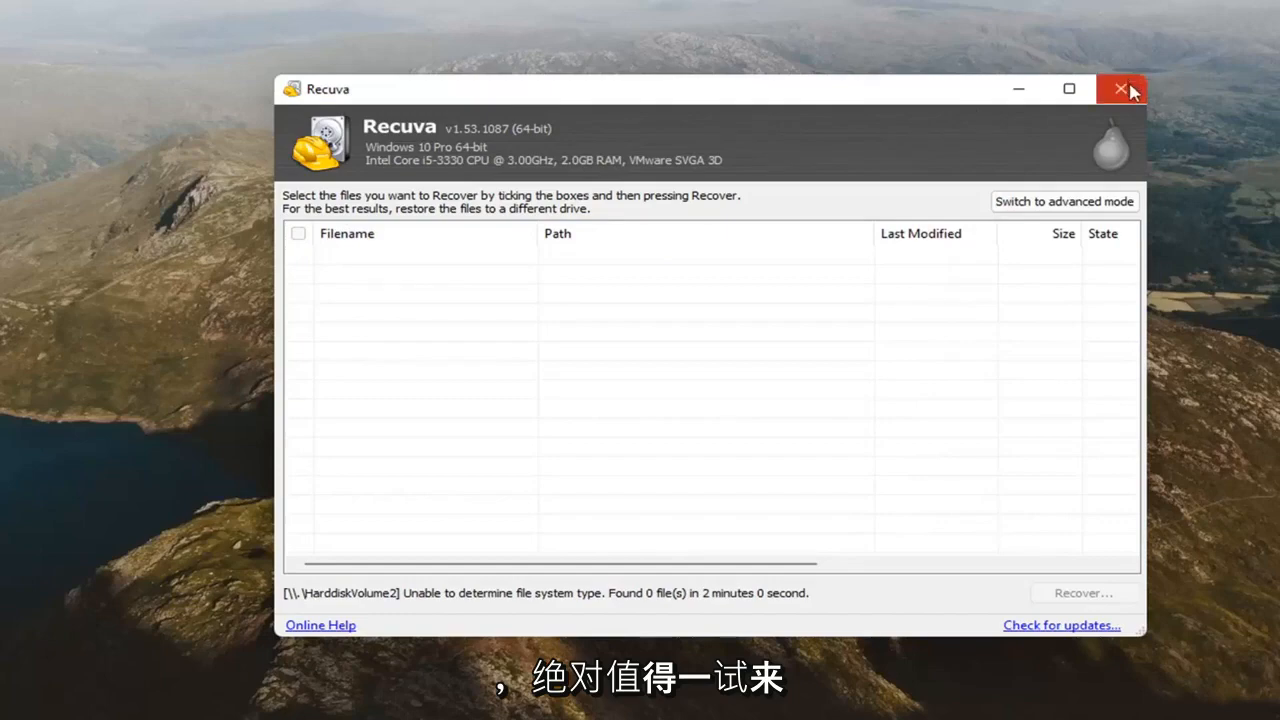
# - Close the Recuva window, returning to the desktop
pyautogui.click(1120, 88)
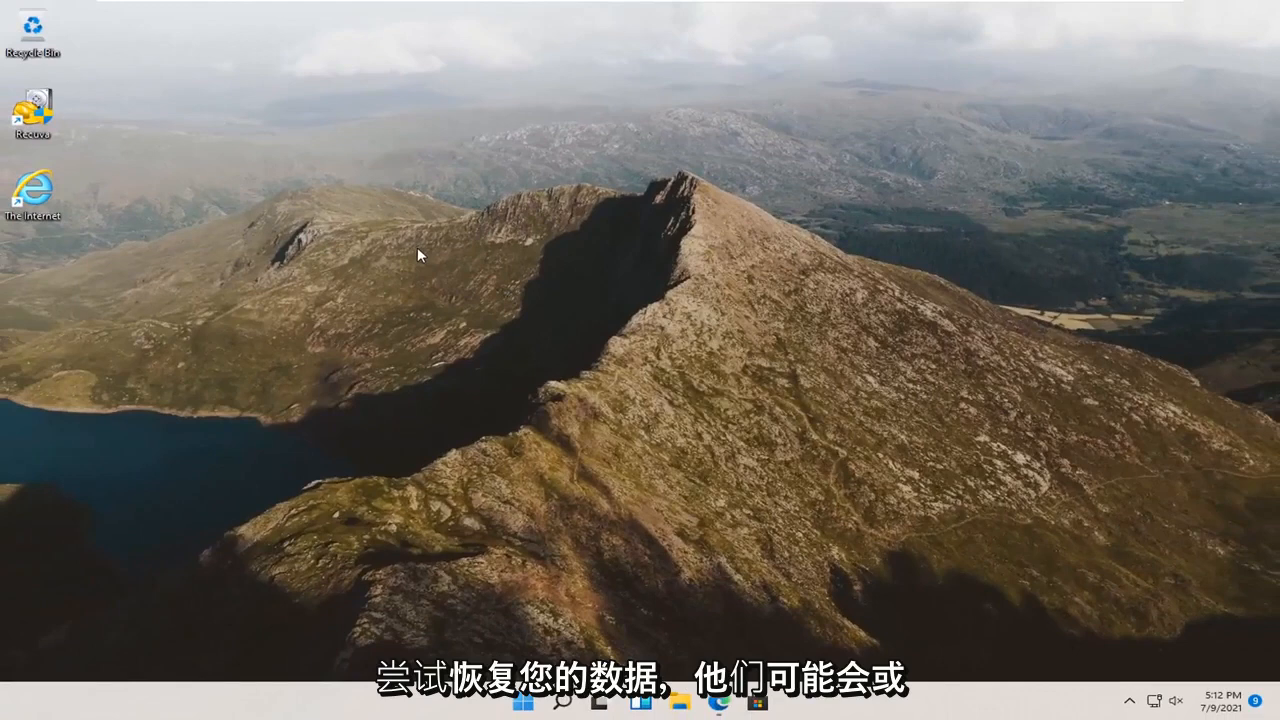
pyautogui.moveTo(76, 142)
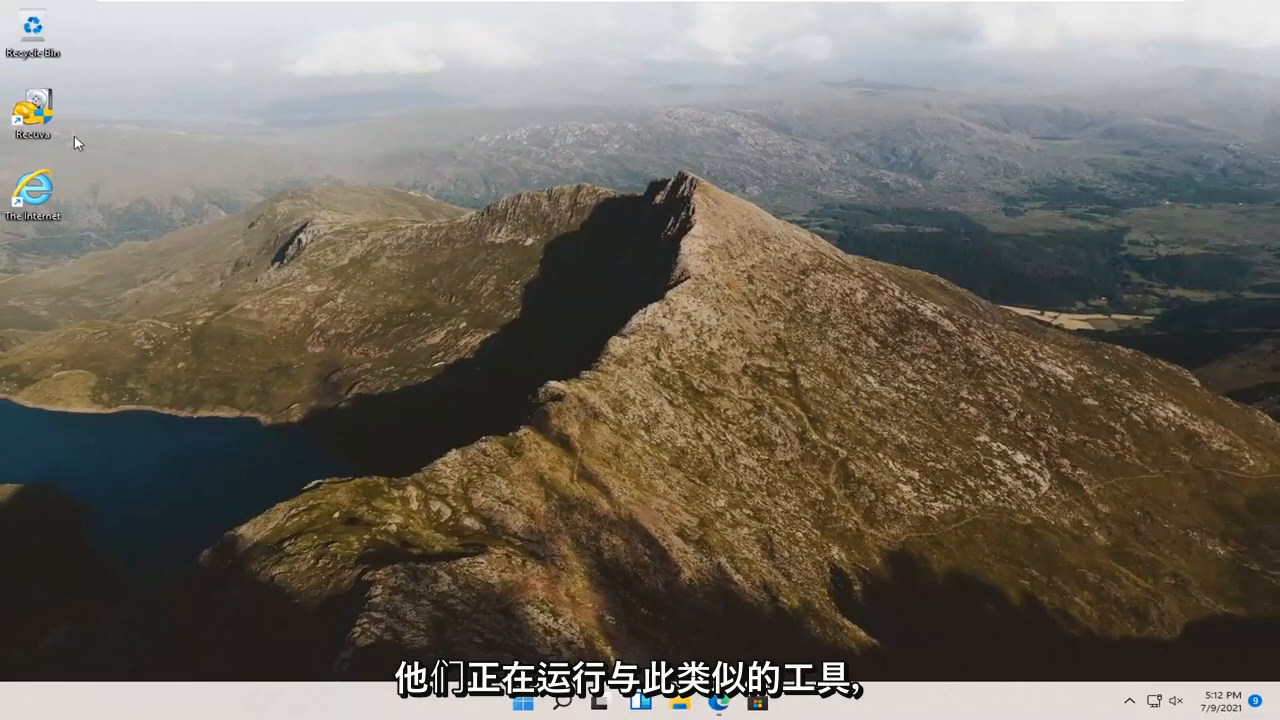
pyautogui.moveTo(180, 168)
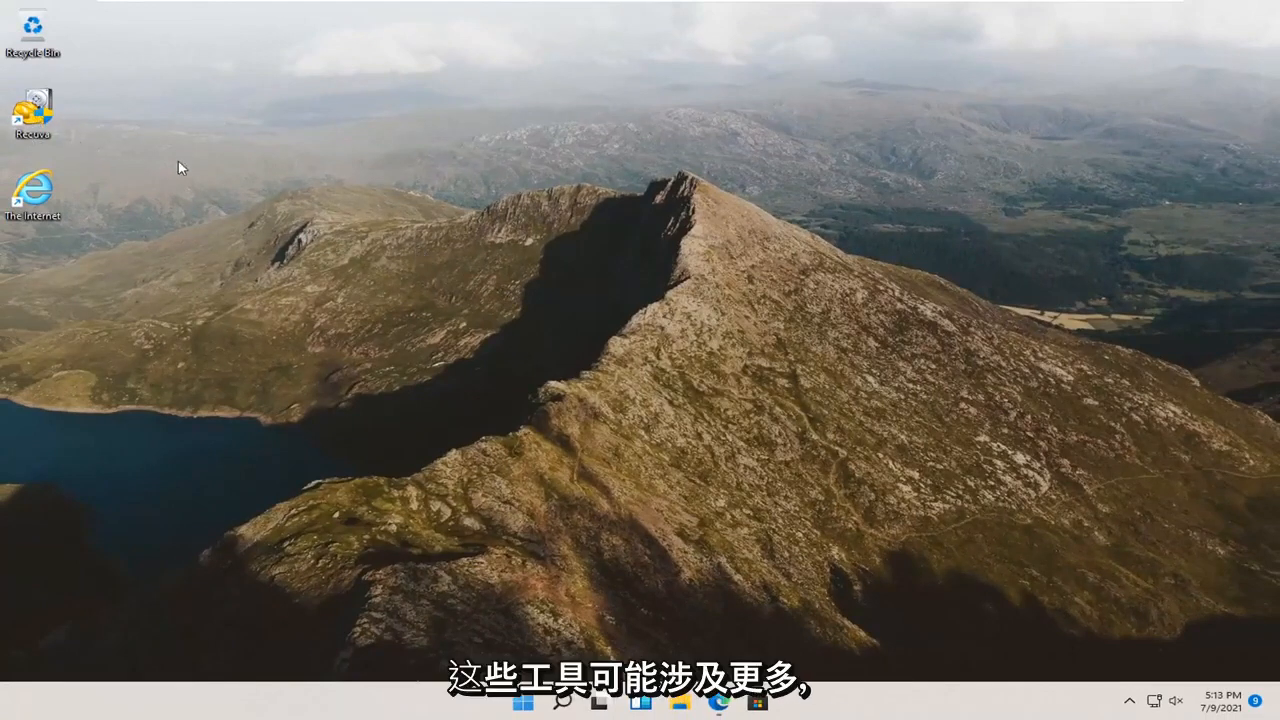